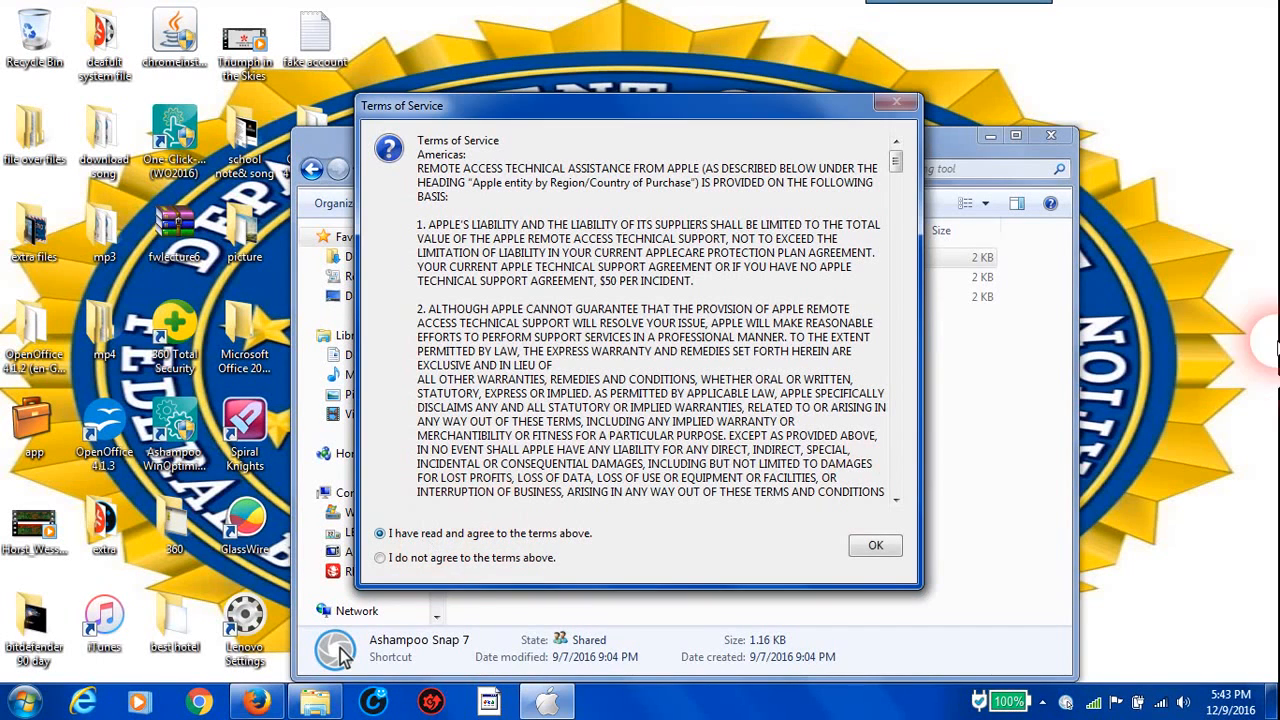
# Accept the Remote Advisor terms, close the folder window, and let the advisor view the screen
pyautogui.click(874, 545)
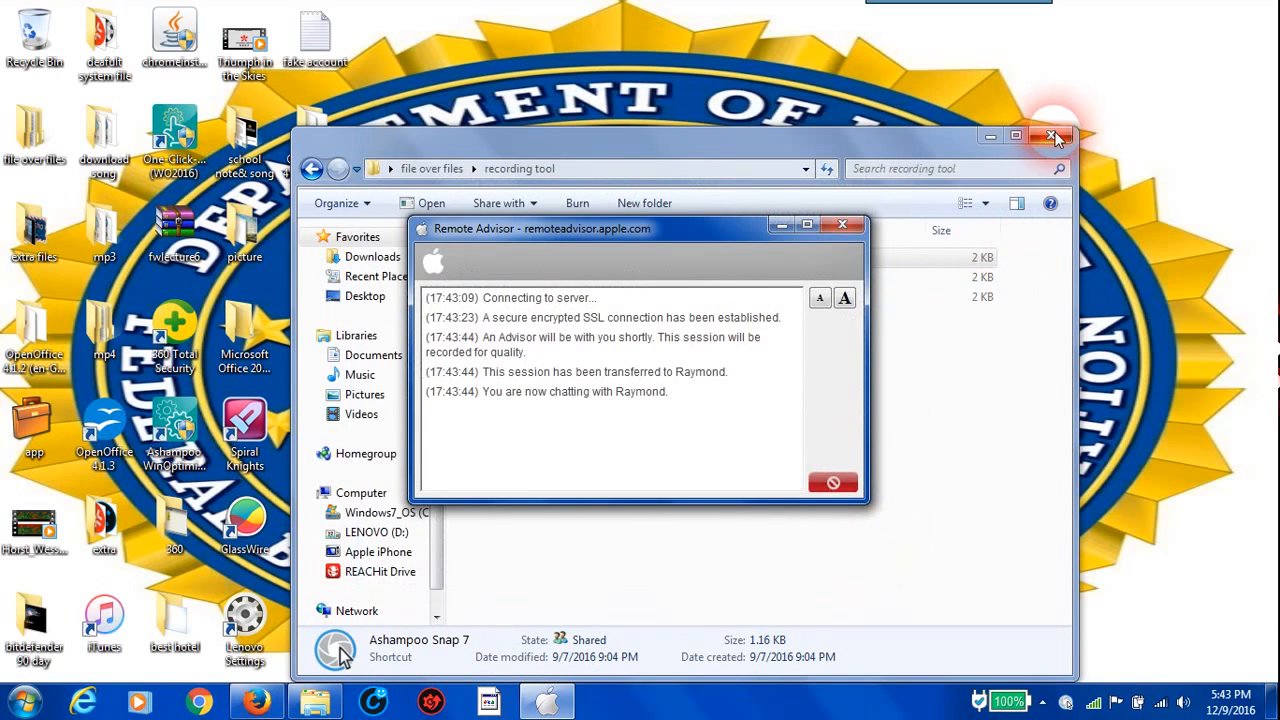
pyautogui.click(1055, 135)
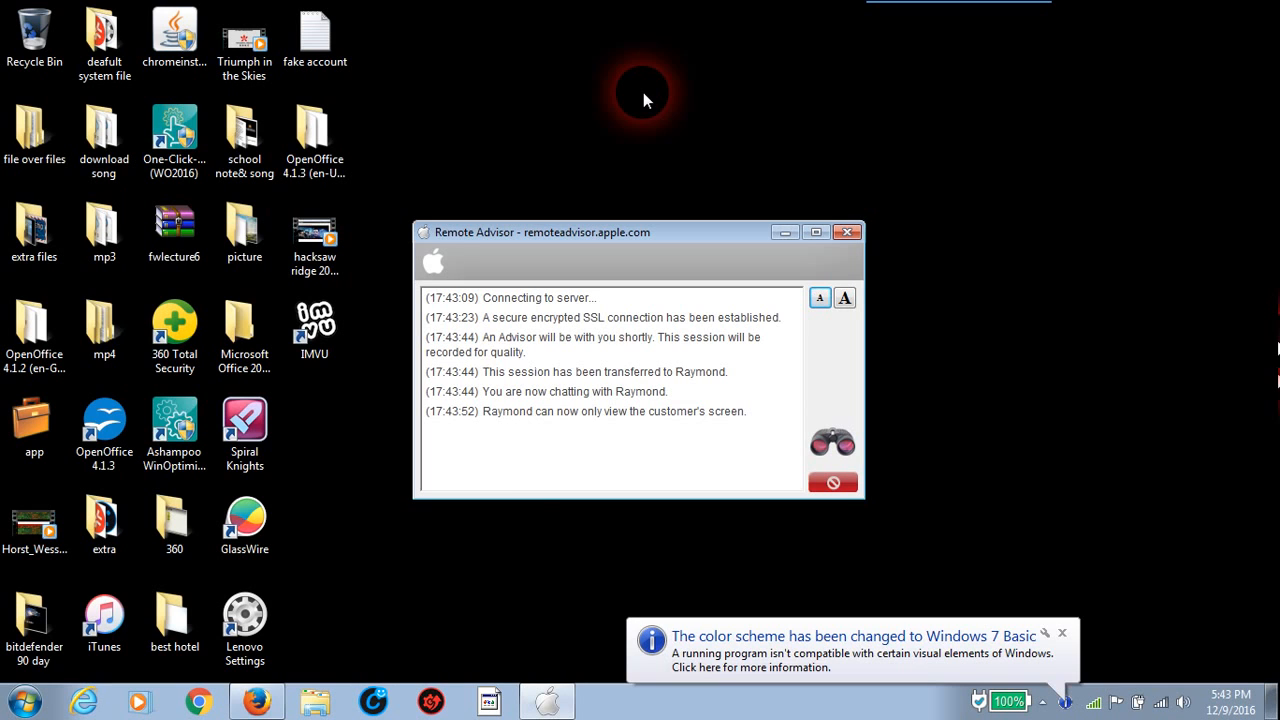
pyautogui.moveTo(910, 325)
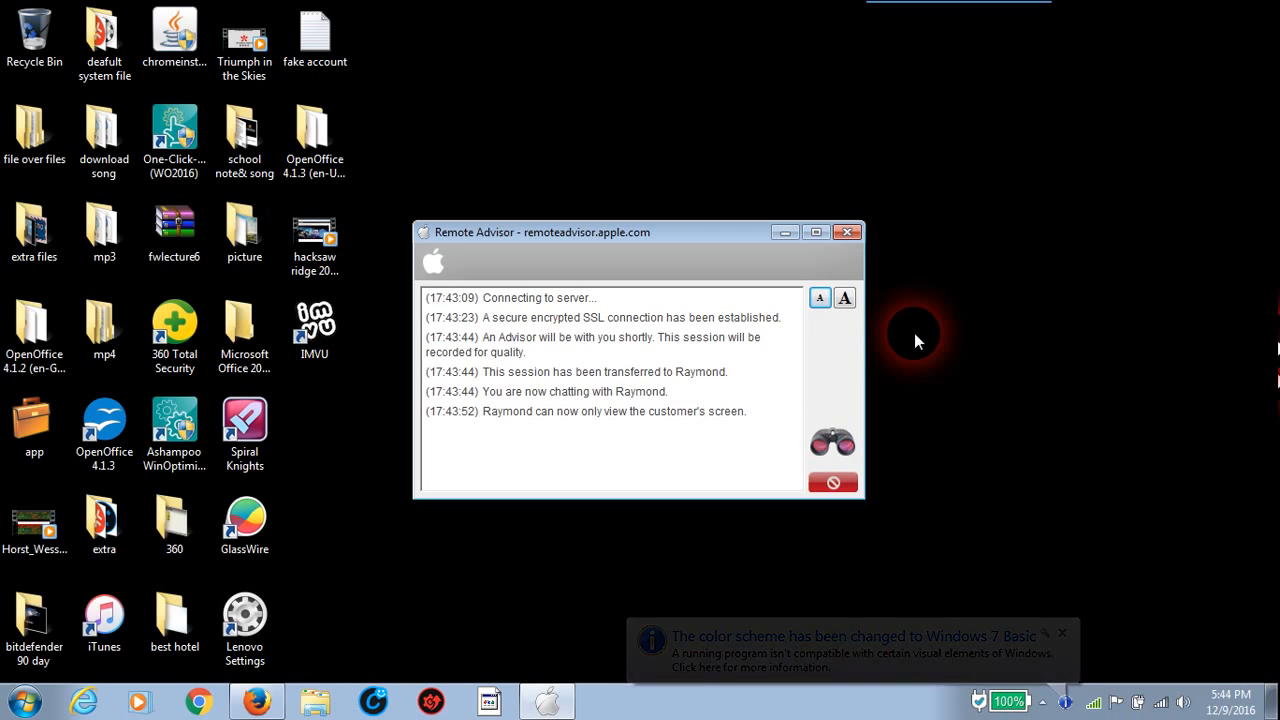
pyautogui.click(1062, 633)
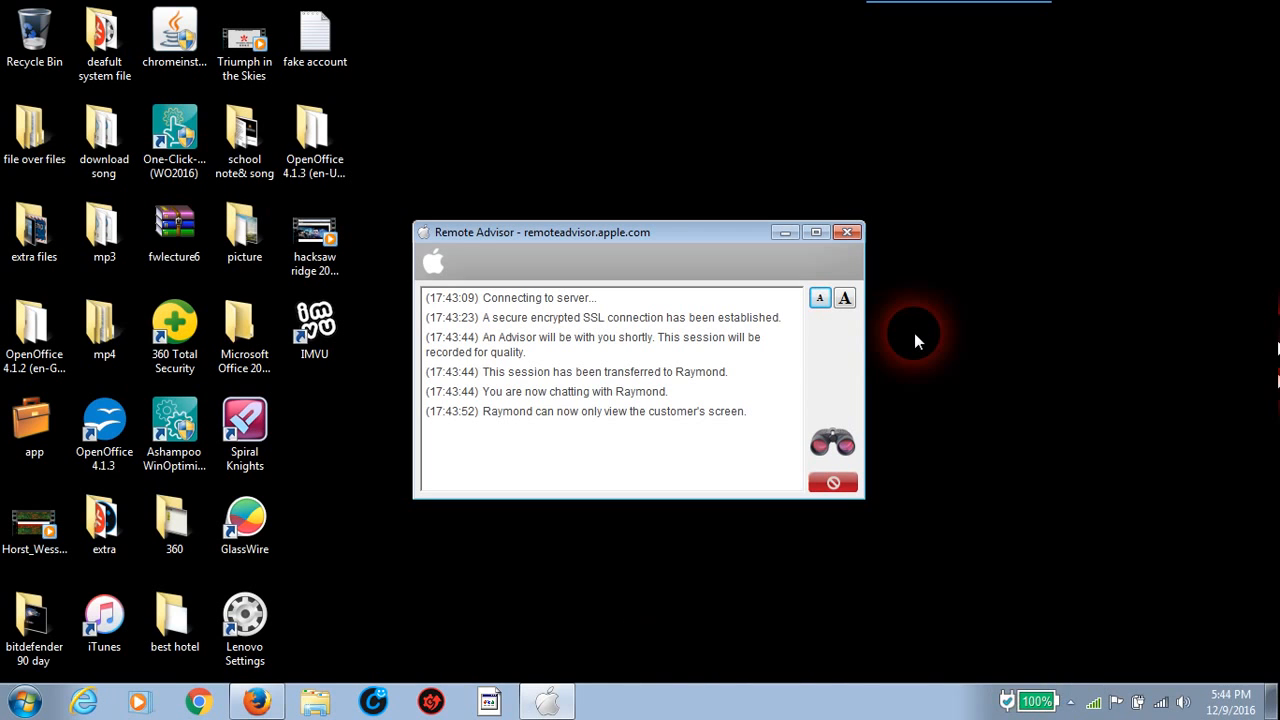
pyautogui.moveTo(903, 331)
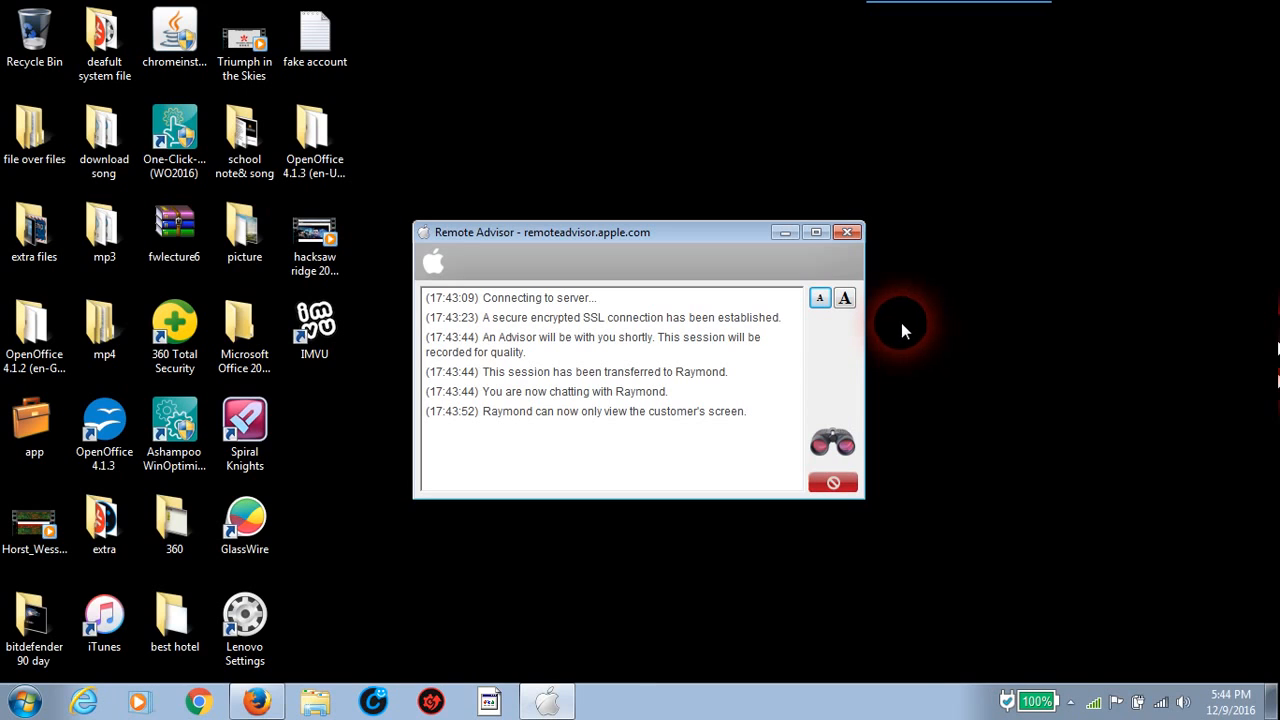
pyautogui.moveTo(900, 318)
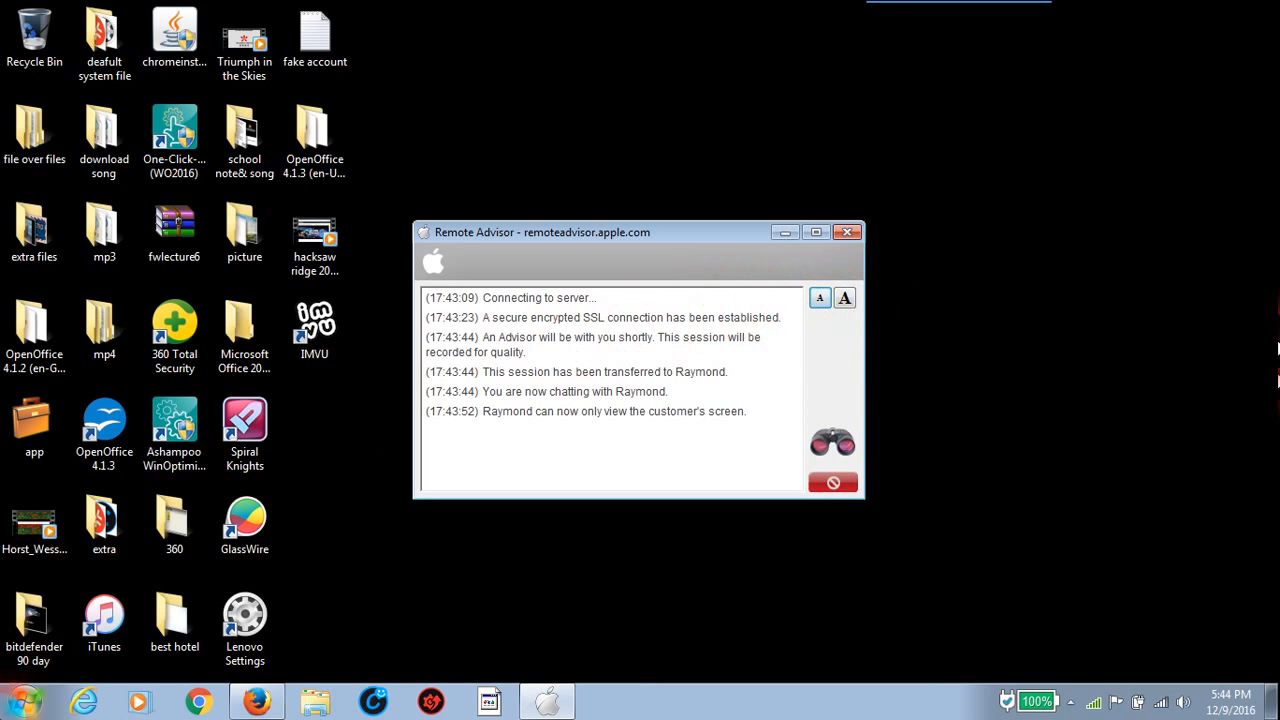
# Open Control Panel and set View by to Small icons
pyautogui.click(20, 700)
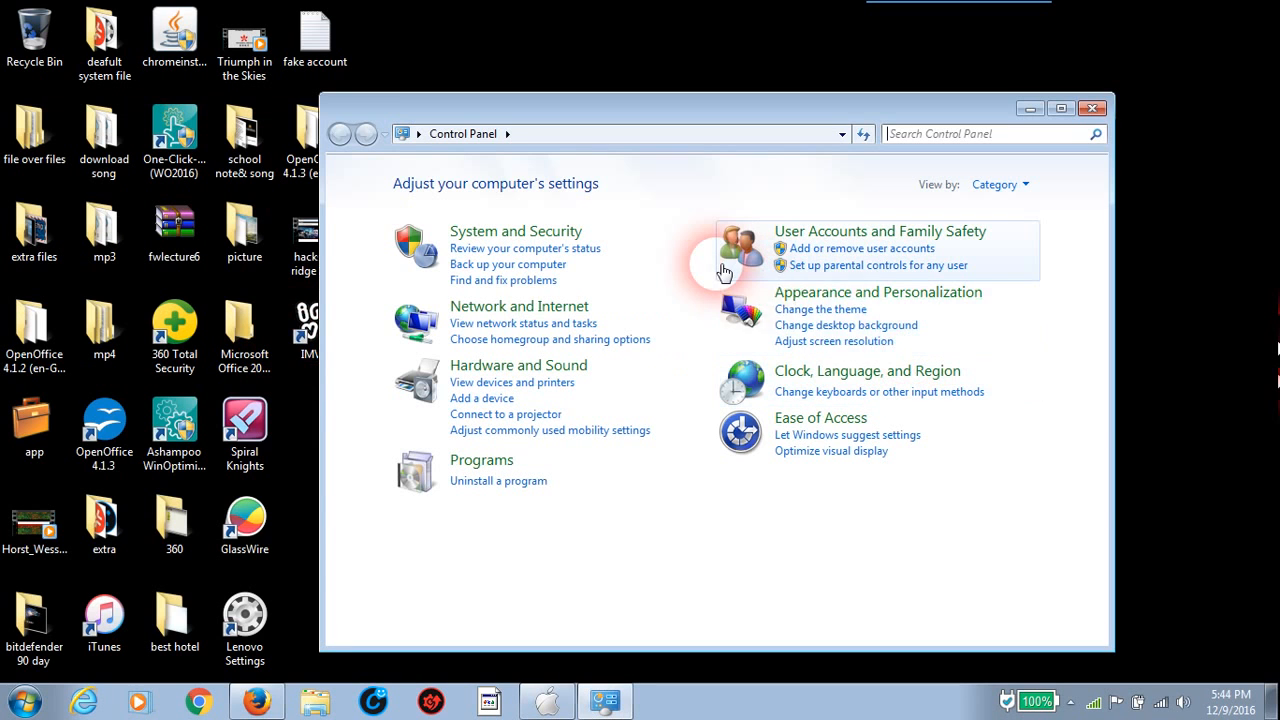
pyautogui.moveTo(725, 270)
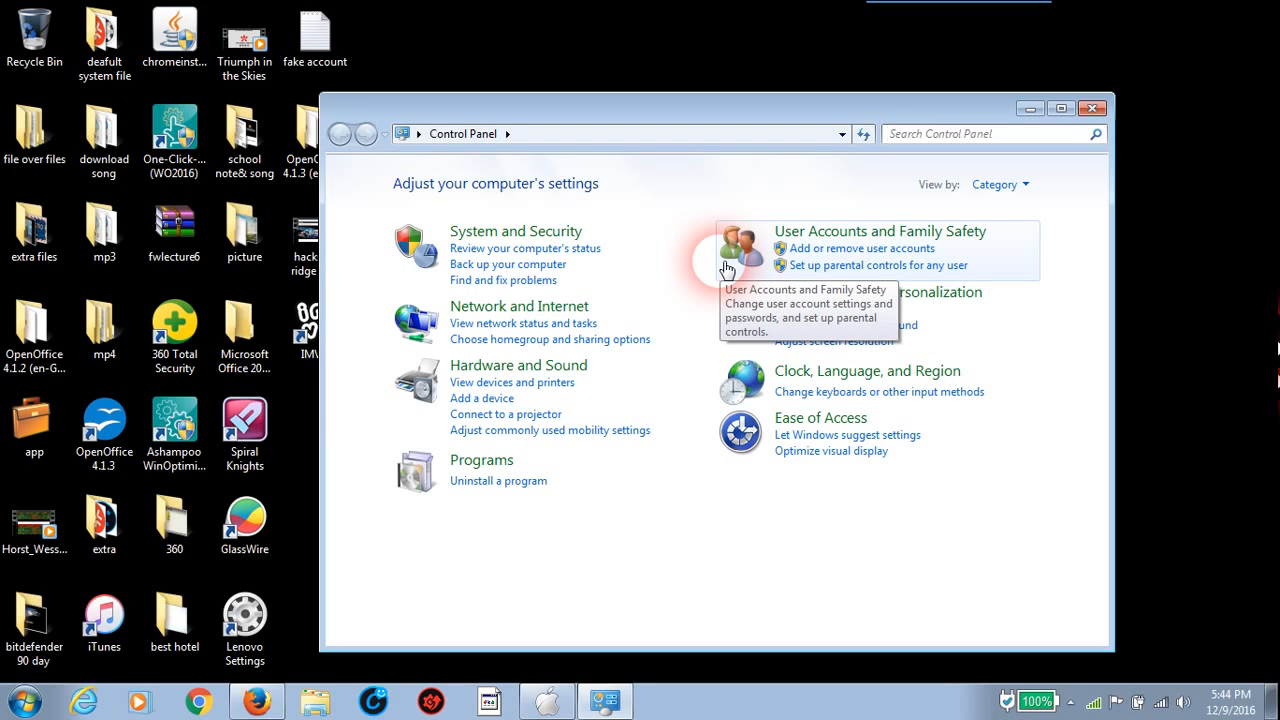
pyautogui.moveTo(630, 330)
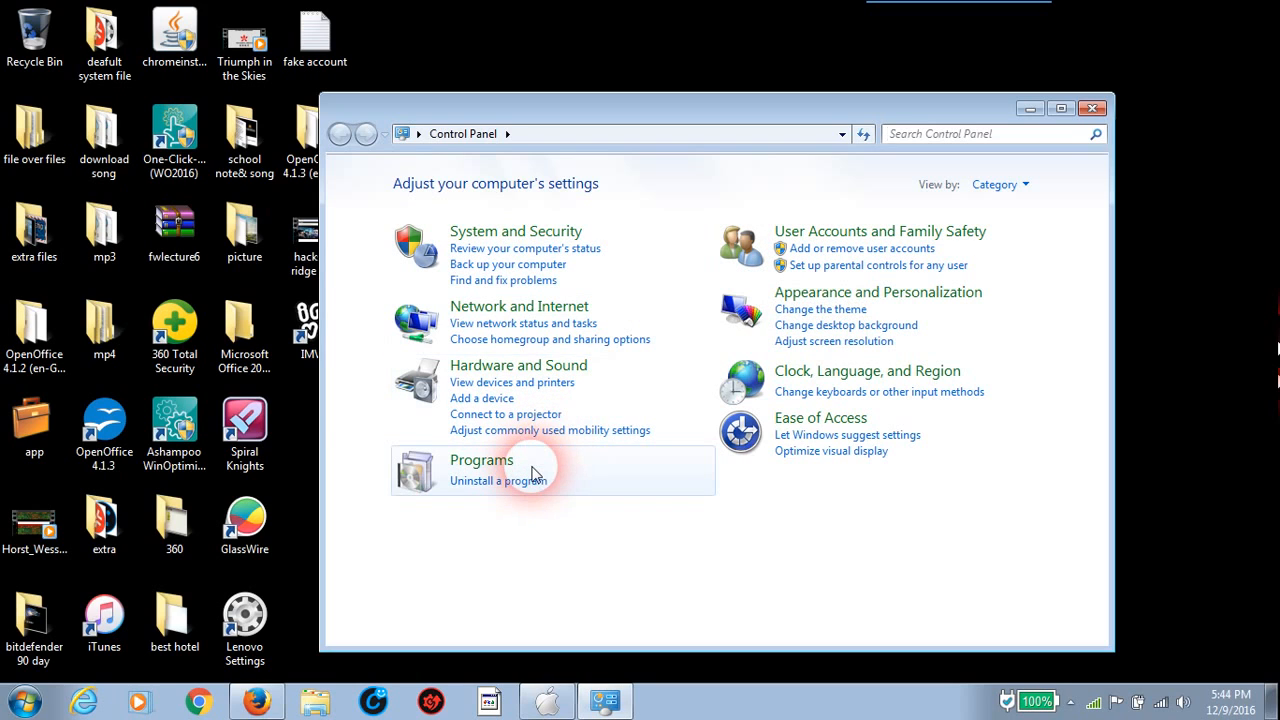
pyautogui.moveTo(629, 307)
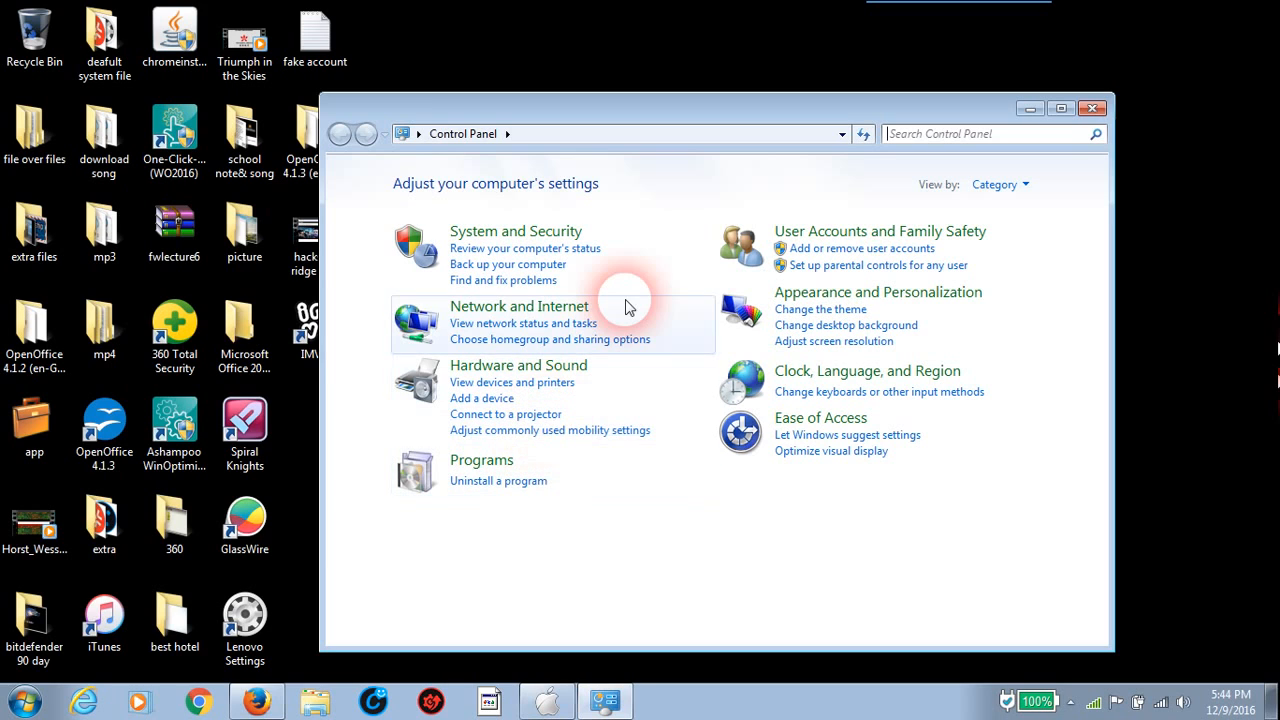
pyautogui.moveTo(908, 180)
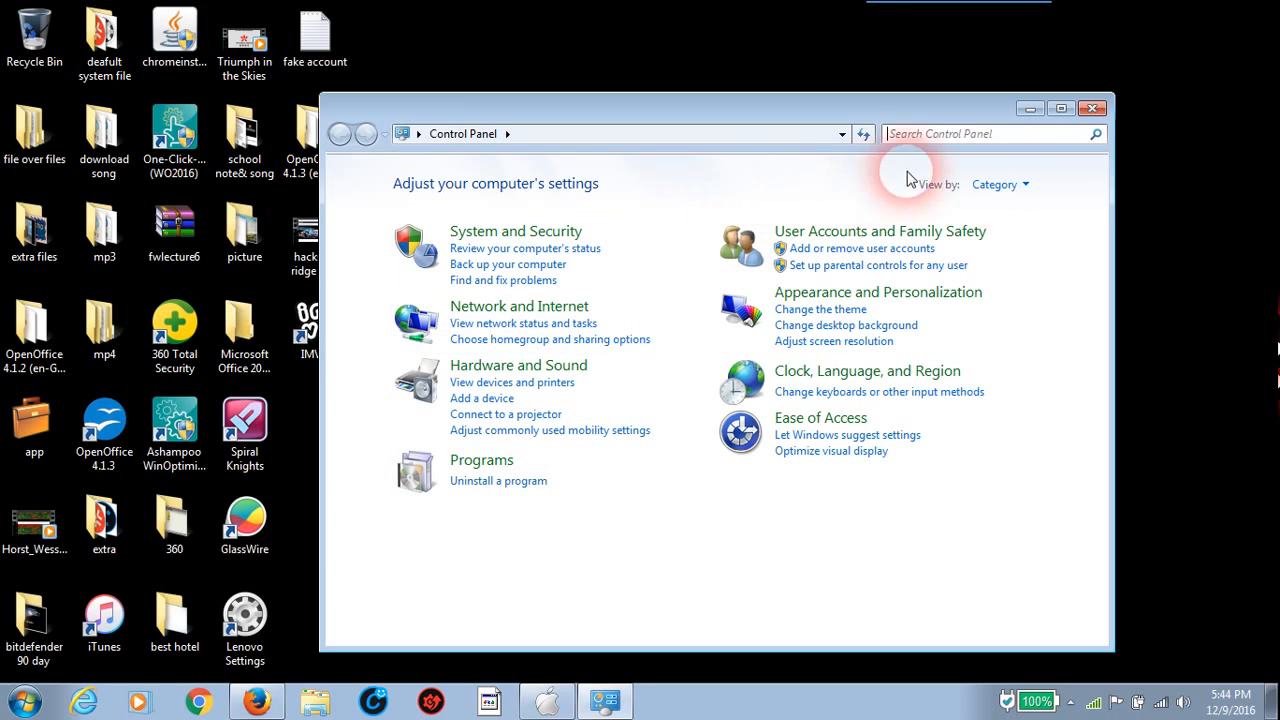
pyautogui.click(999, 184)
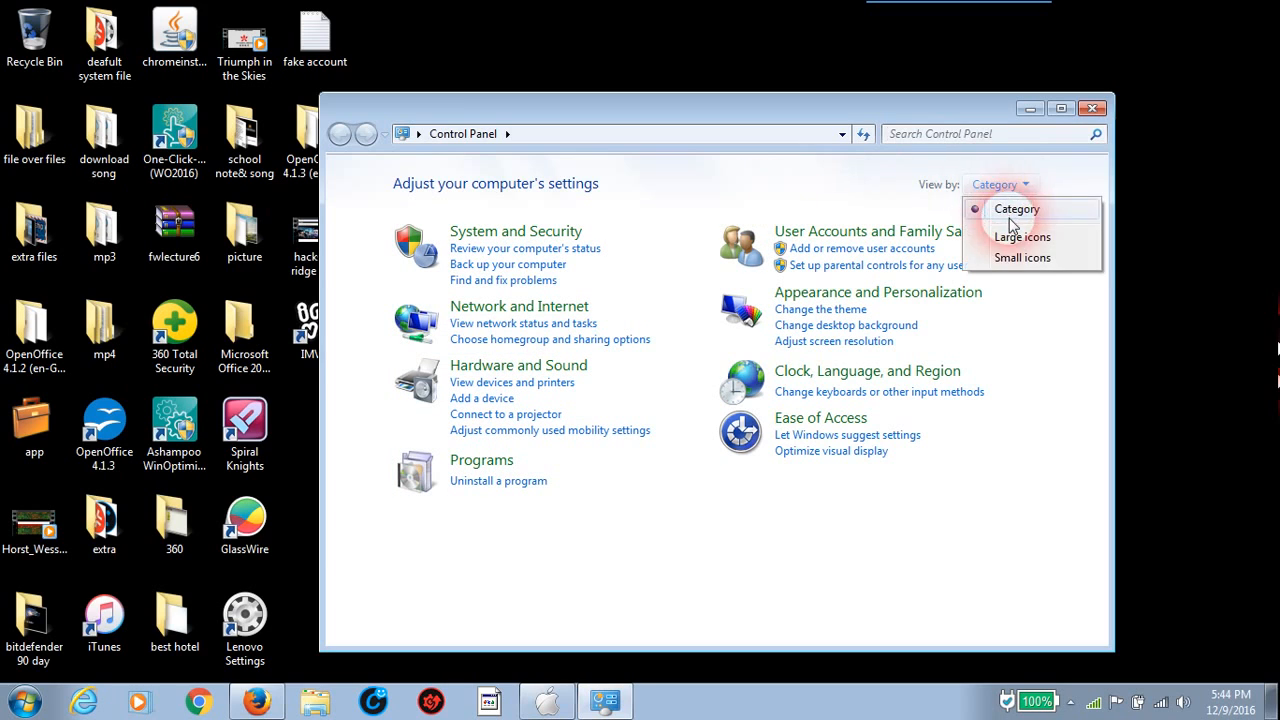
pyautogui.click(1022, 257)
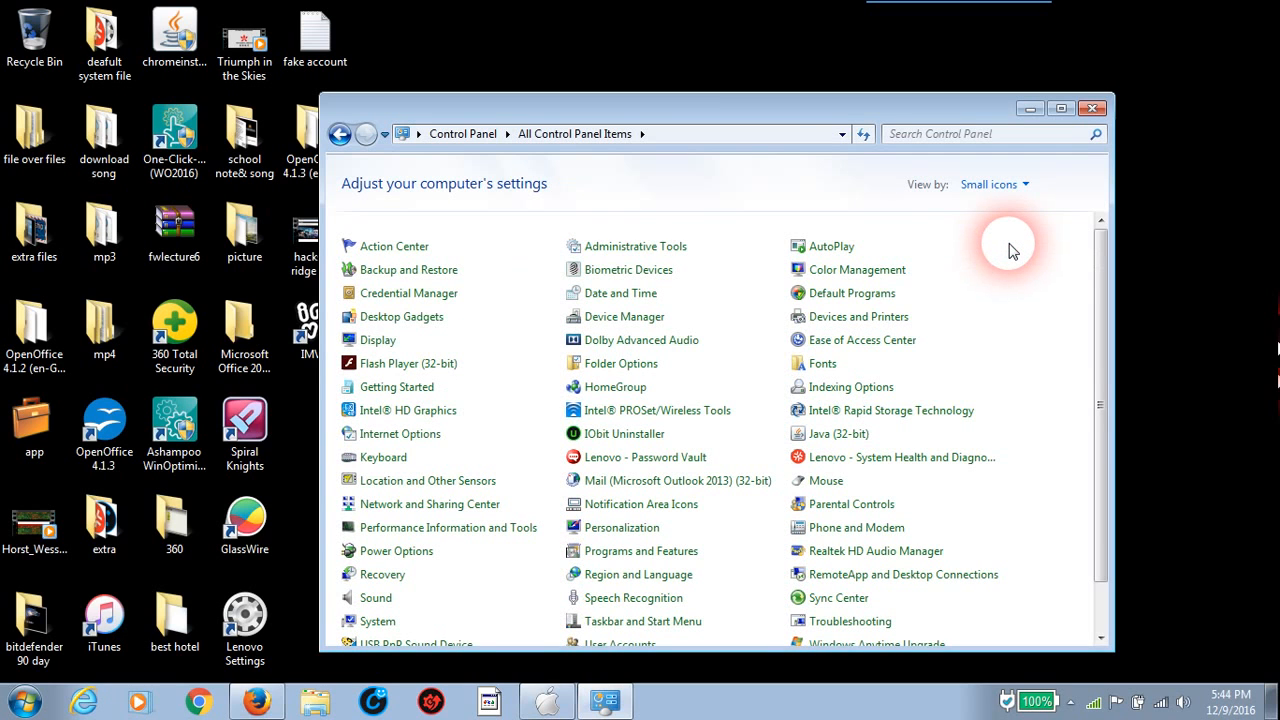
pyautogui.moveTo(1020, 245)
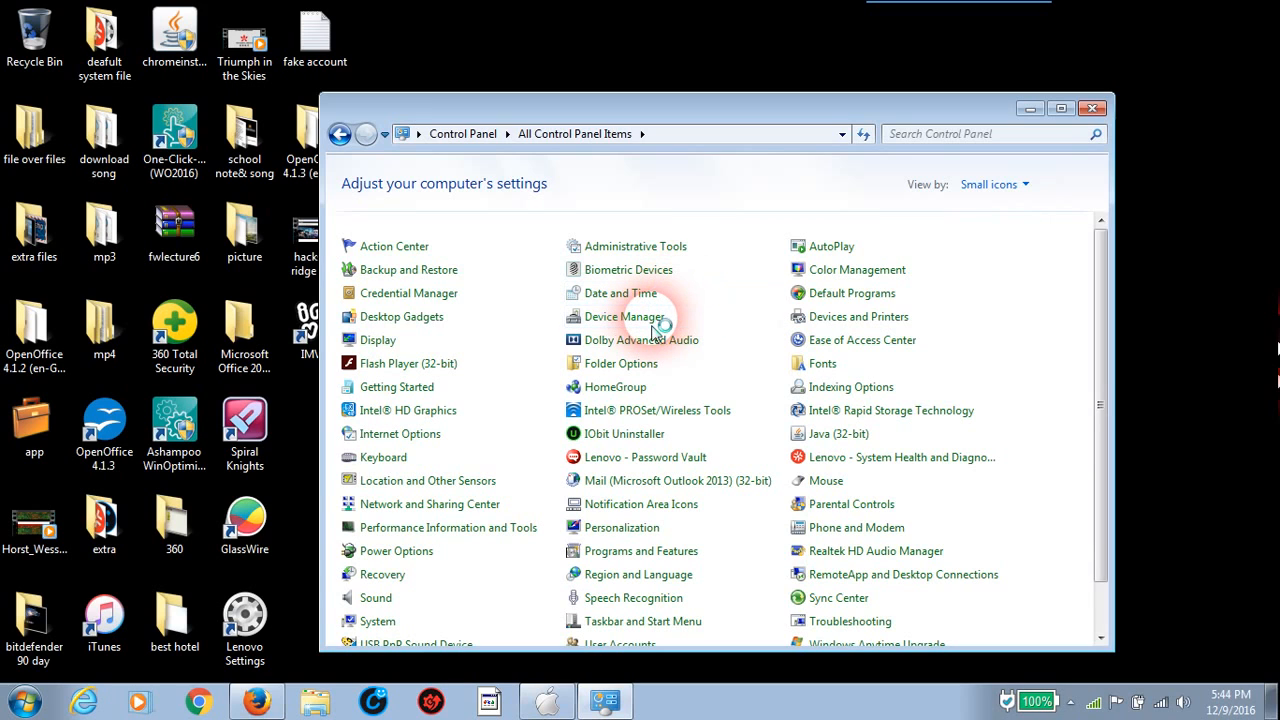
pyautogui.moveTo(623, 317)
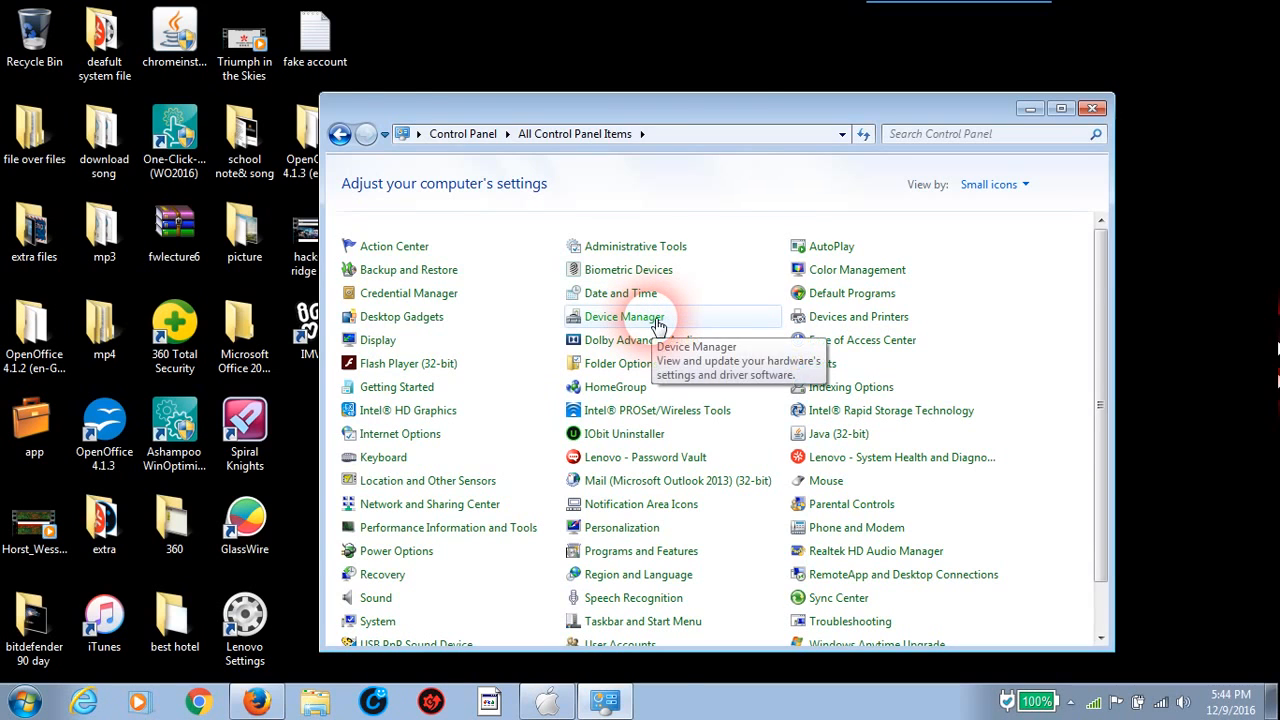
# Open Device Manager, expand USB controllers, Imaging devices and Portable Devices, and select Apple iPhone
pyautogui.click(623, 316)
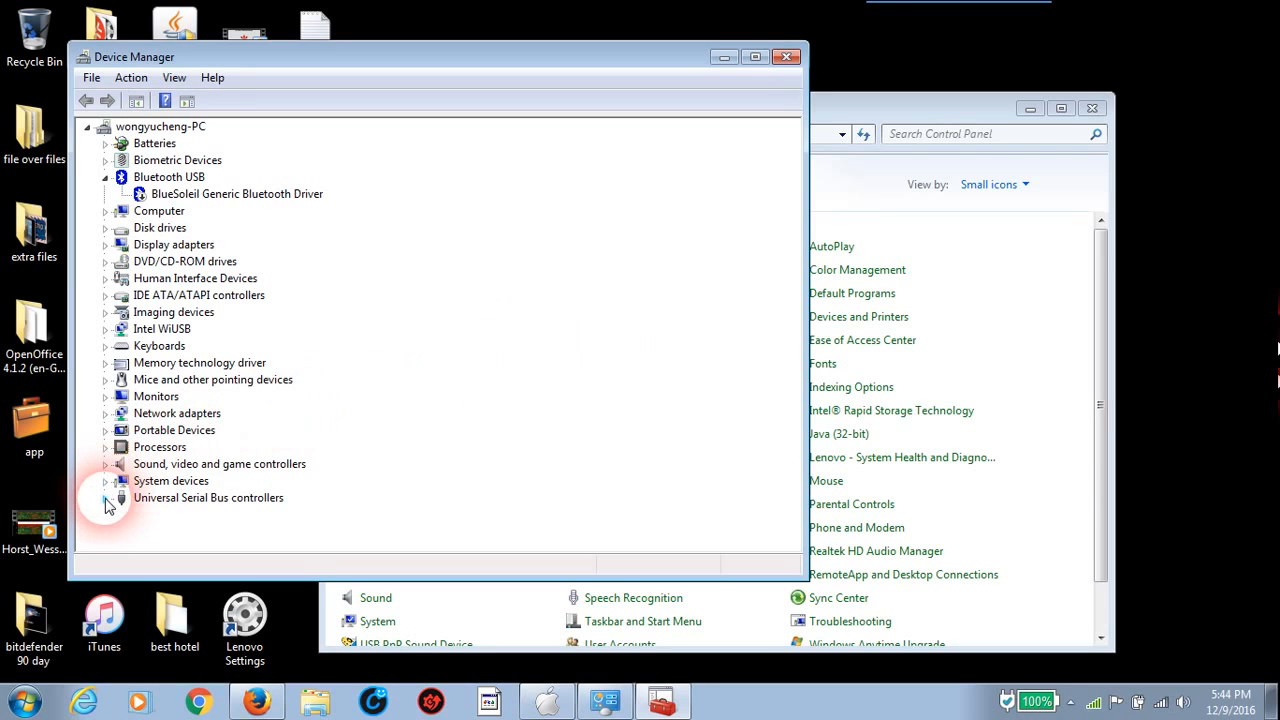
pyautogui.click(106, 497)
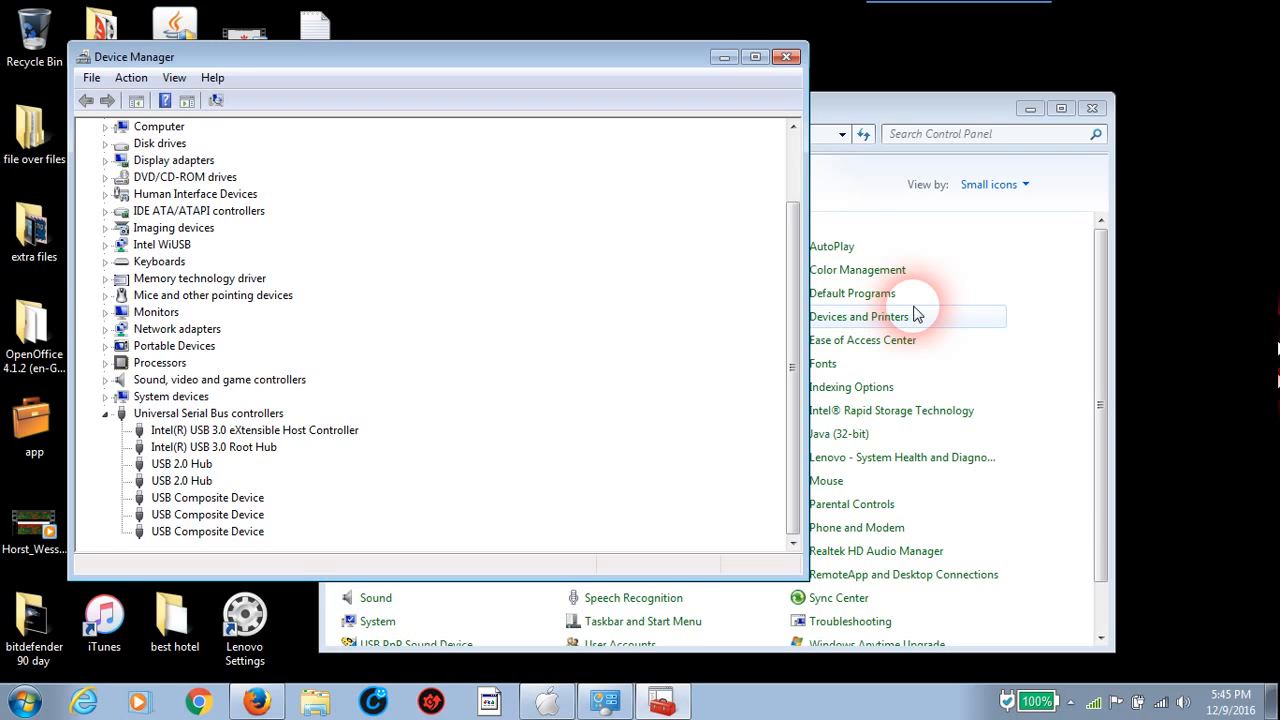
pyautogui.moveTo(778, 160)
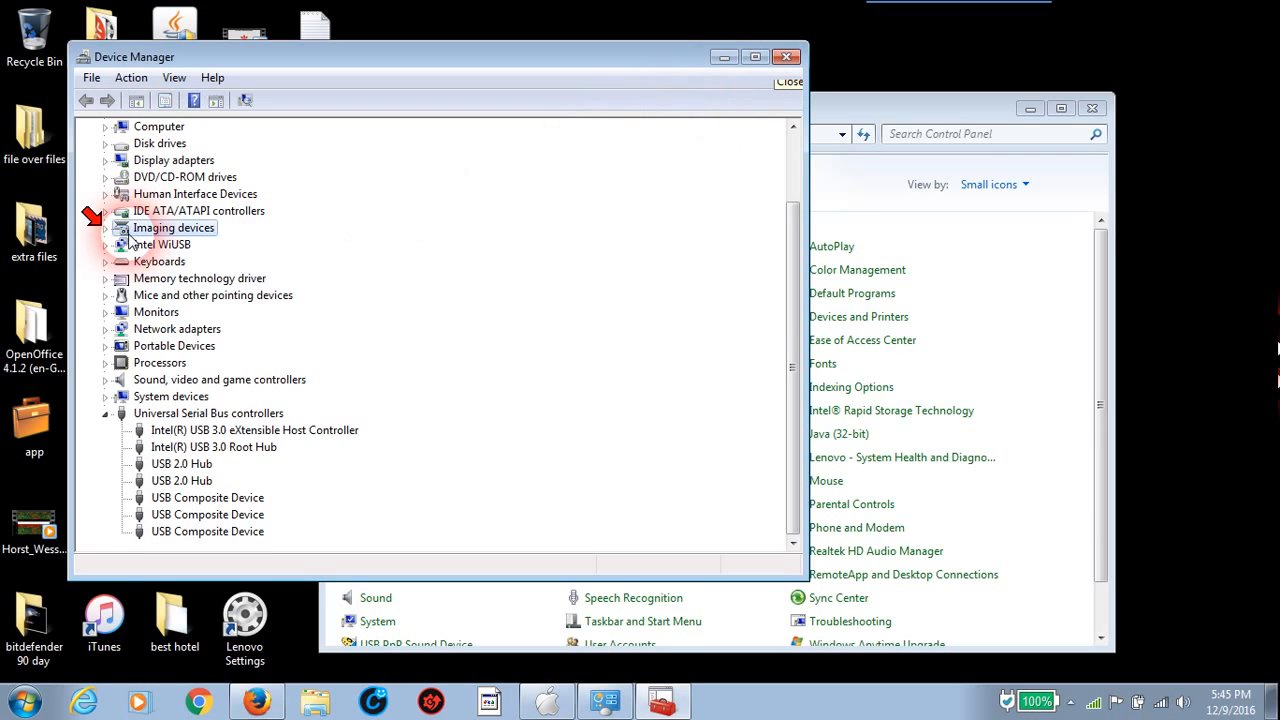
pyautogui.click(106, 227)
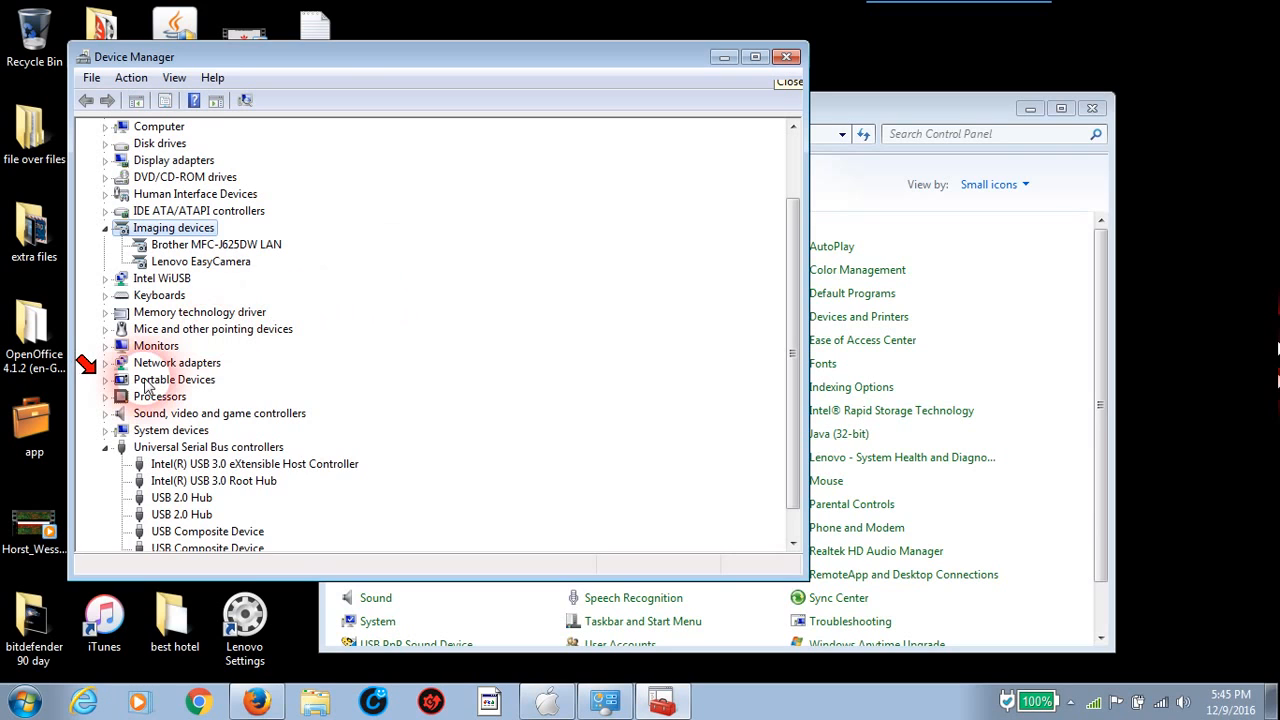
pyautogui.click(105, 379)
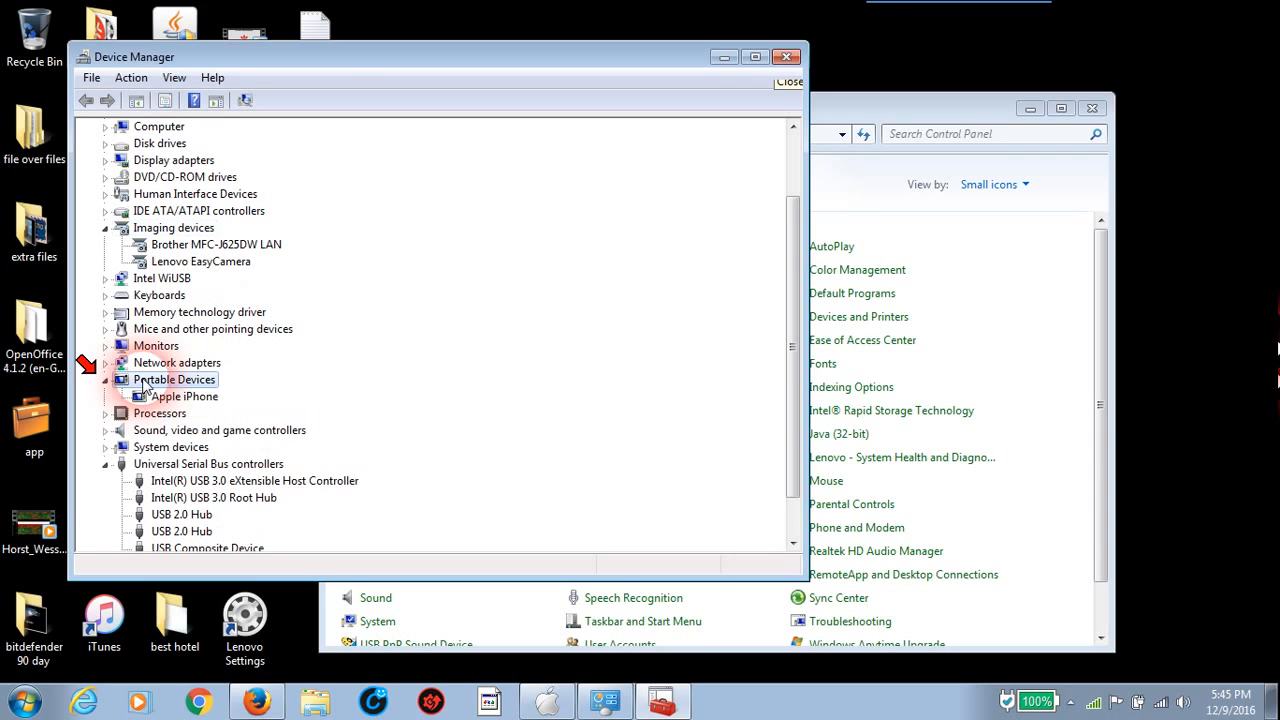
pyautogui.click(185, 396)
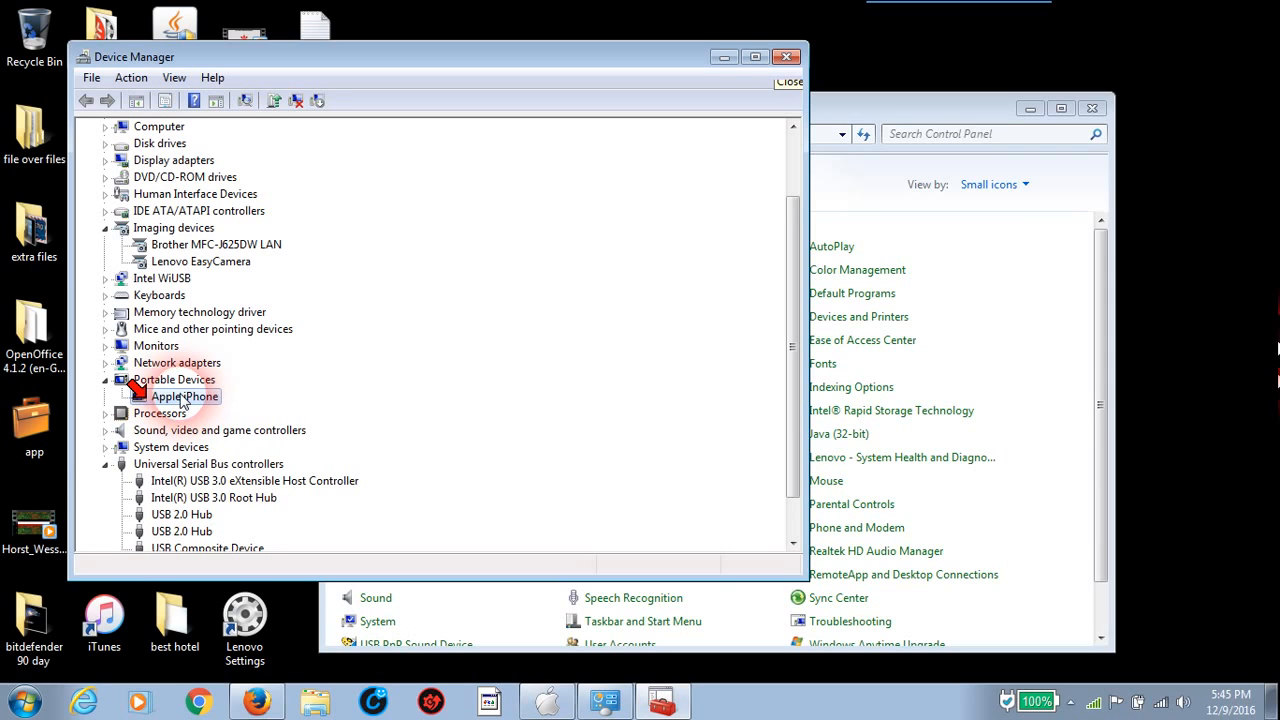
# Check the Apple iPhone's properties show it working properly, then reopen its context menu
pyautogui.rightClick(186, 396)
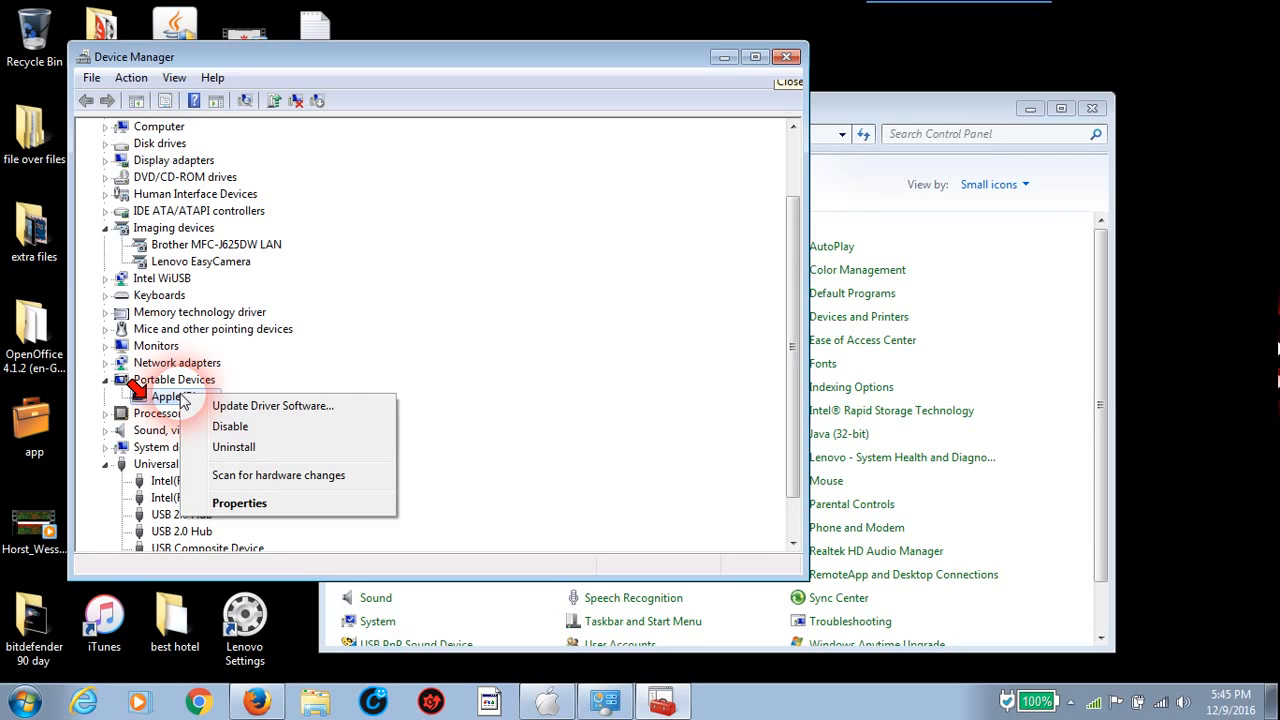
pyautogui.moveTo(198, 485)
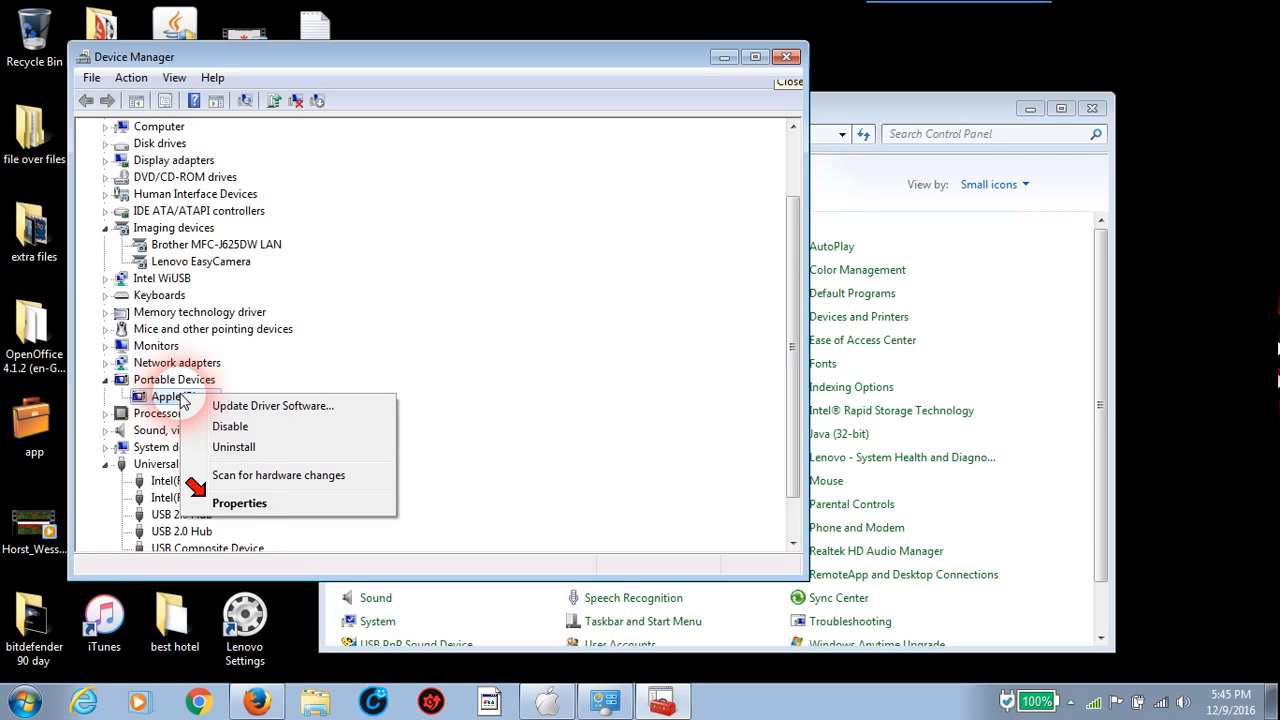
pyautogui.click(239, 503)
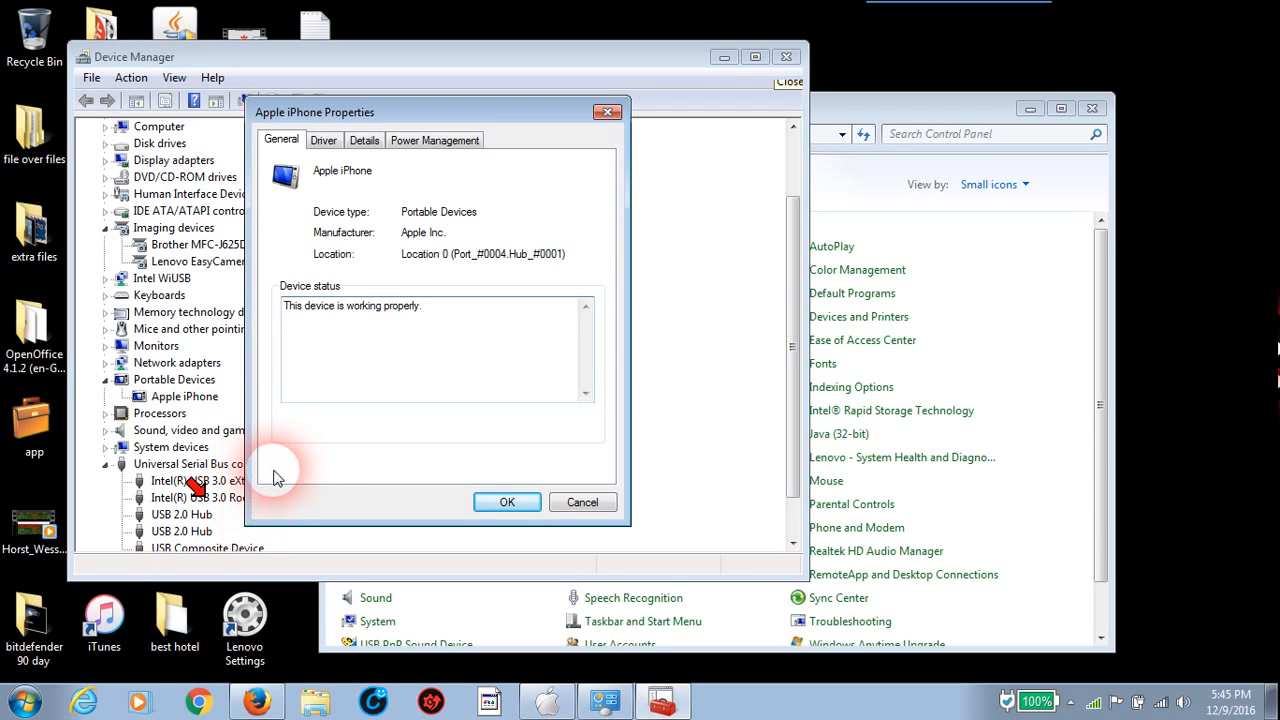
pyautogui.moveTo(445, 462)
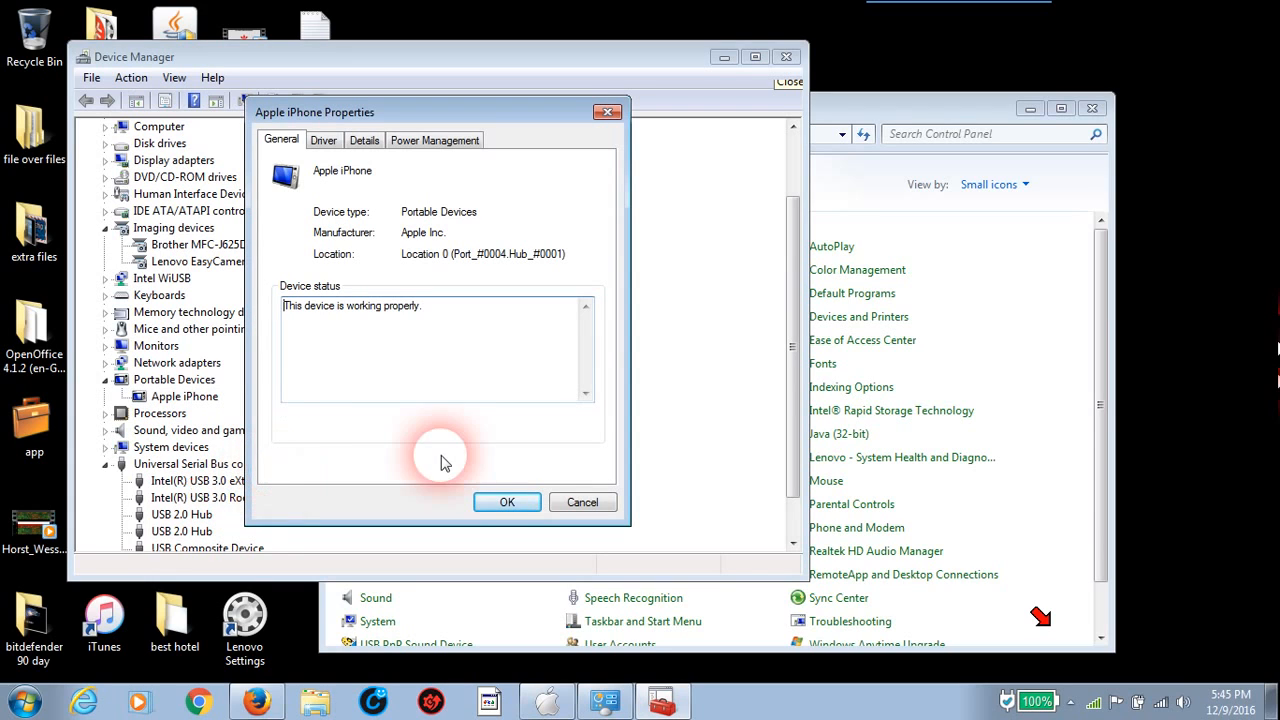
pyautogui.moveTo(545, 448)
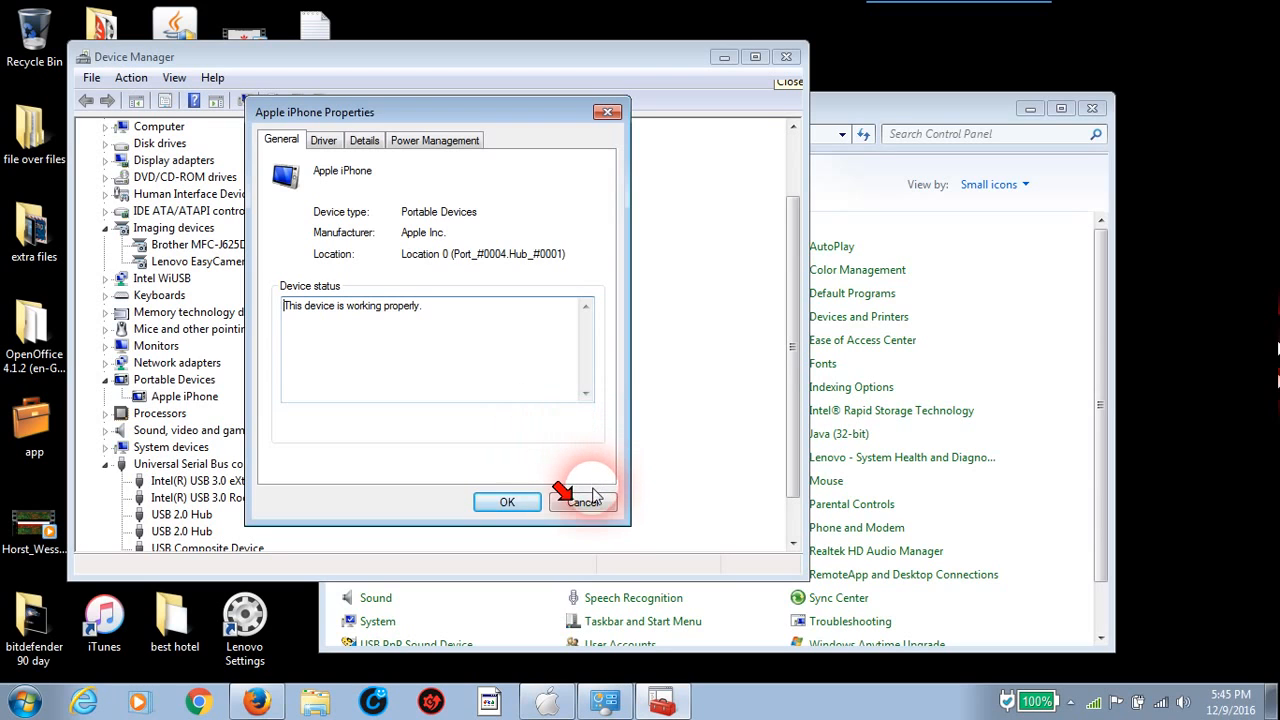
pyautogui.click(583, 502)
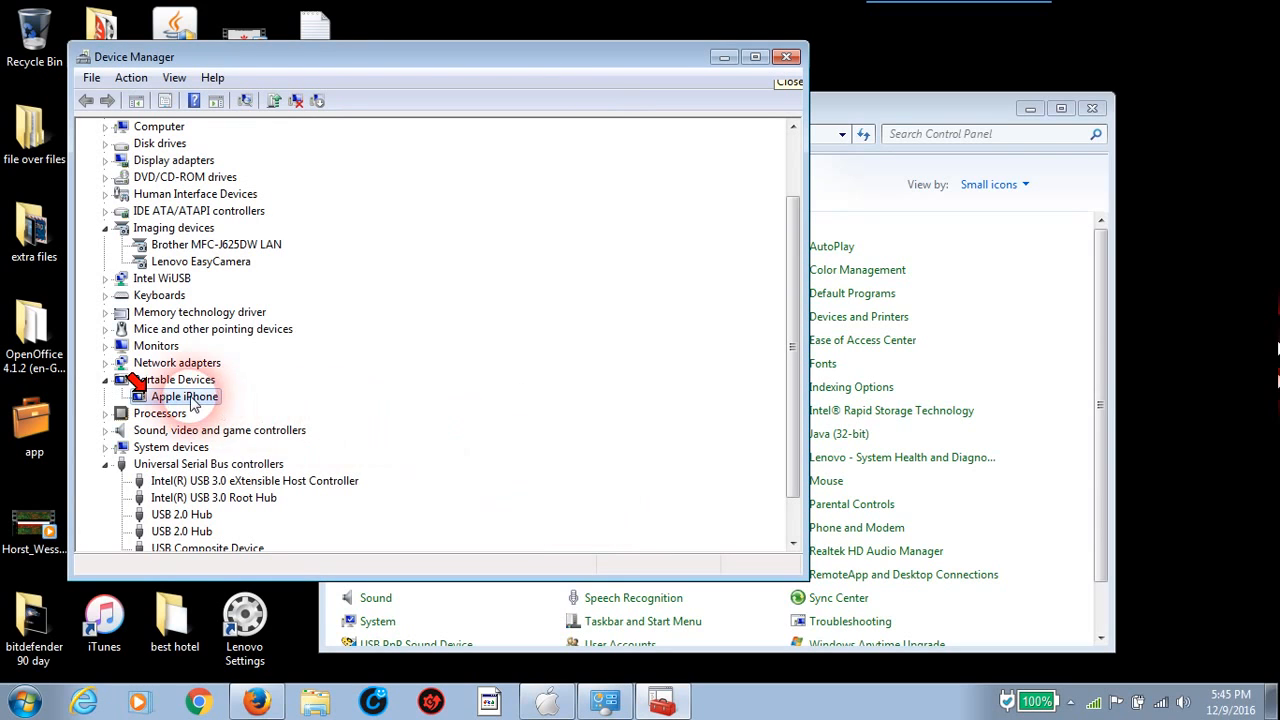
pyautogui.rightClick(185, 397)
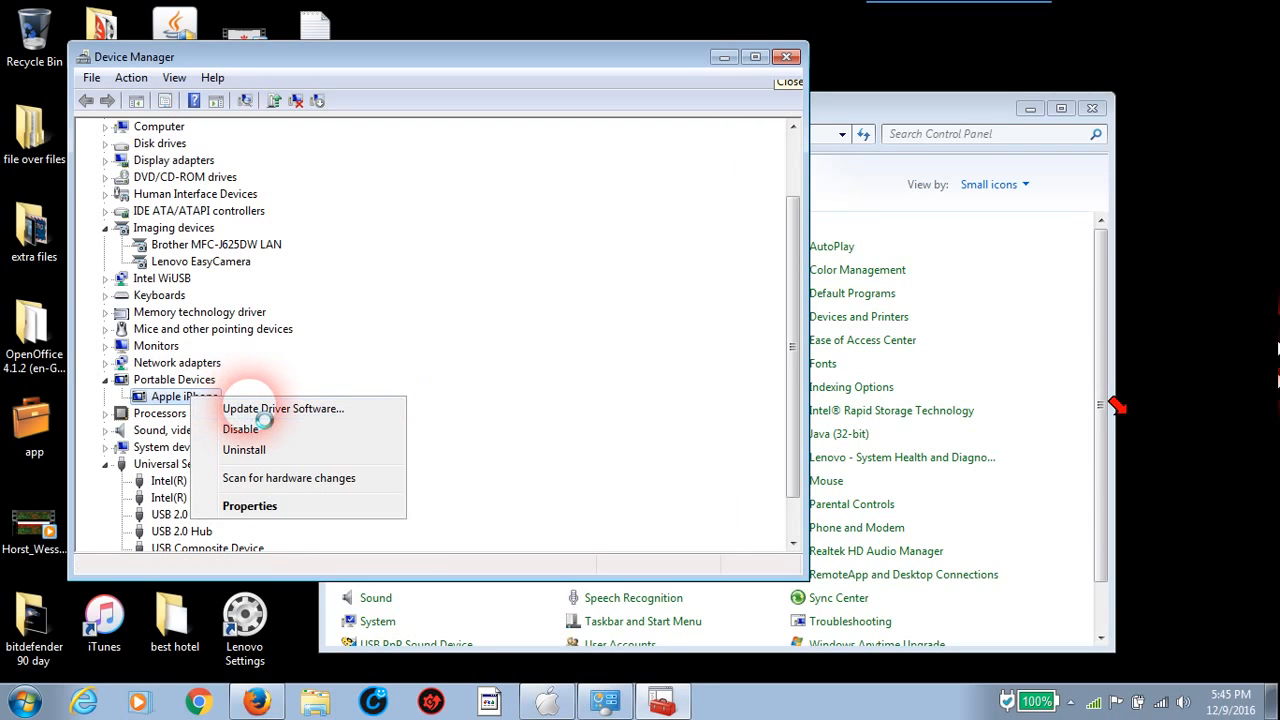
# Update the iPhone driver from C: Common Files > Apple > Mobile Device Support > Drivers
pyautogui.click(283, 408)
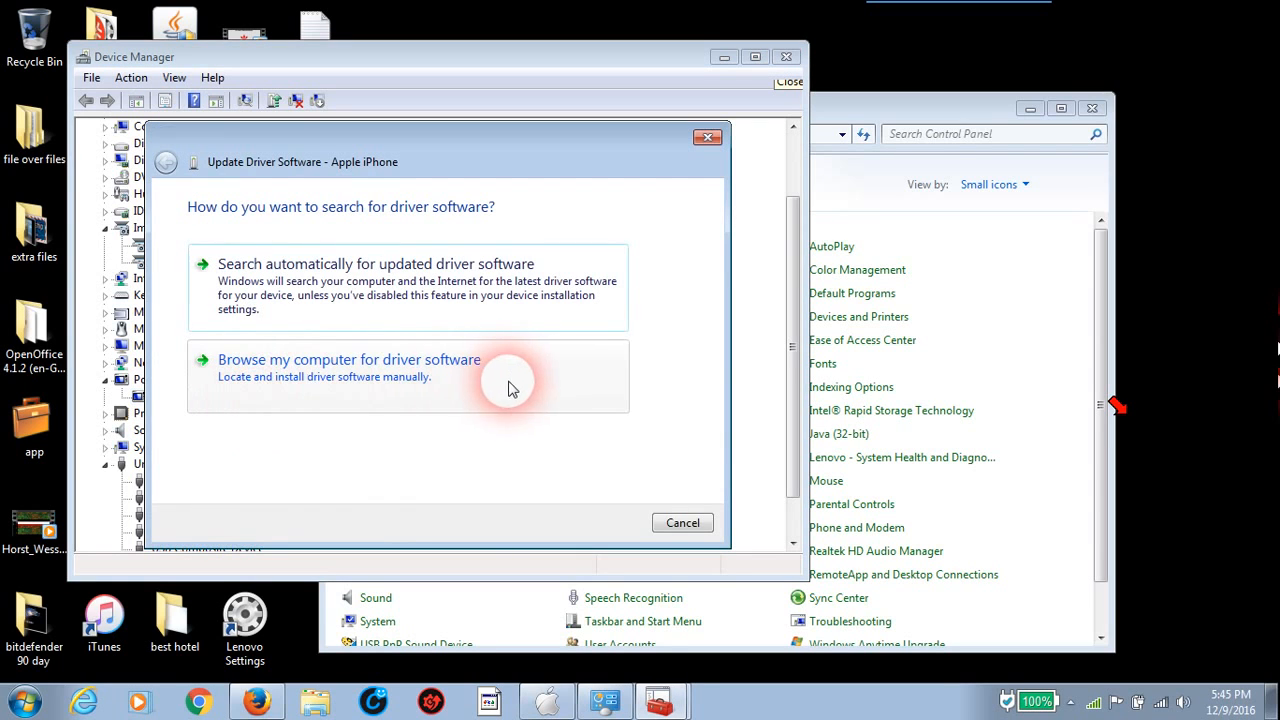
pyautogui.moveTo(345, 310)
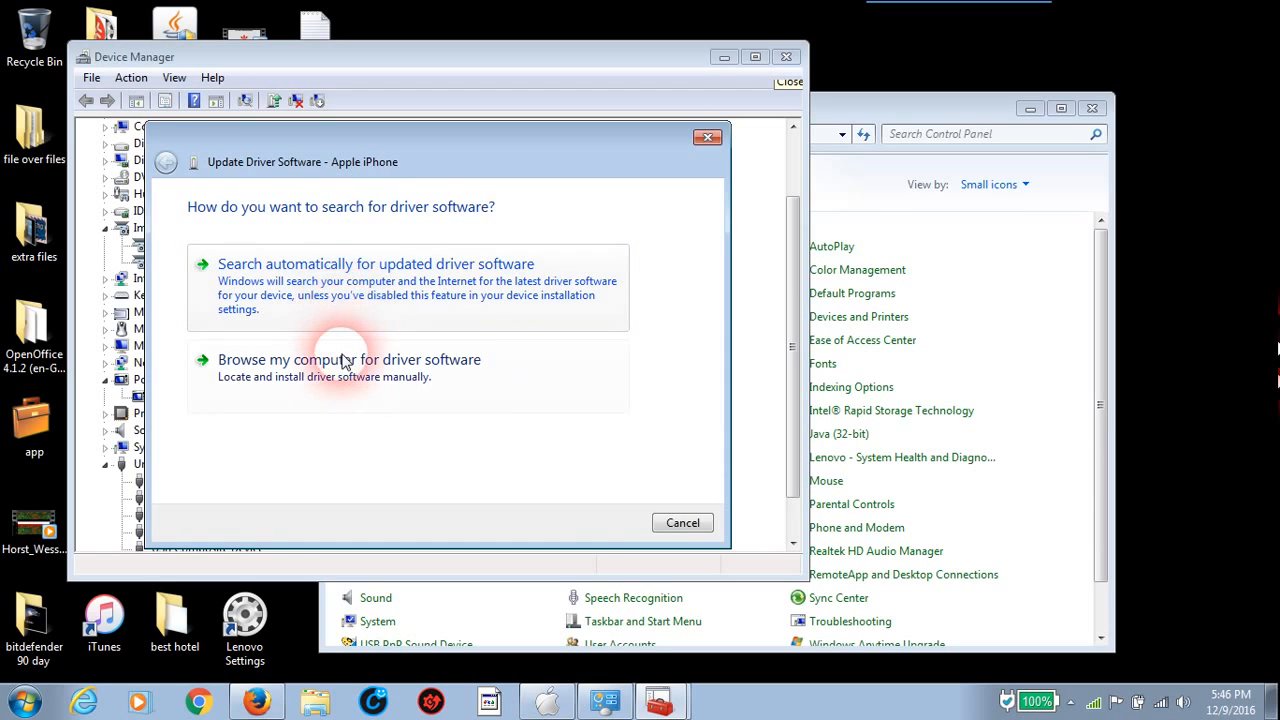
pyautogui.click(349, 359)
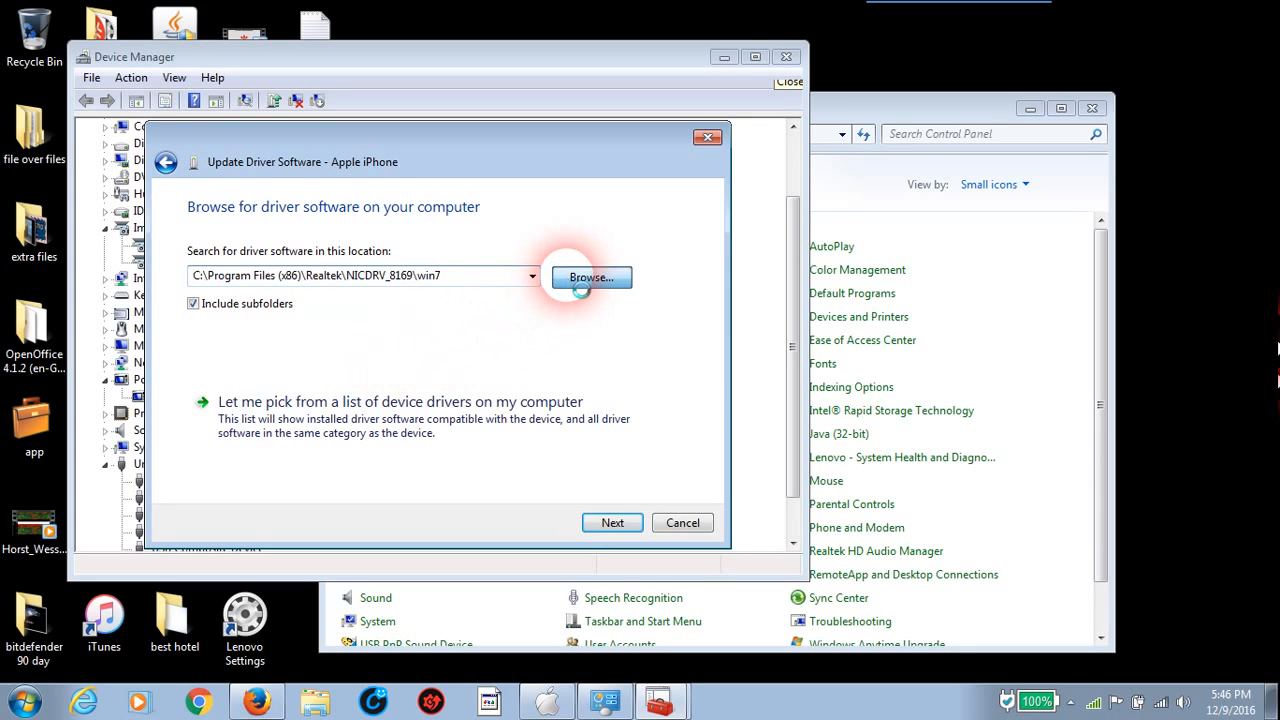
pyautogui.click(590, 277)
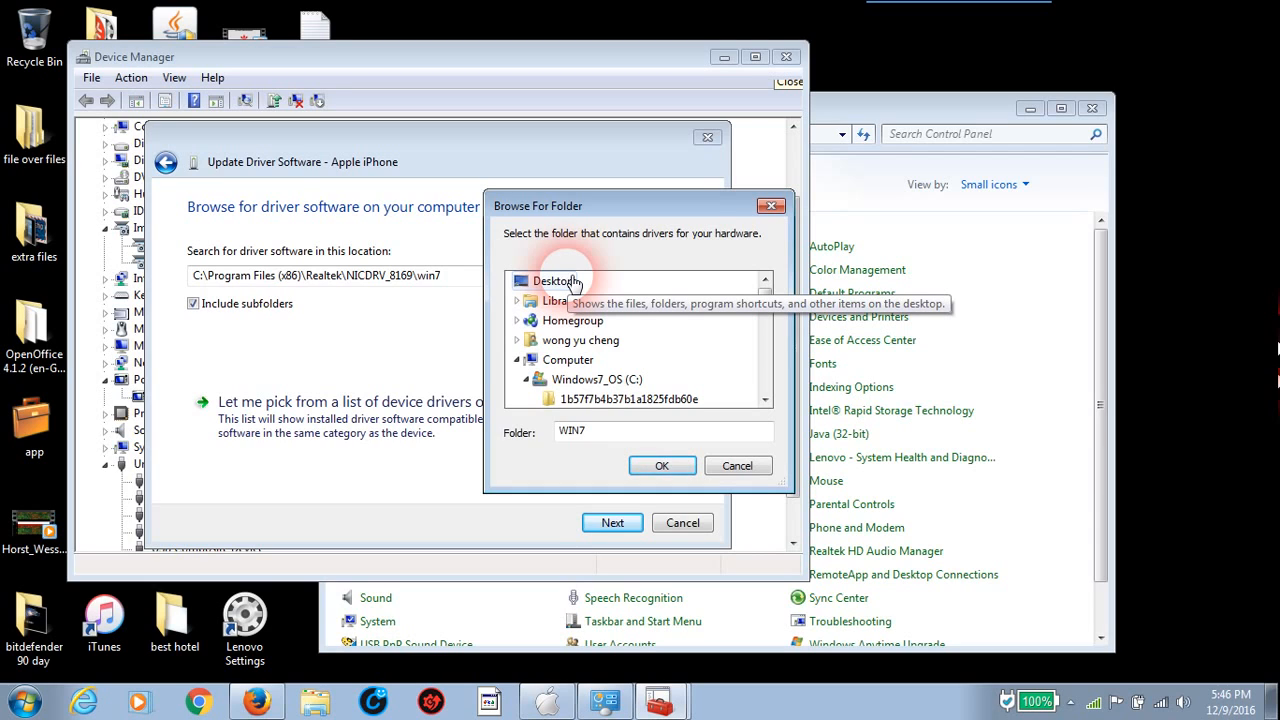
pyautogui.moveTo(605, 280)
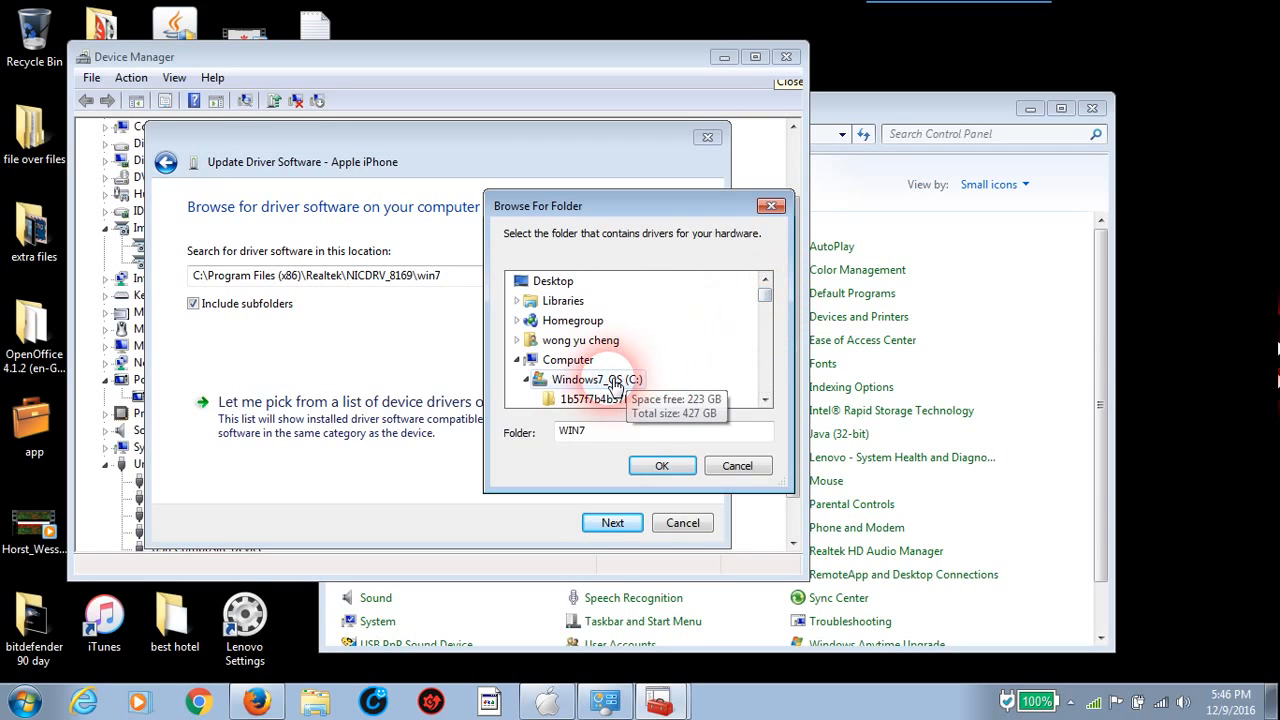
pyautogui.click(597, 379)
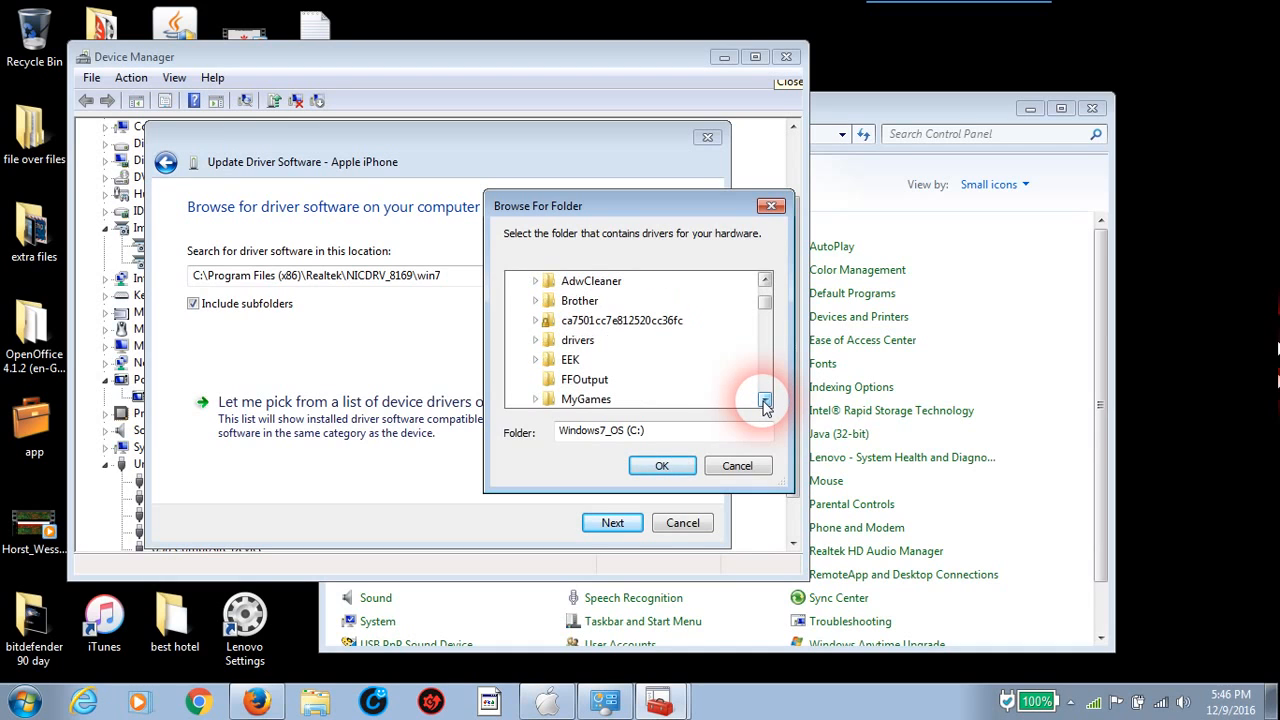
pyautogui.click(765, 400)
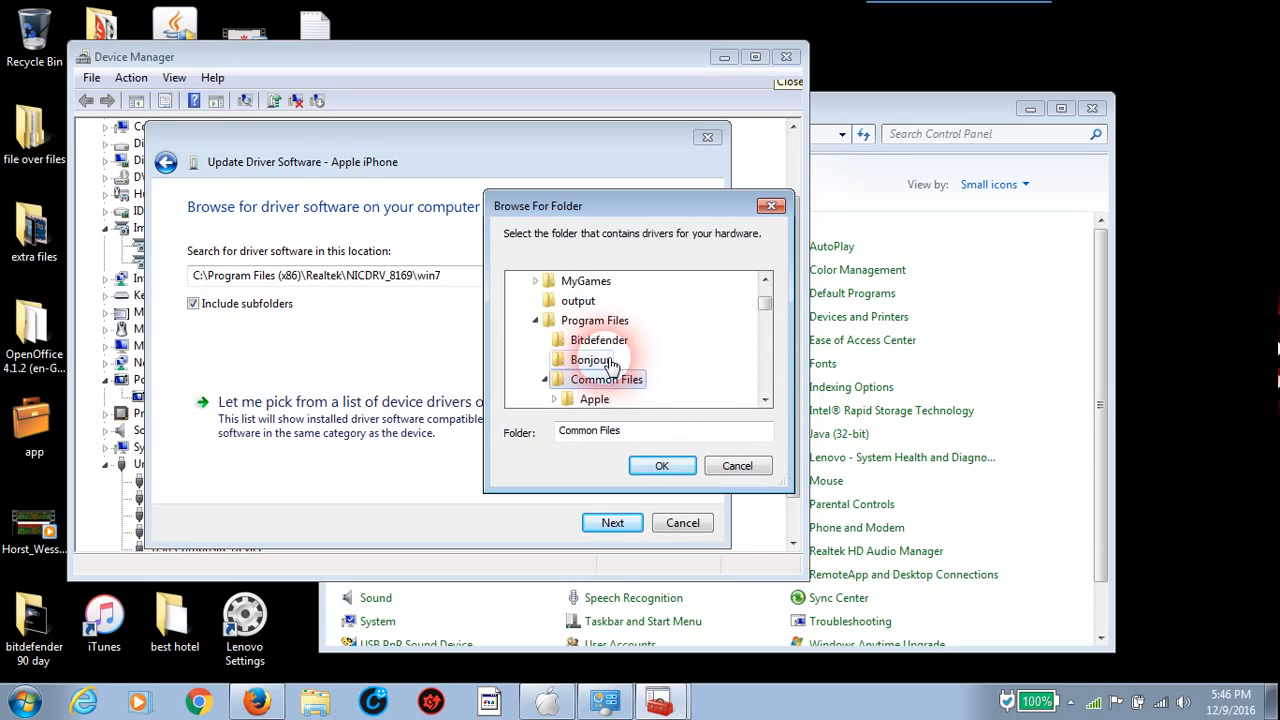
pyautogui.moveTo(780, 395)
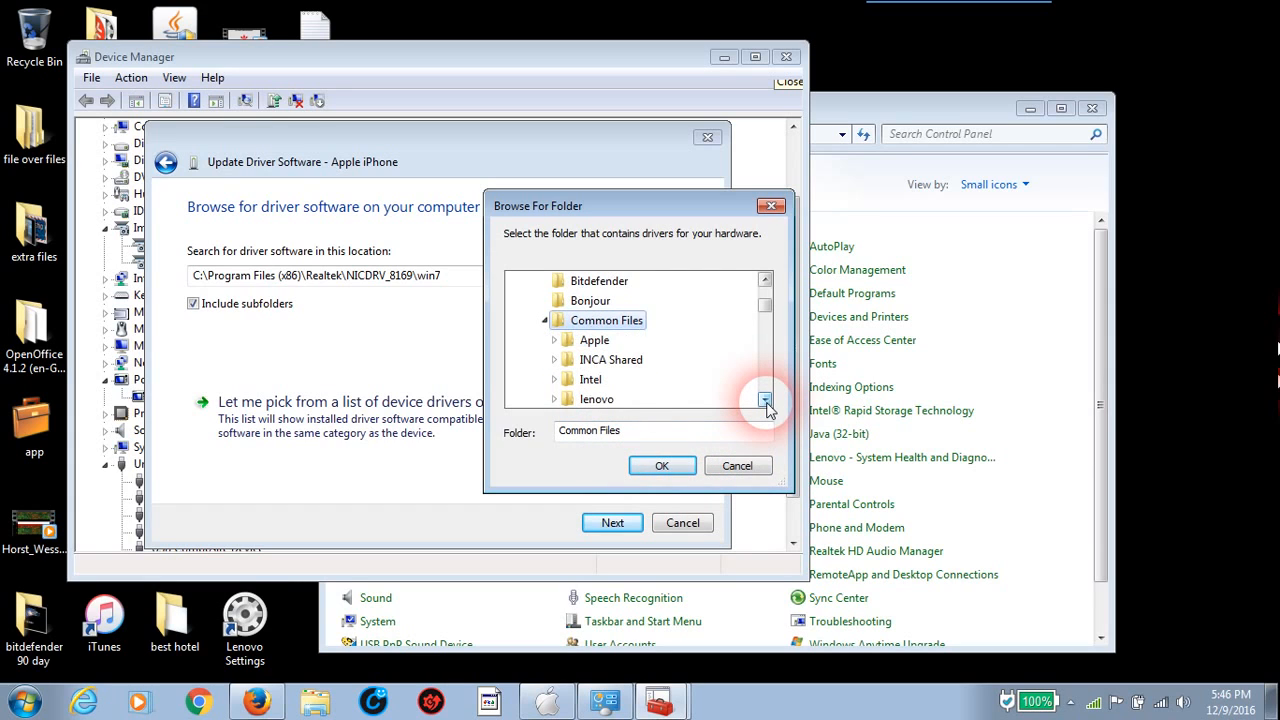
pyautogui.click(765, 398)
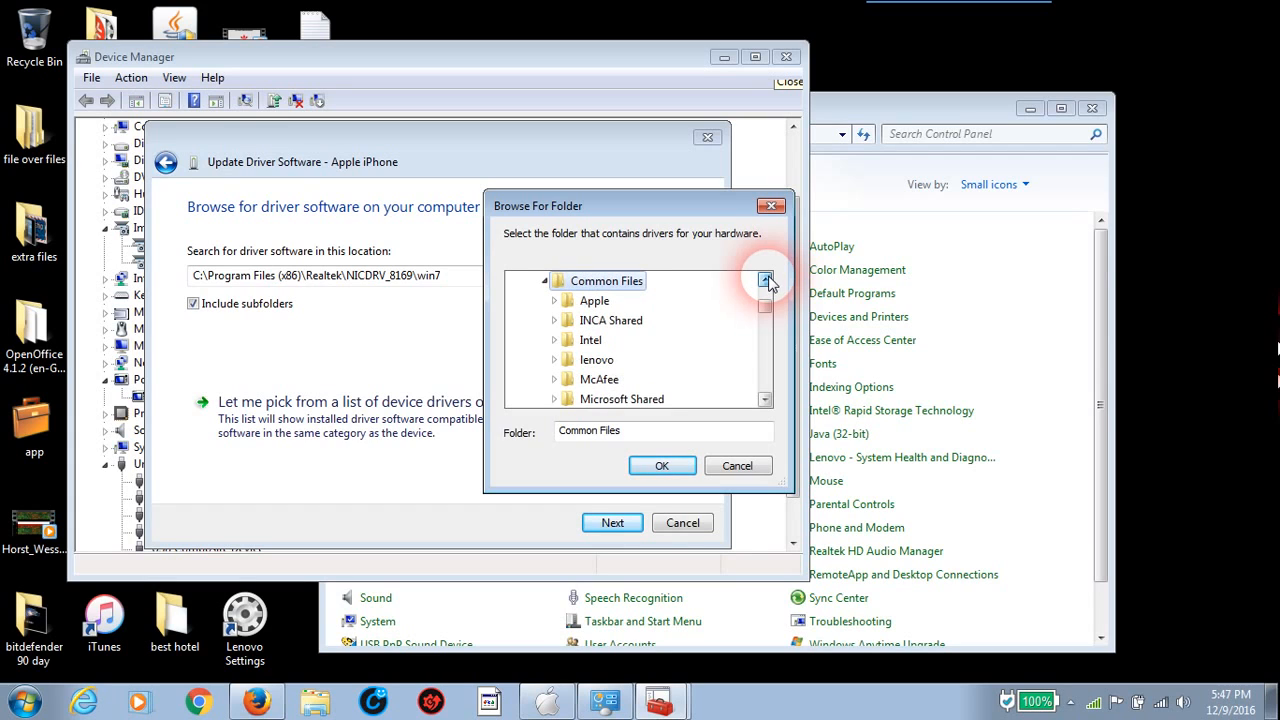
pyautogui.moveTo(690, 298)
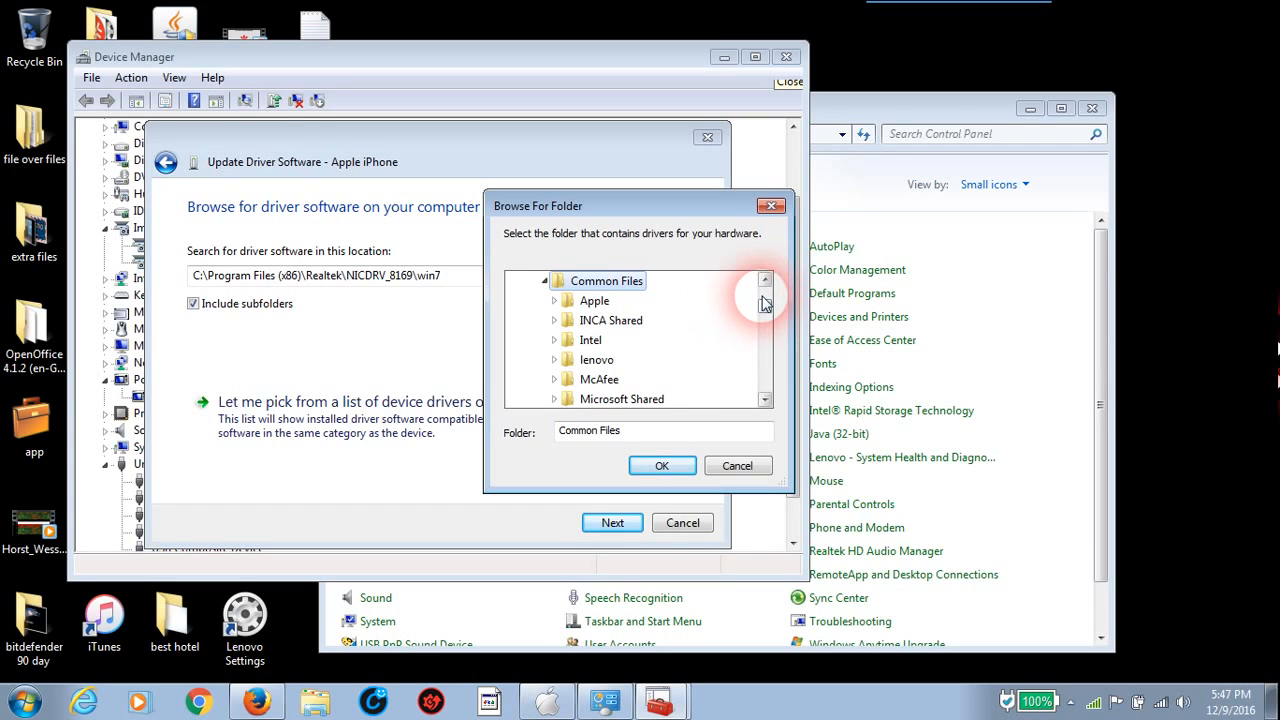
pyautogui.click(764, 280)
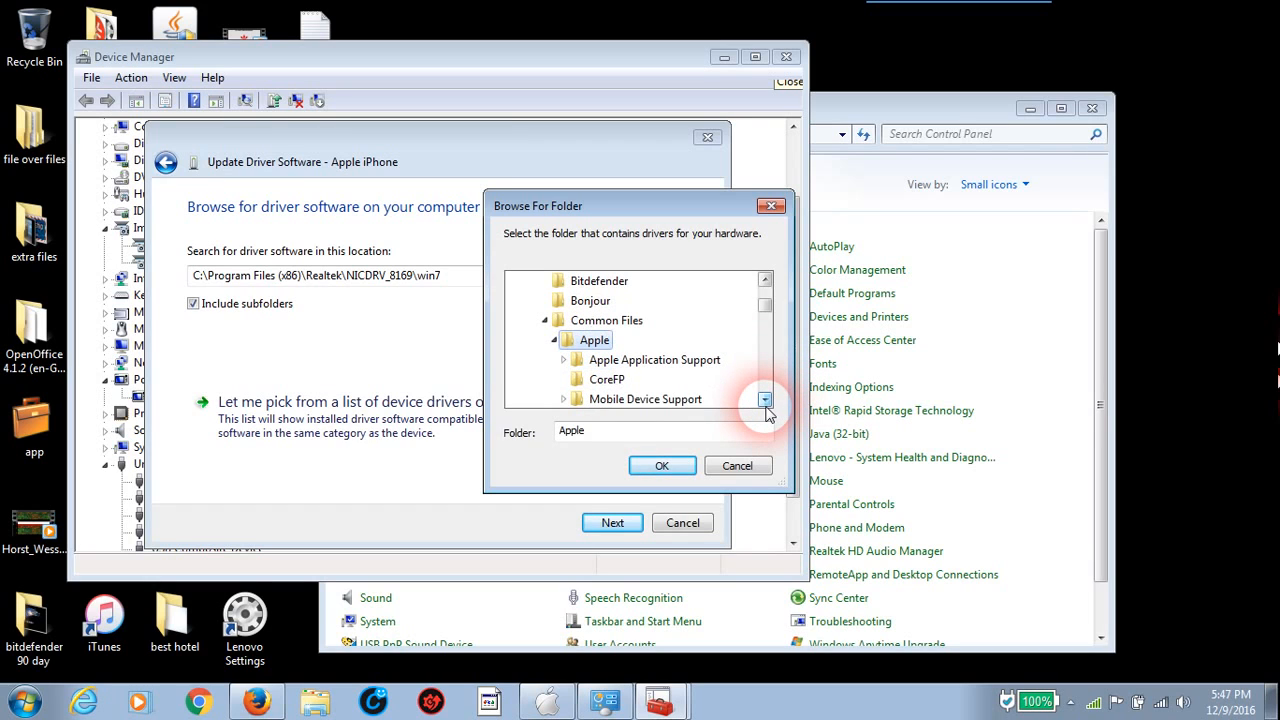
pyautogui.click(645, 399)
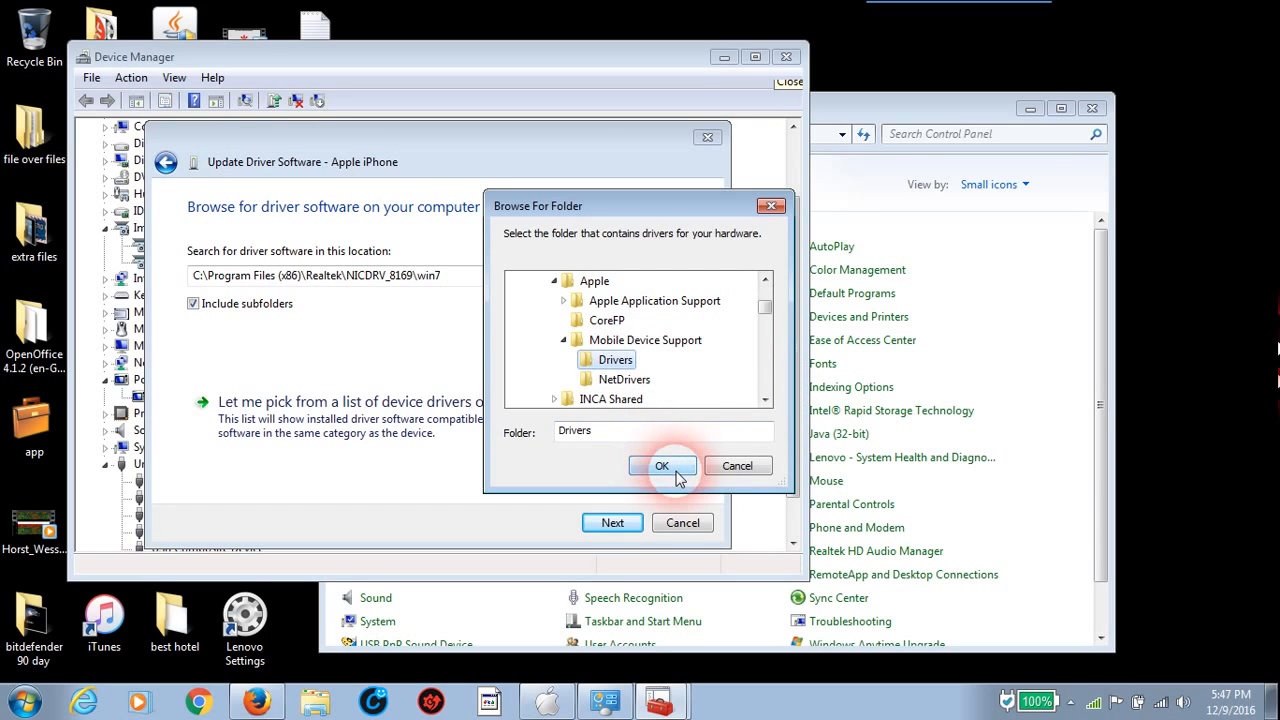
pyautogui.click(661, 465)
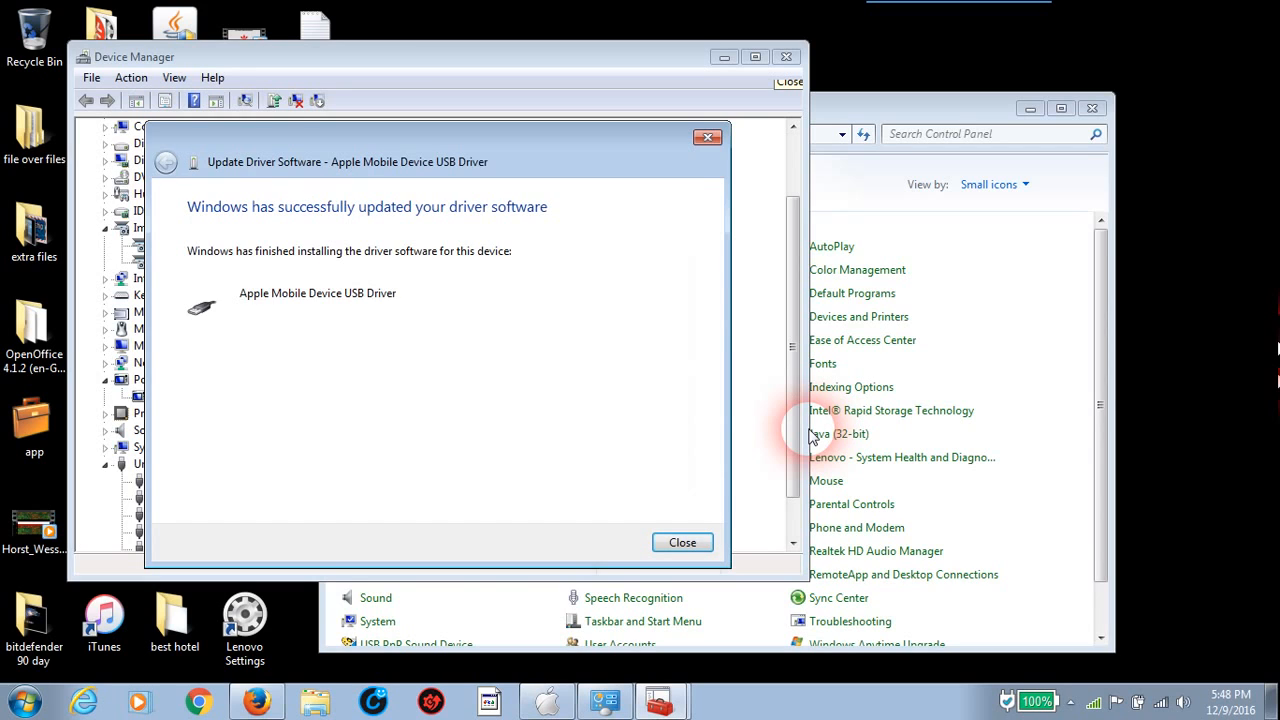
pyautogui.moveTo(816, 440)
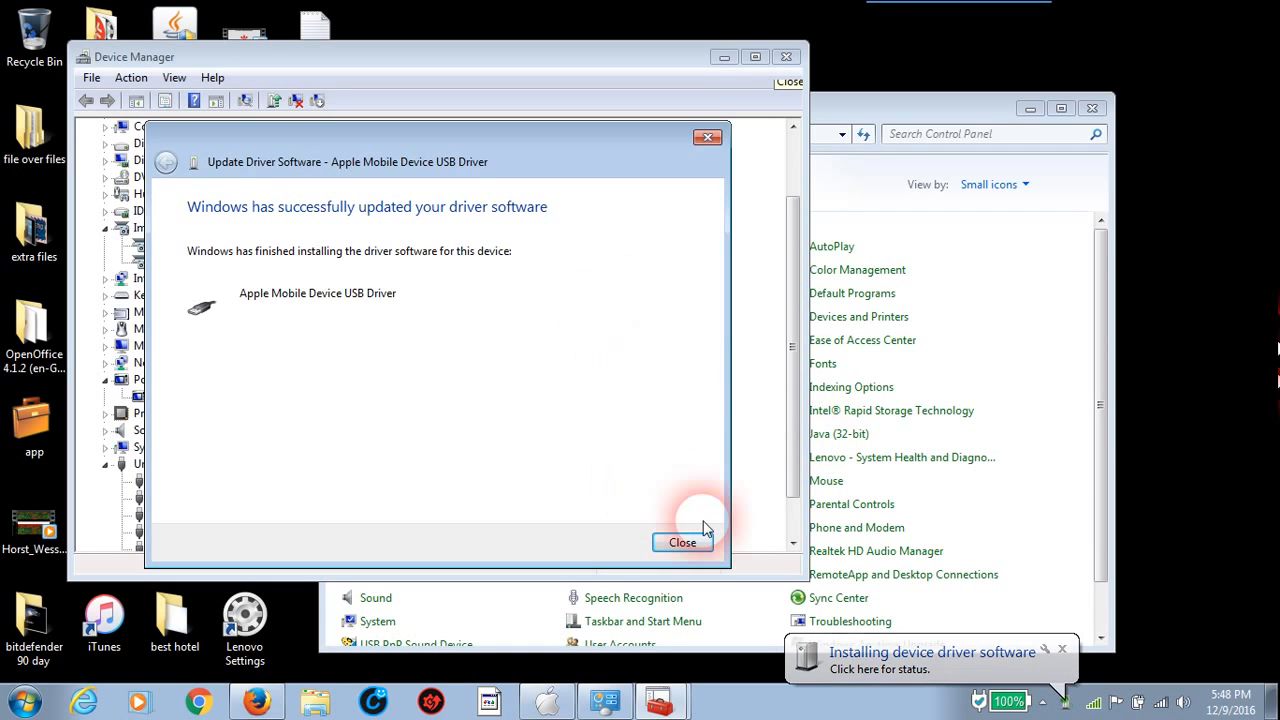
# Dismiss the Apple Mobile Device USB Driver installation success message
pyautogui.click(682, 542)
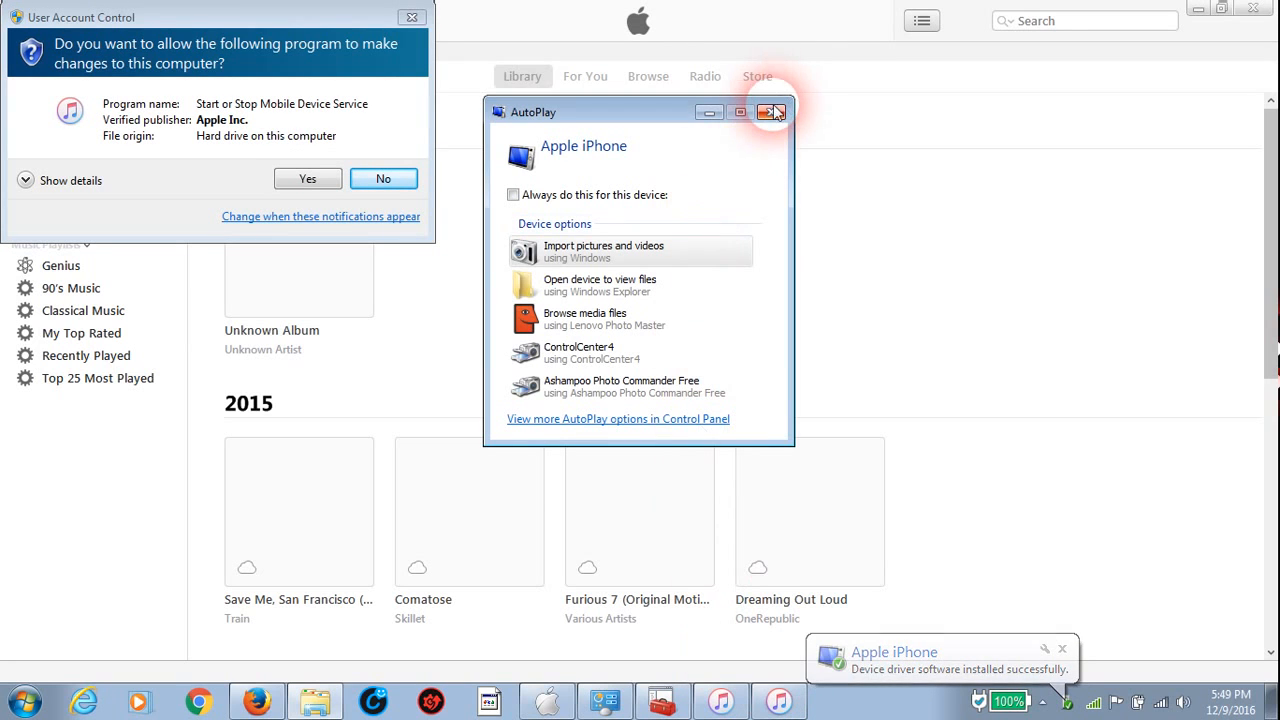
# Close AutoPlay, allow the Apple mobile device service in UAC, and dismiss the default-player message
pyautogui.click(772, 111)
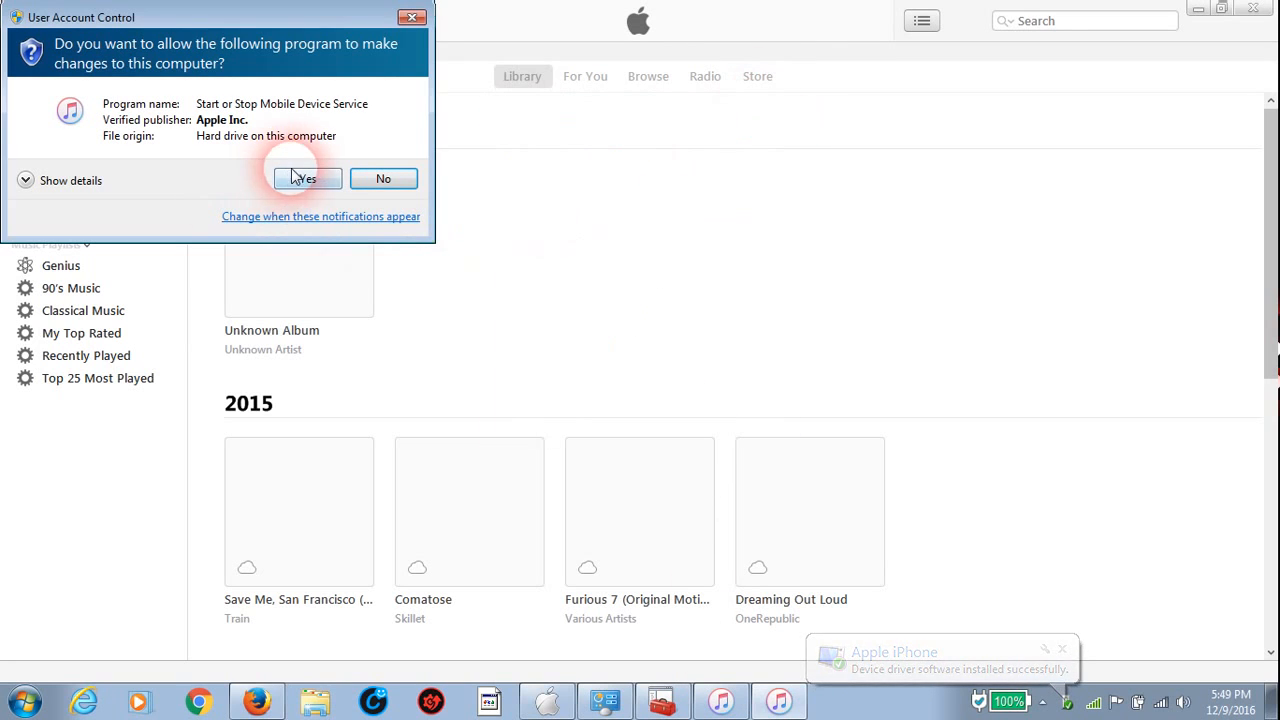
pyautogui.click(304, 178)
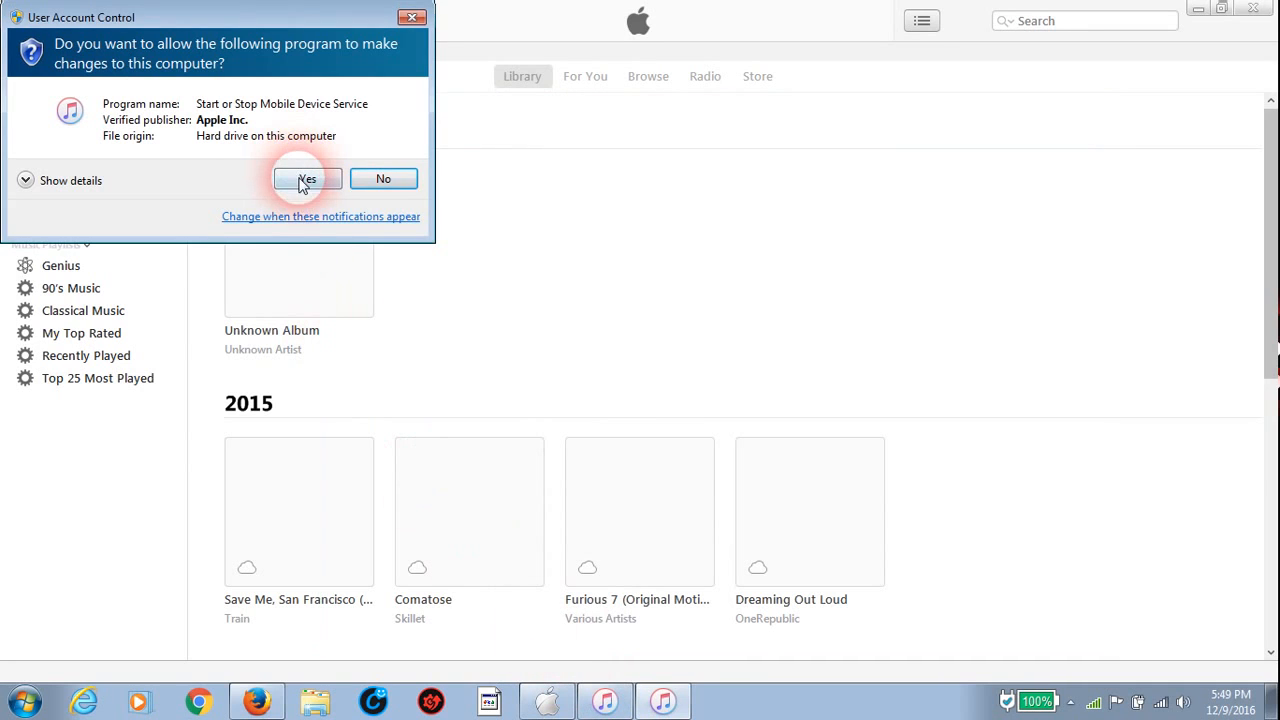
pyautogui.click(307, 178)
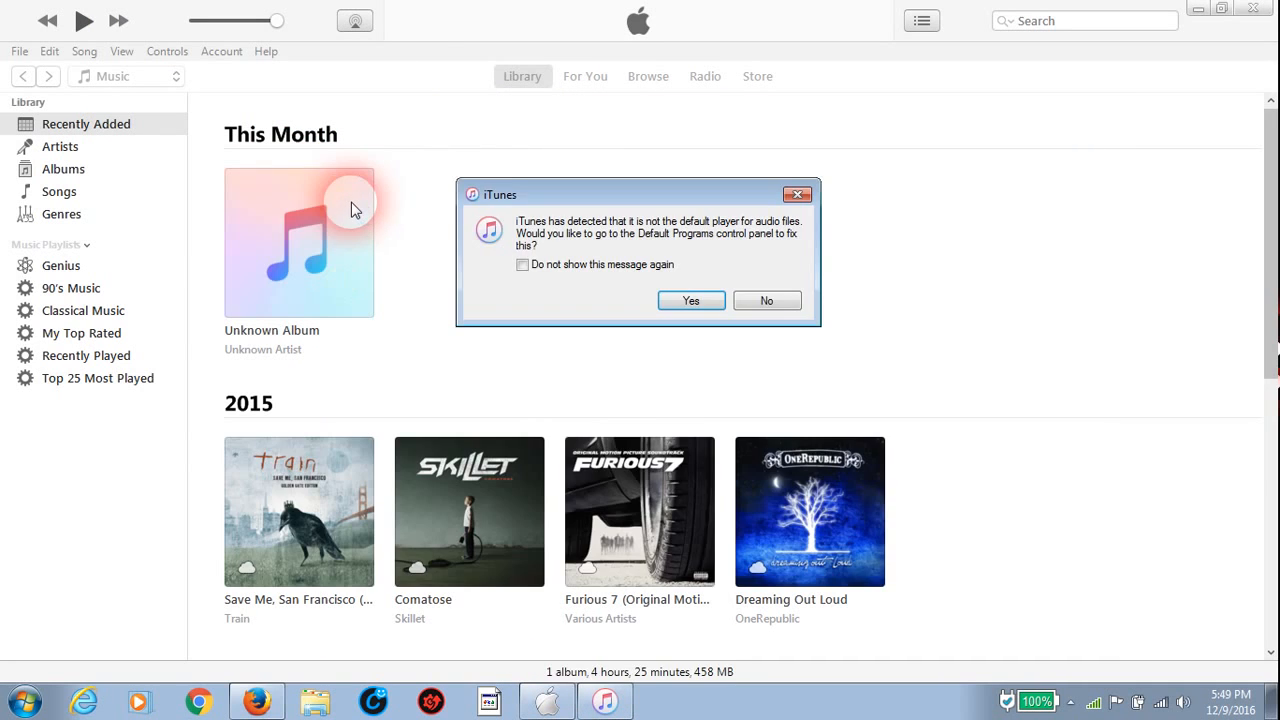
pyautogui.click(766, 301)
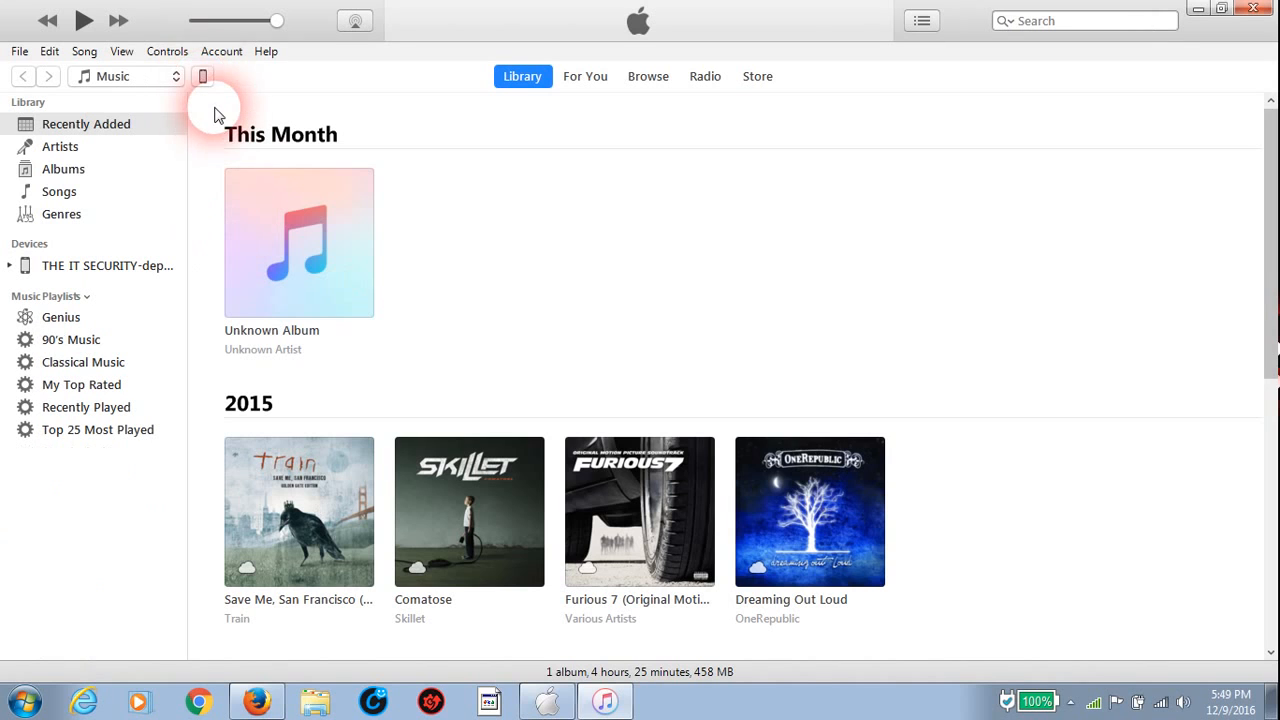
# Open the iPhone 6 Plus Summary page and start backing it up to this computer
pyautogui.click(202, 76)
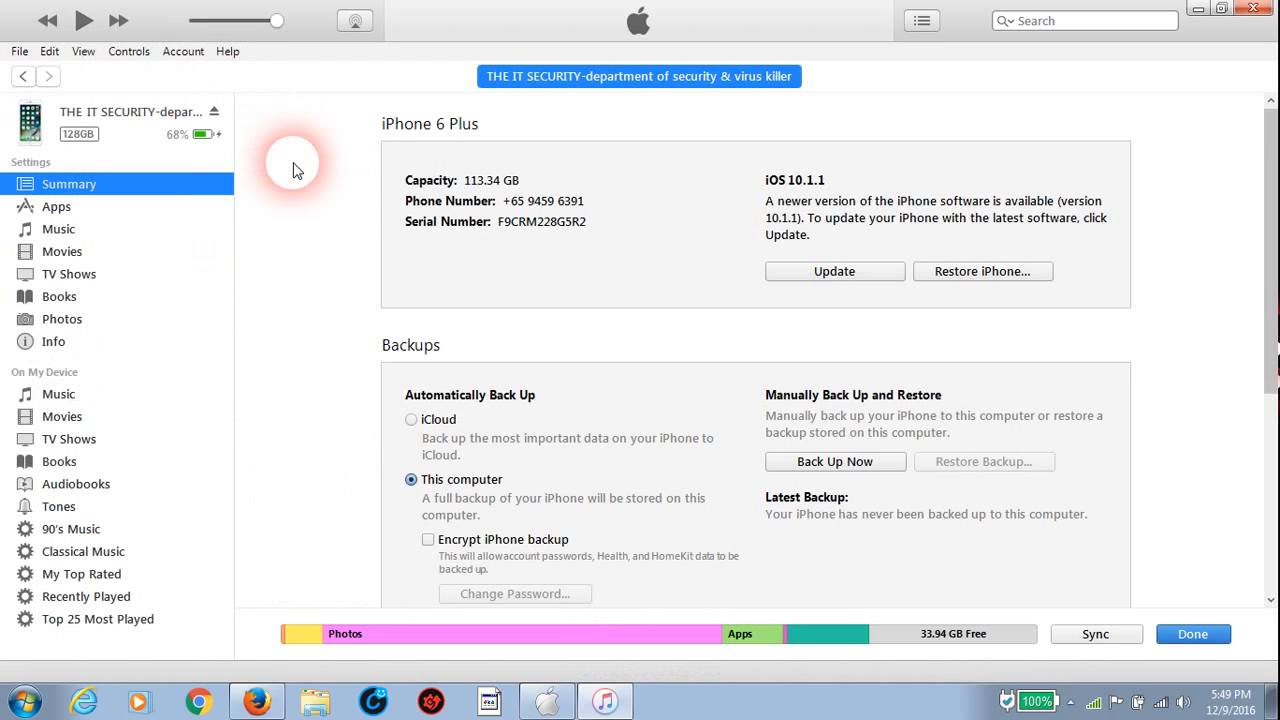
pyautogui.moveTo(322, 185)
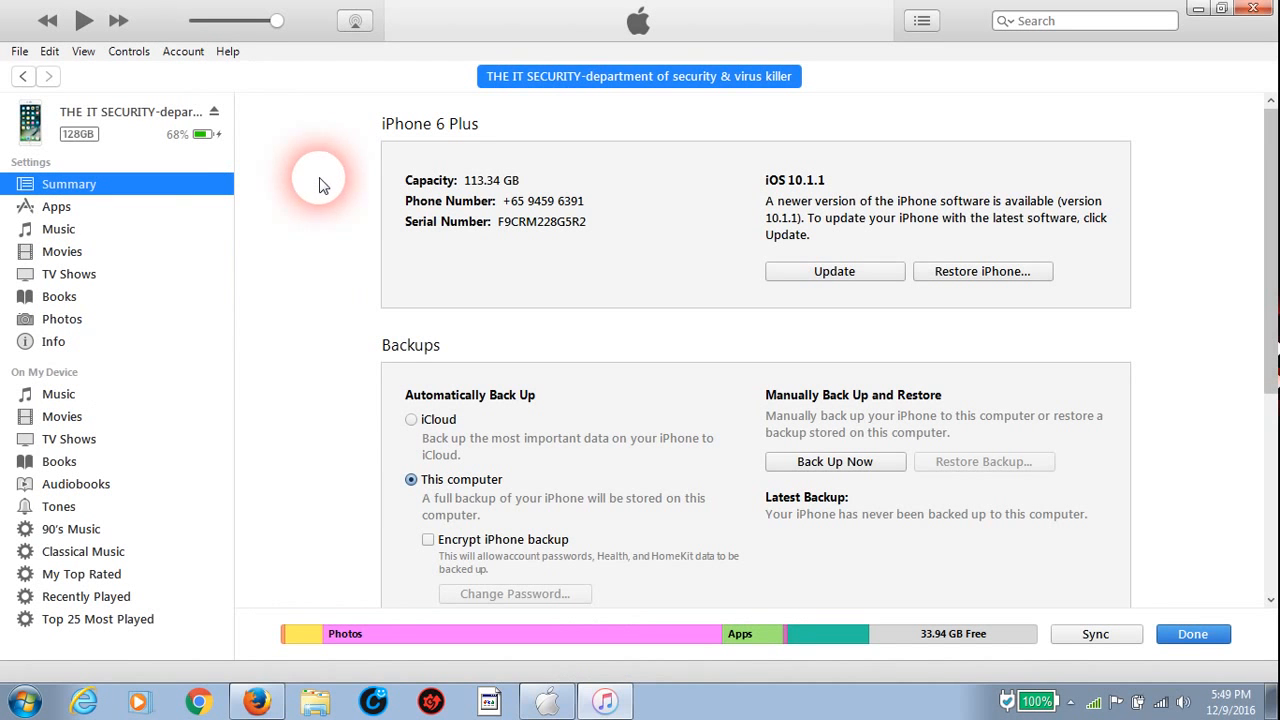
pyautogui.click(1095, 633)
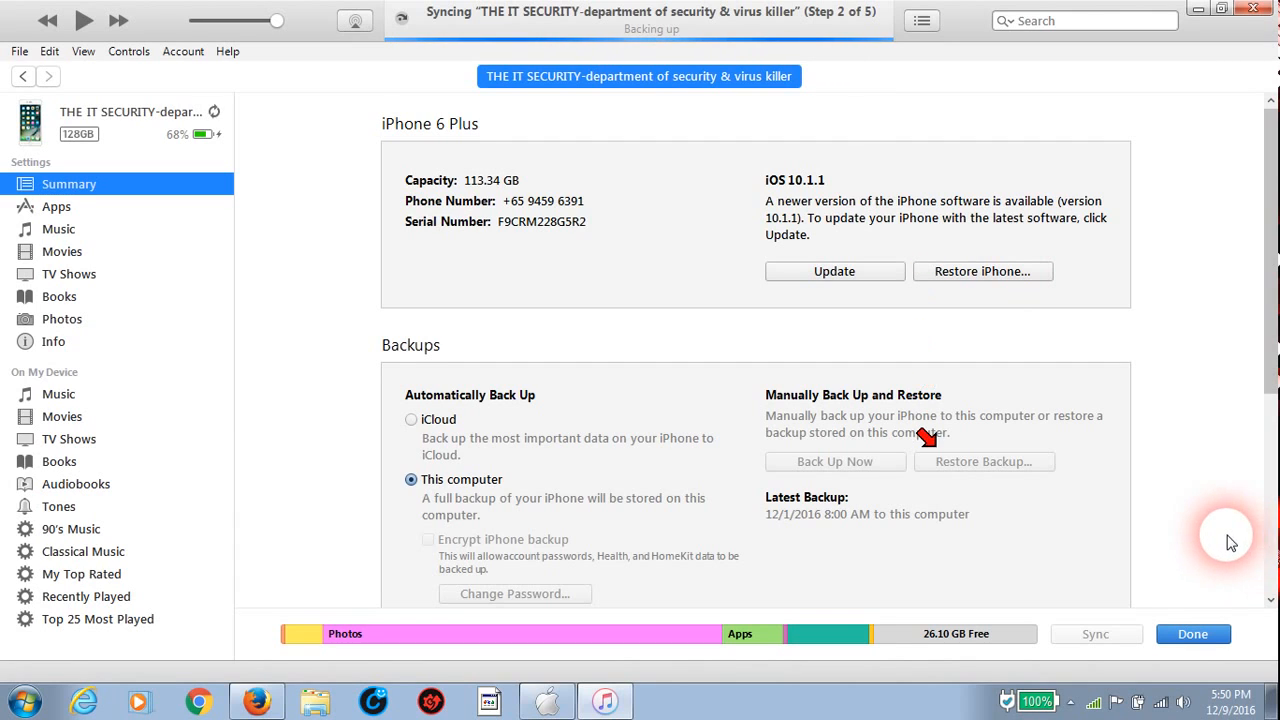
pyautogui.moveTo(975, 478)
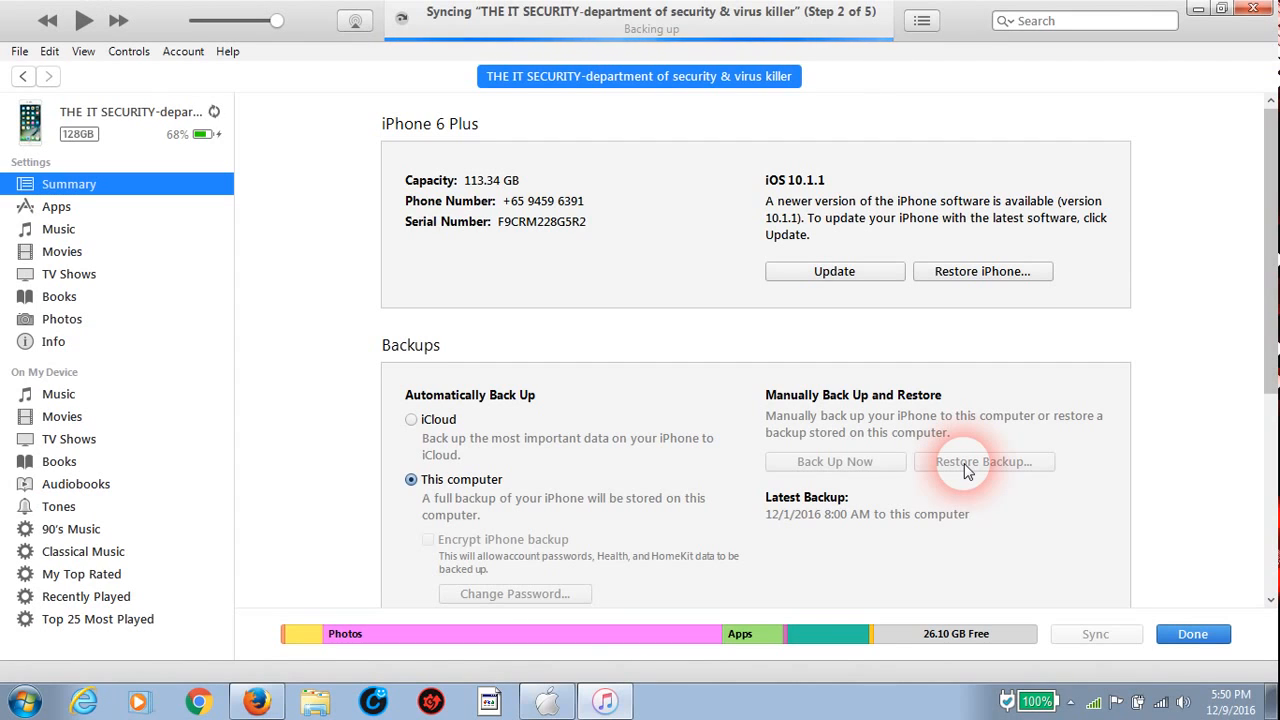
pyautogui.moveTo(925, 452)
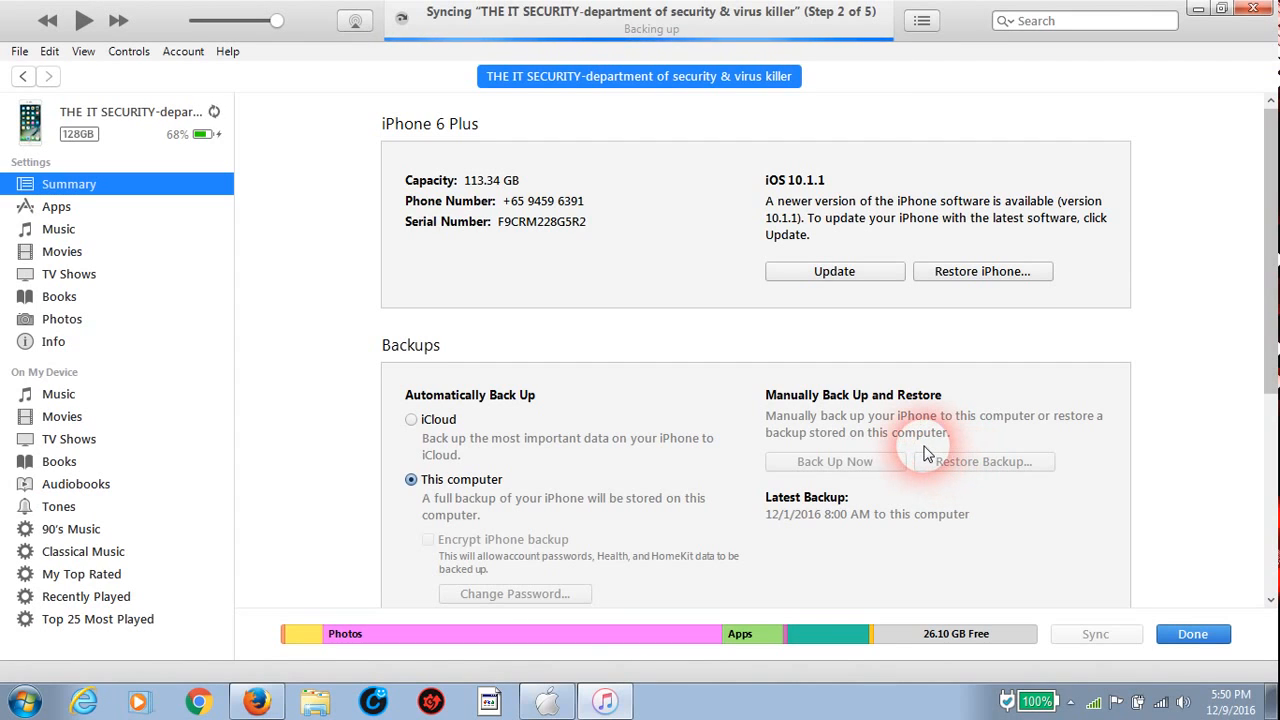
pyautogui.moveTo(890, 450)
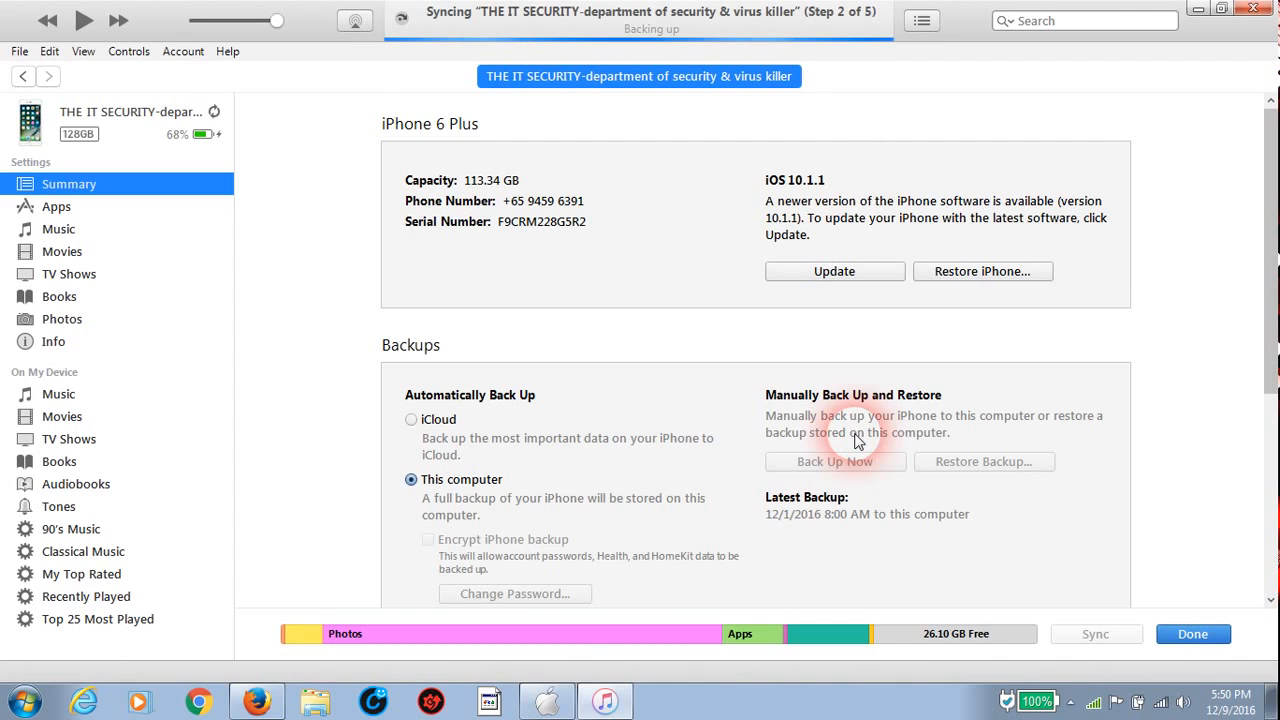
pyautogui.moveTo(850, 428)
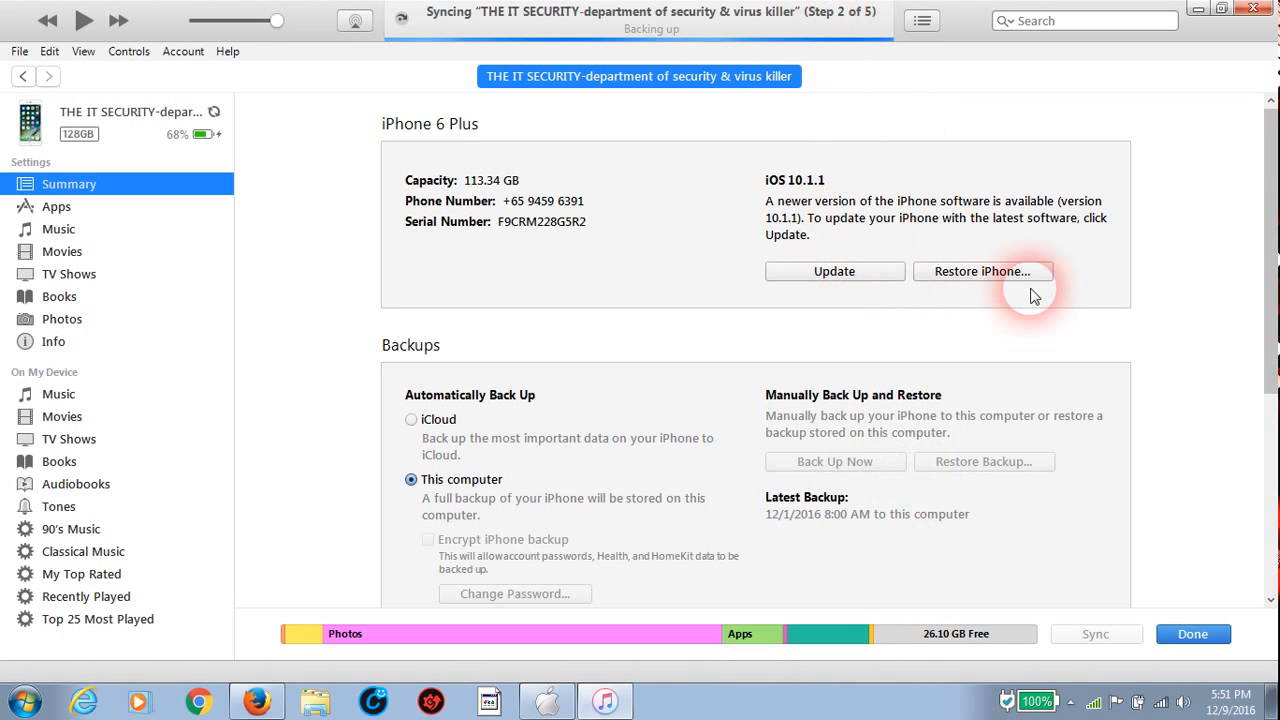
pyautogui.moveTo(643, 242)
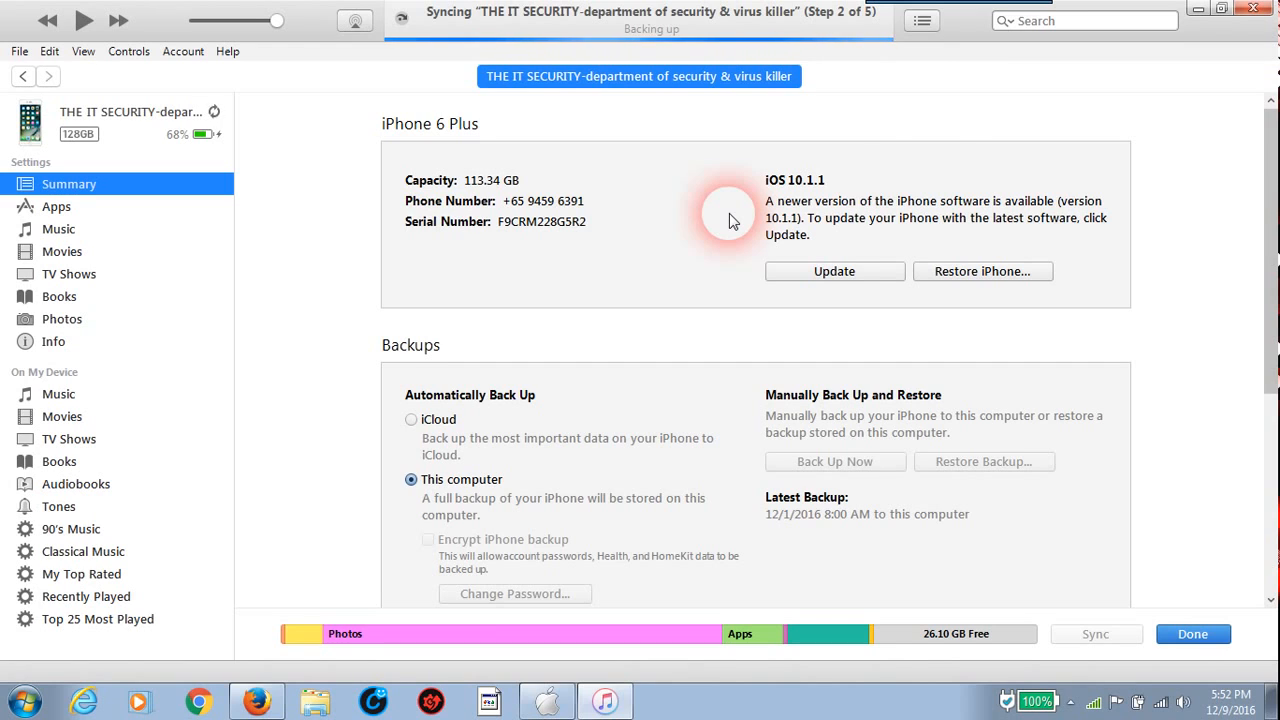
pyautogui.moveTo(922, 112)
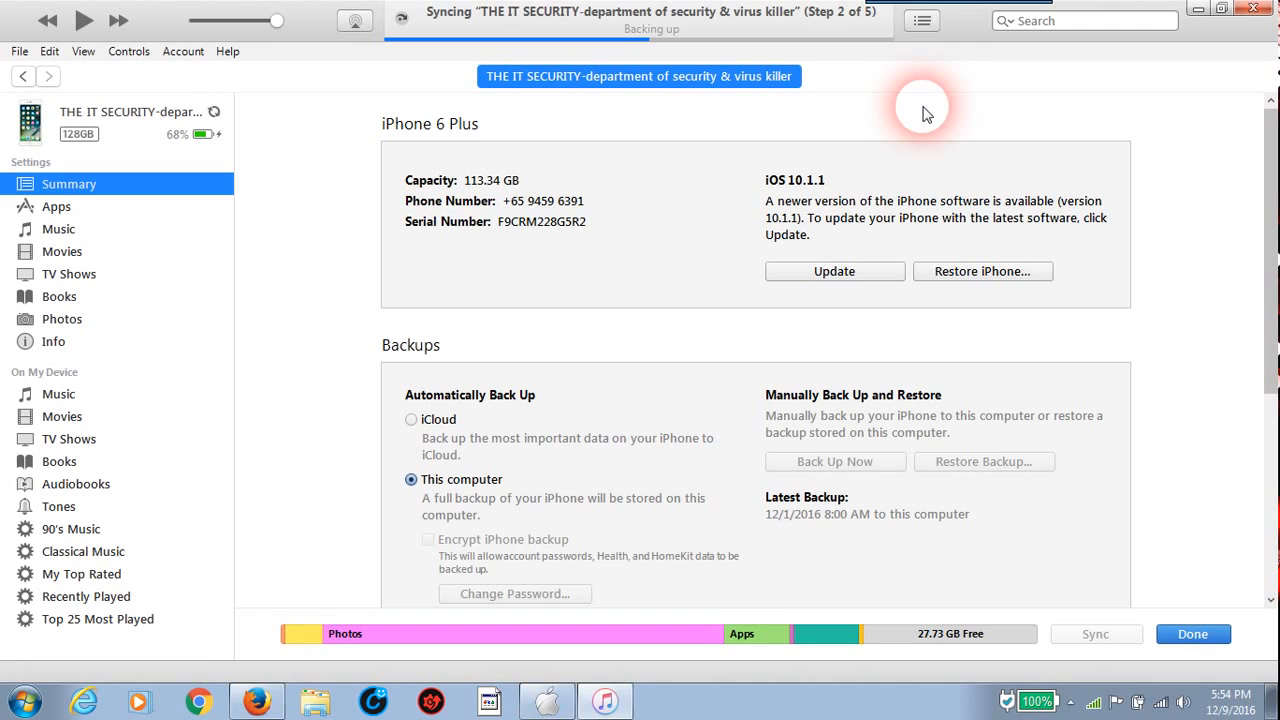
# Switch to Firefox and enter the Apple jobs address to load Jobs at Apple
pyautogui.click(257, 700)
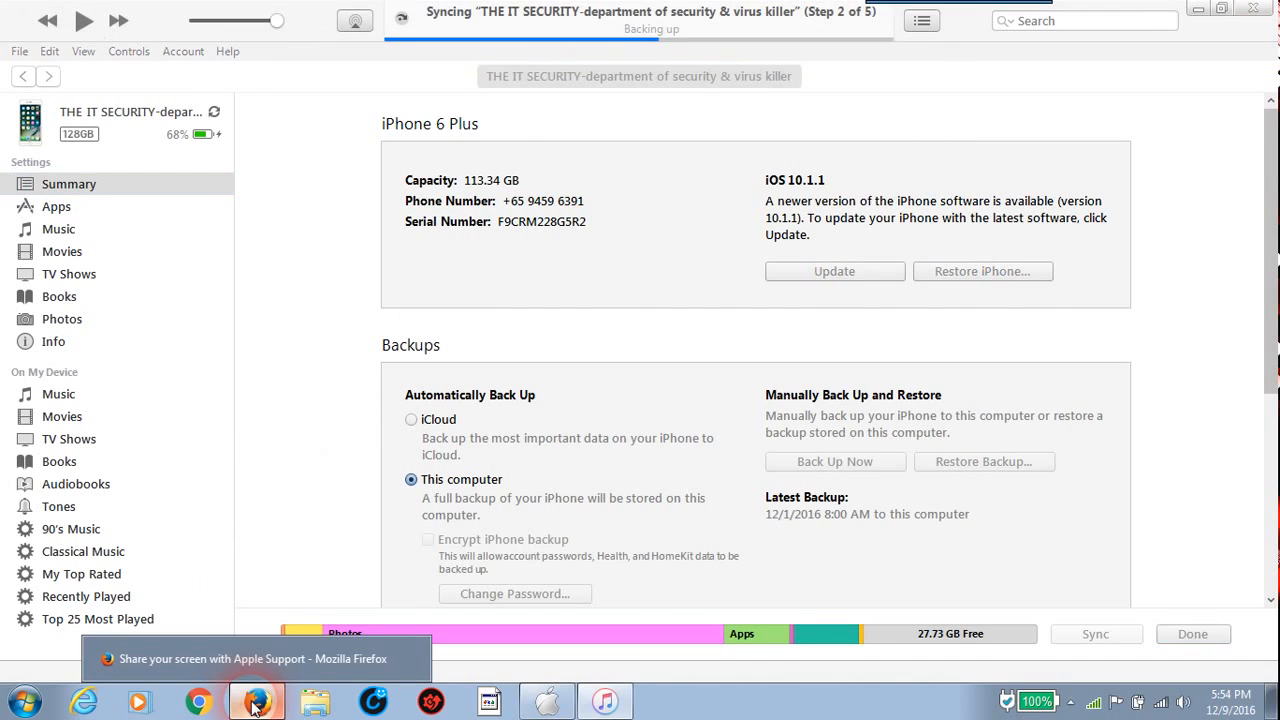
pyautogui.click(256, 699)
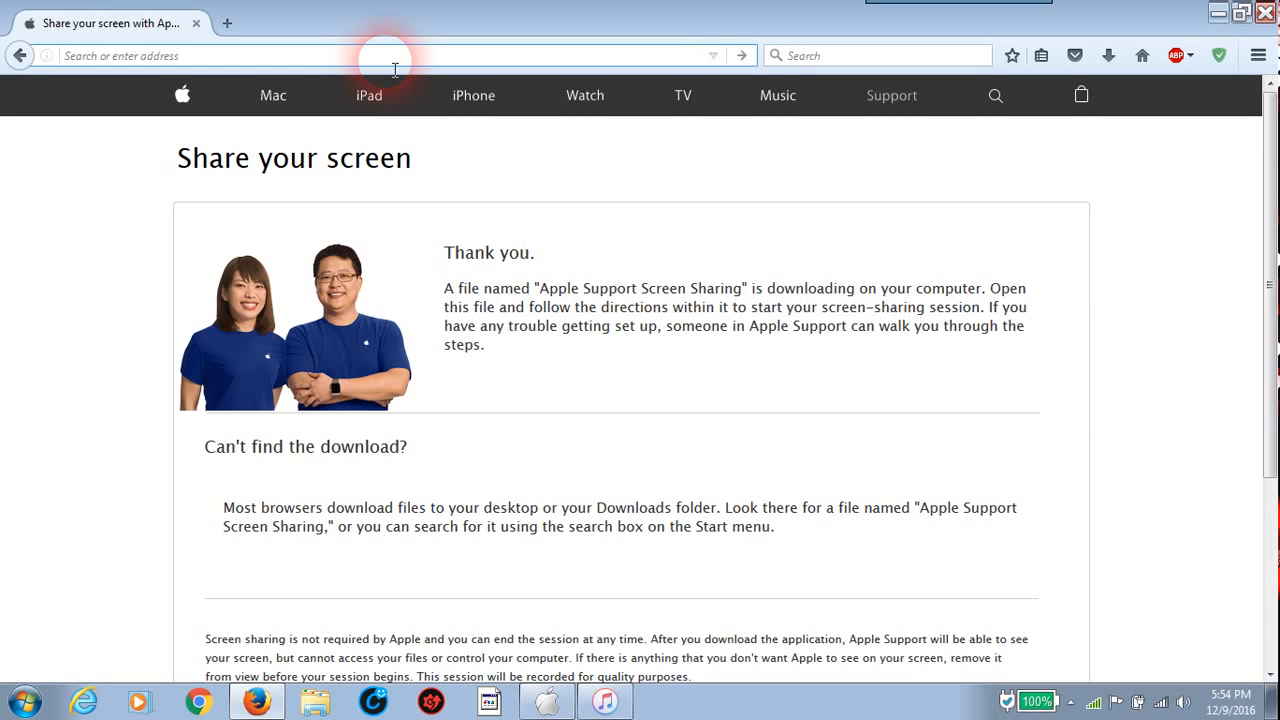
pyautogui.write('apple.com/jobs/us/')
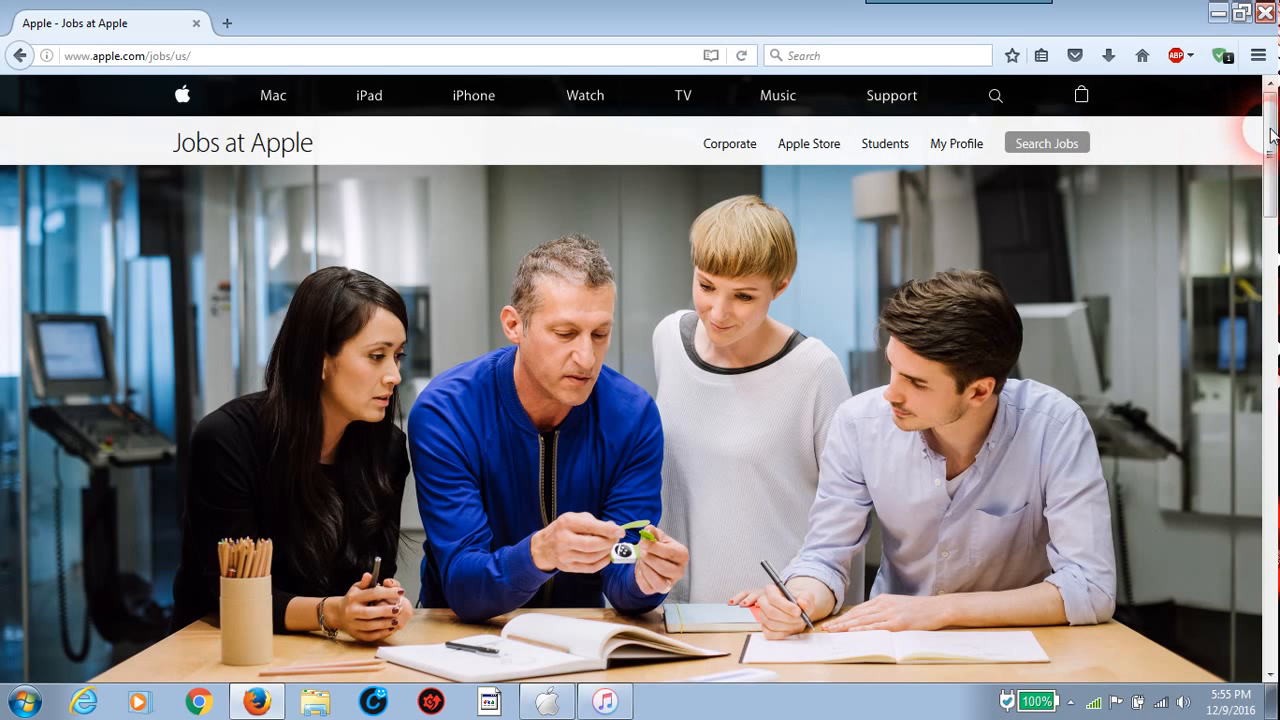
# Use Search Jobs in the Jobs at Apple header until the 600+ job listing loads
pyautogui.scroll(-3)
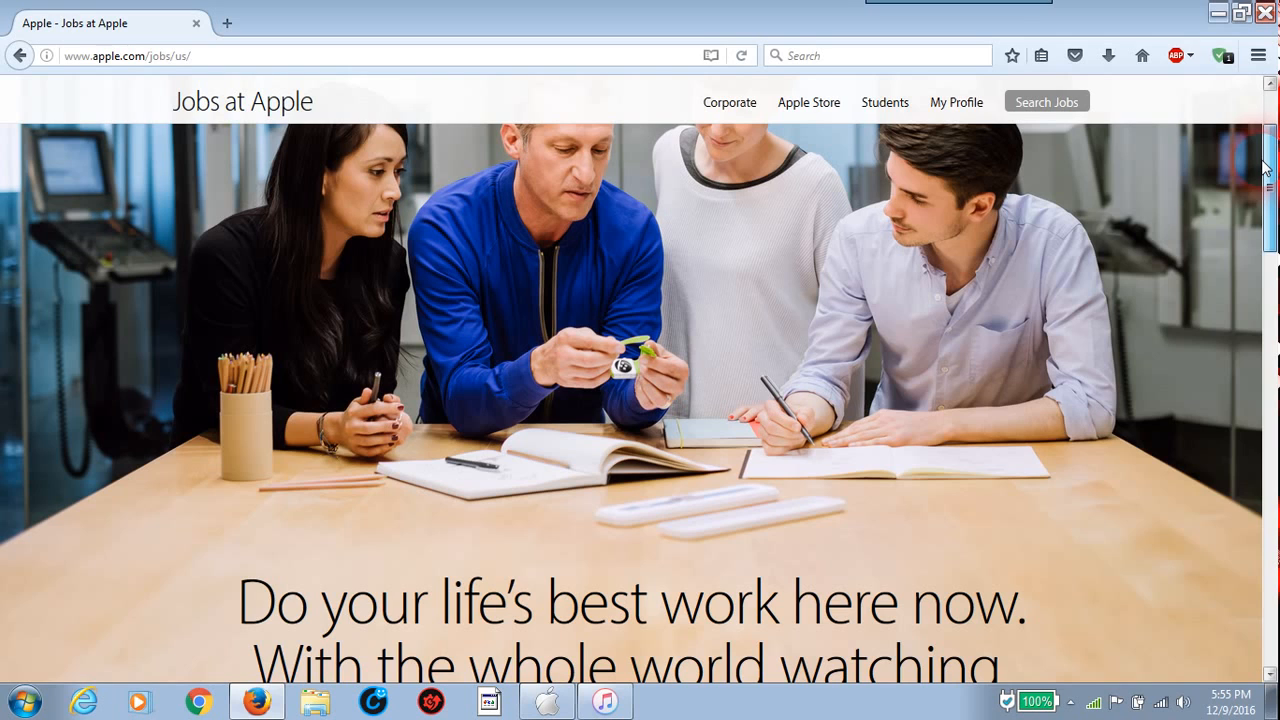
pyautogui.click(1047, 101)
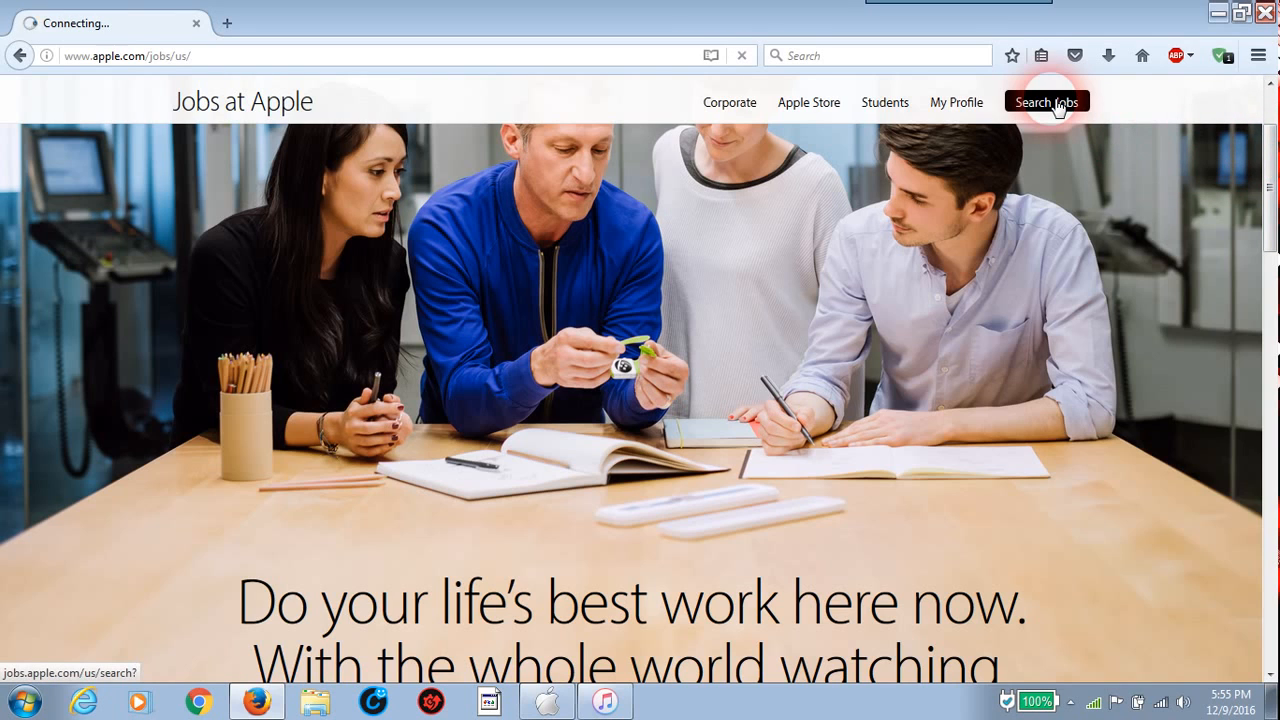
pyautogui.click(1046, 101)
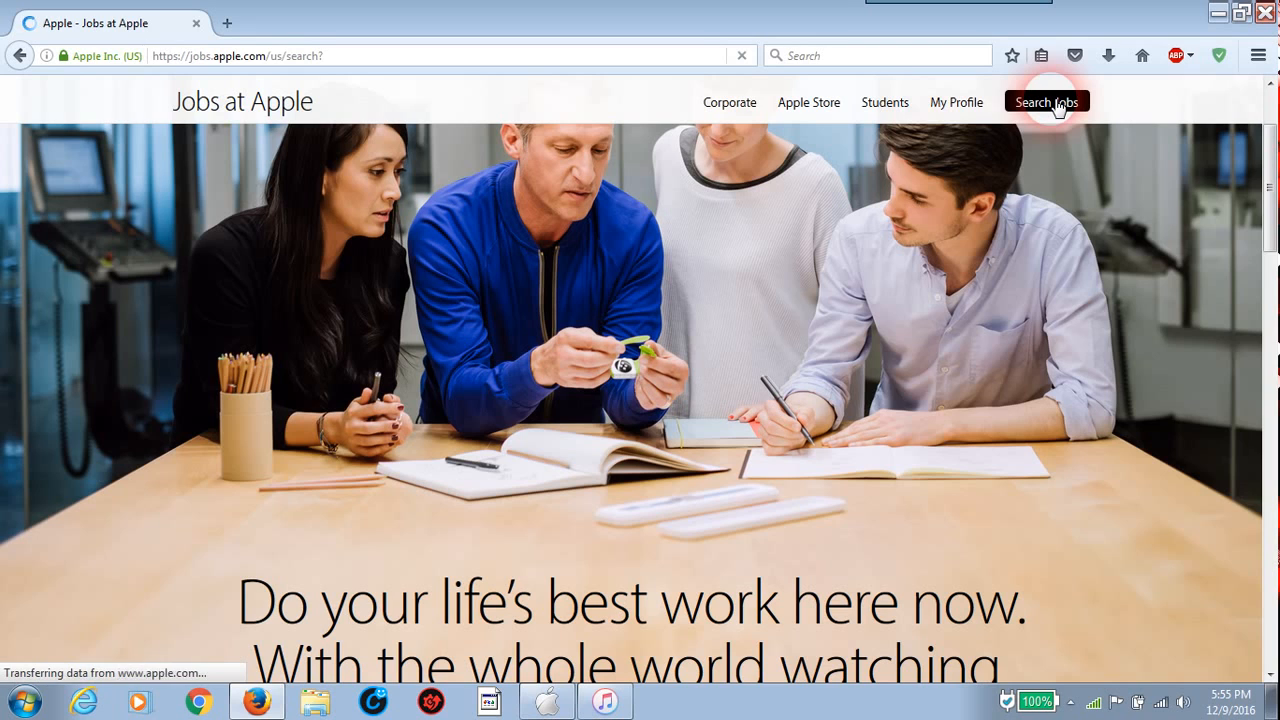
pyautogui.click(1046, 101)
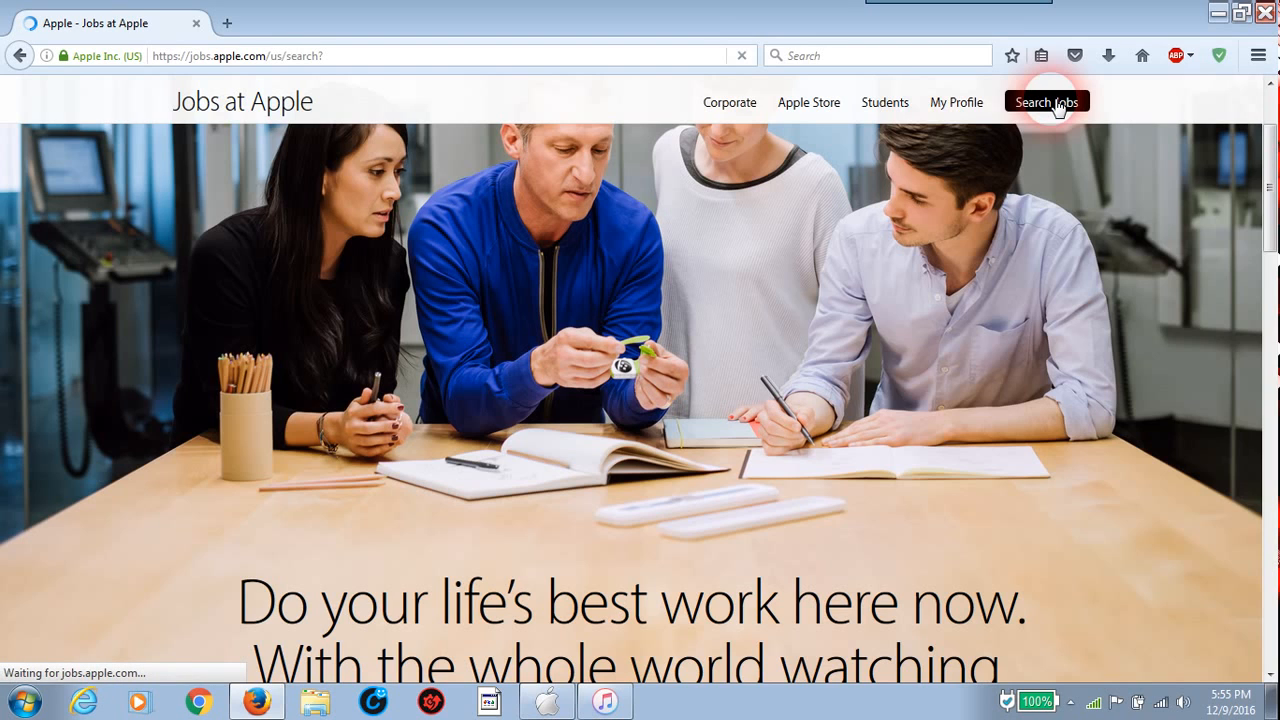
pyautogui.click(1047, 101)
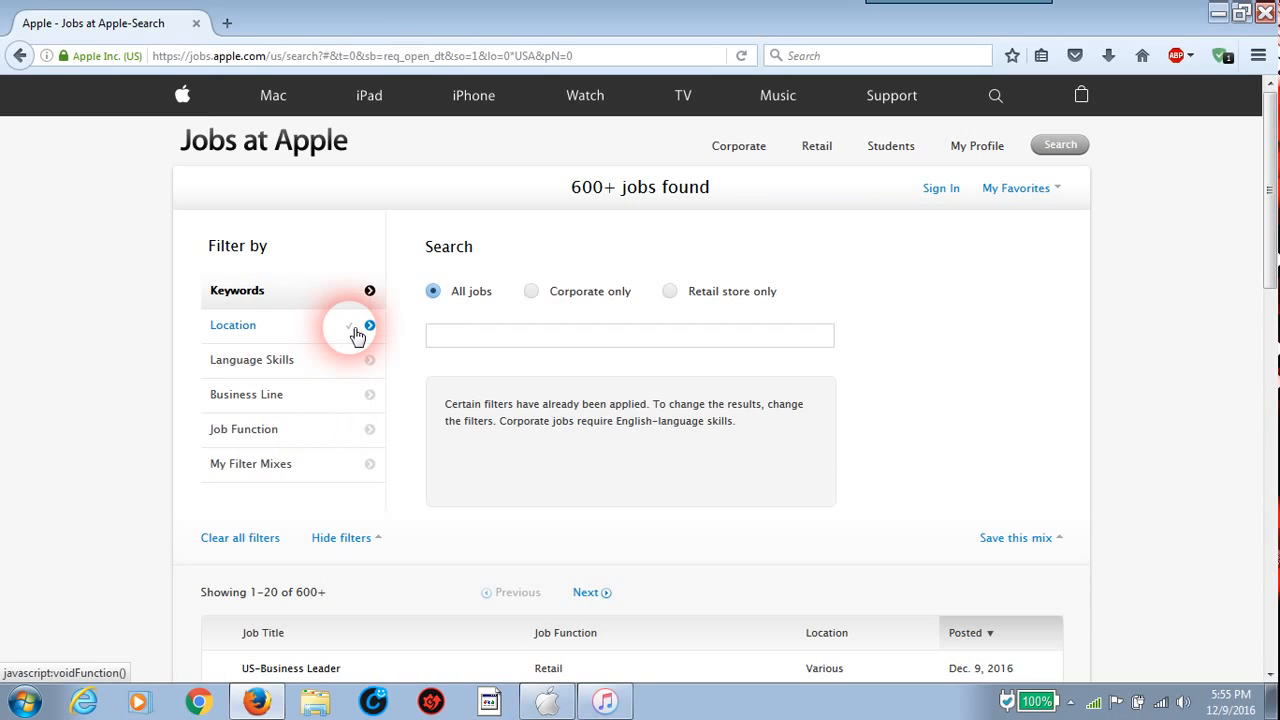
# Replace United States with Singapore in the Location filter and scroll to the 108 results
pyautogui.click(233, 325)
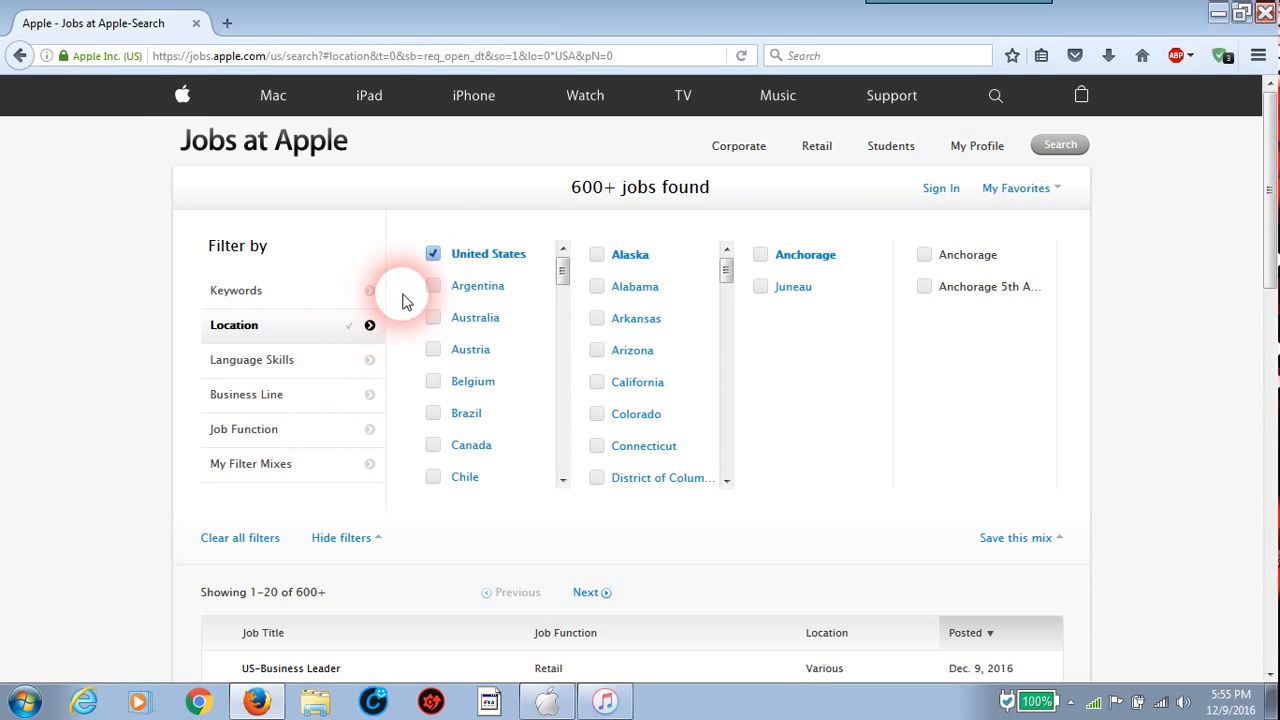
pyautogui.click(433, 253)
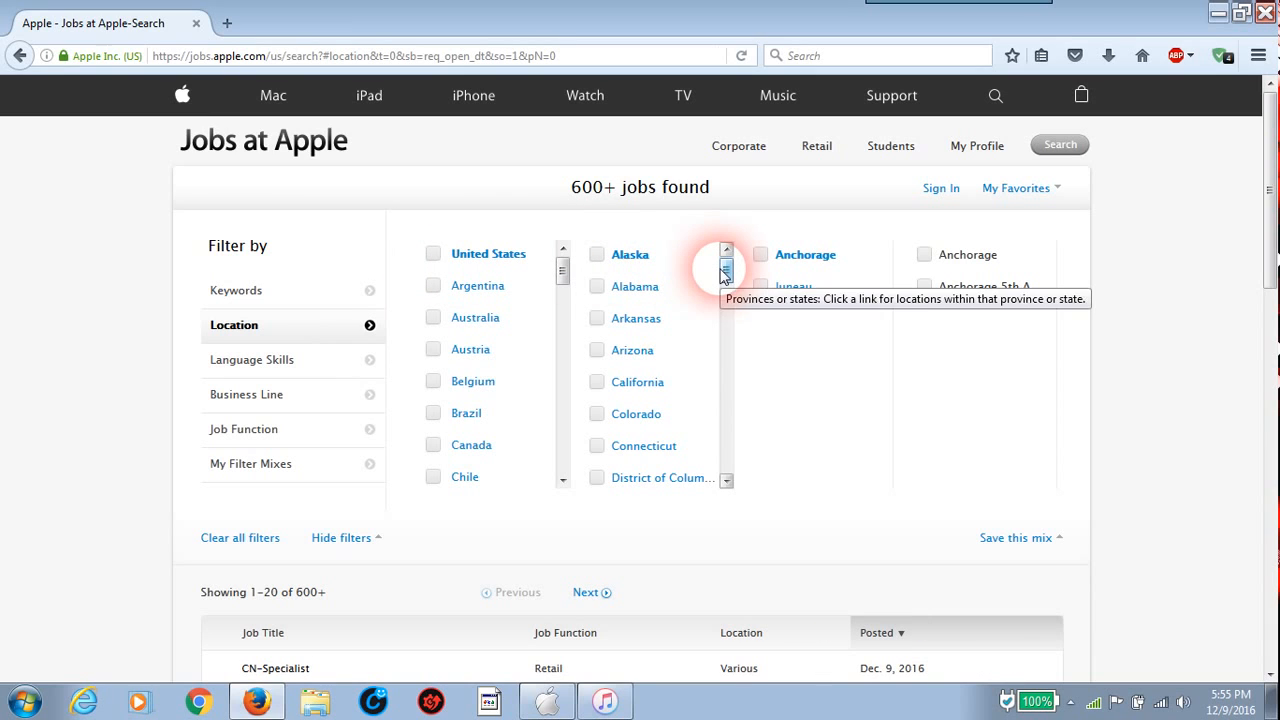
pyautogui.scroll(-3)
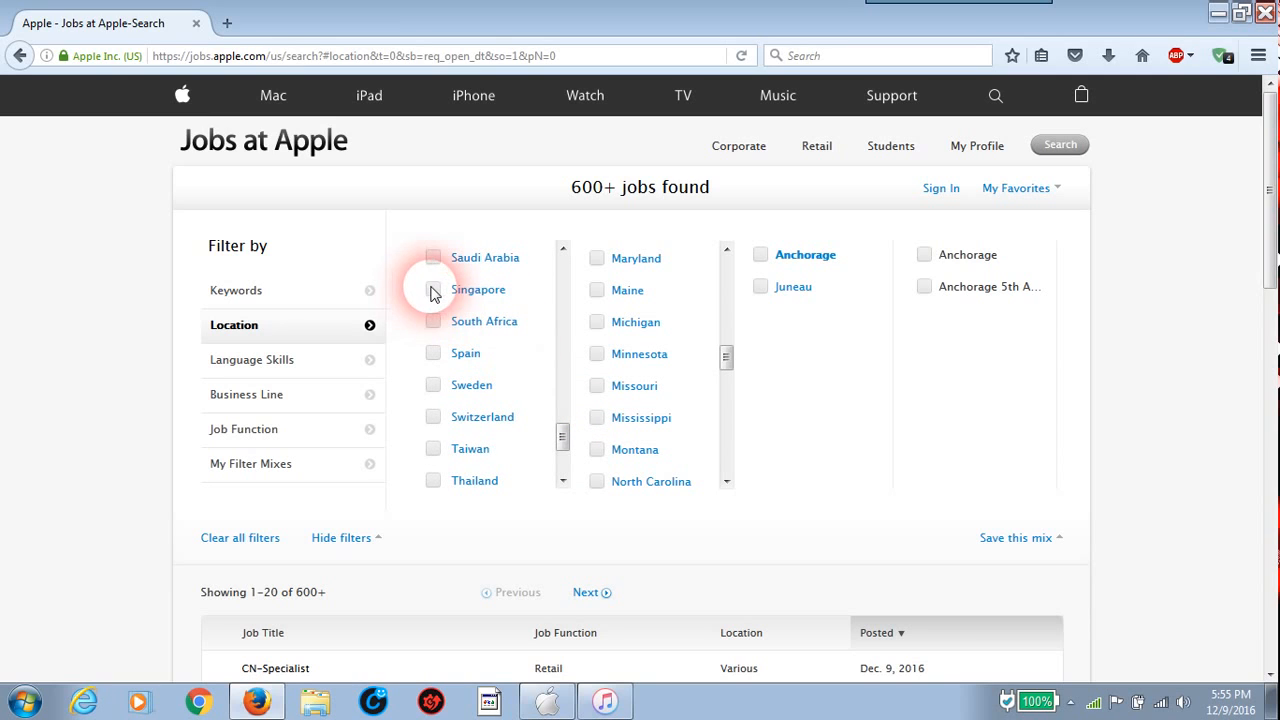
pyautogui.click(432, 289)
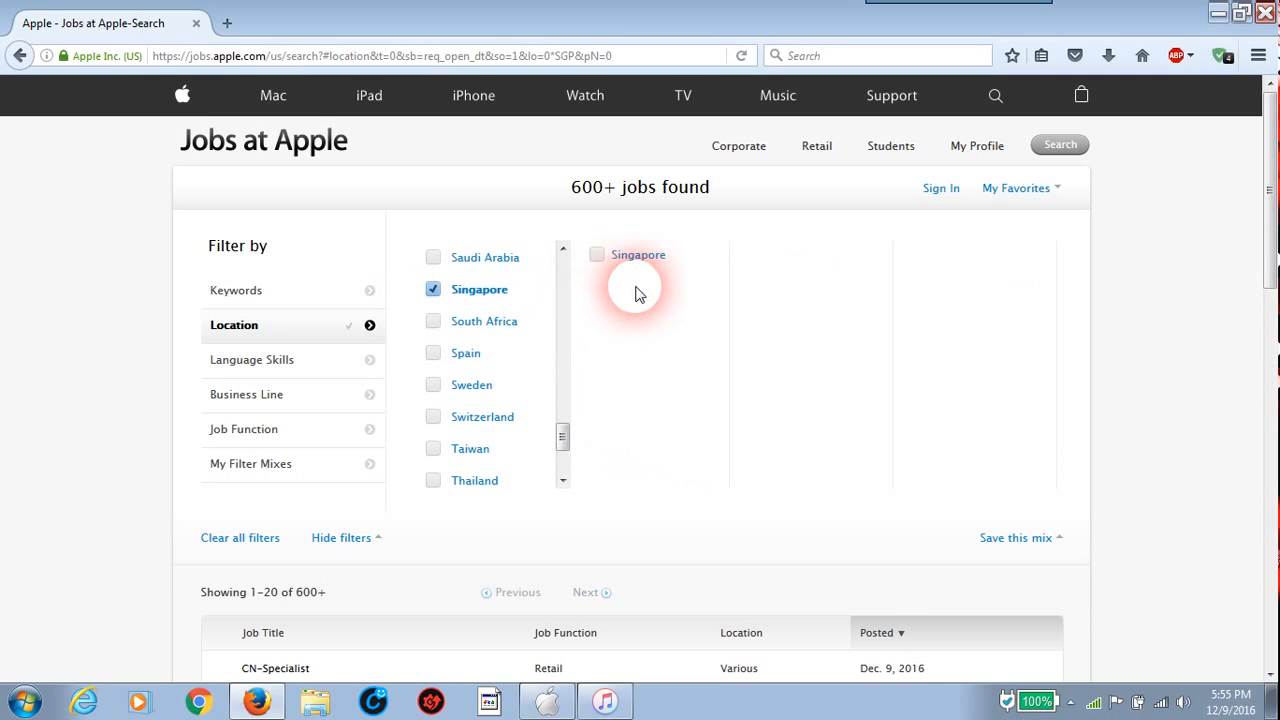
pyautogui.click(638, 254)
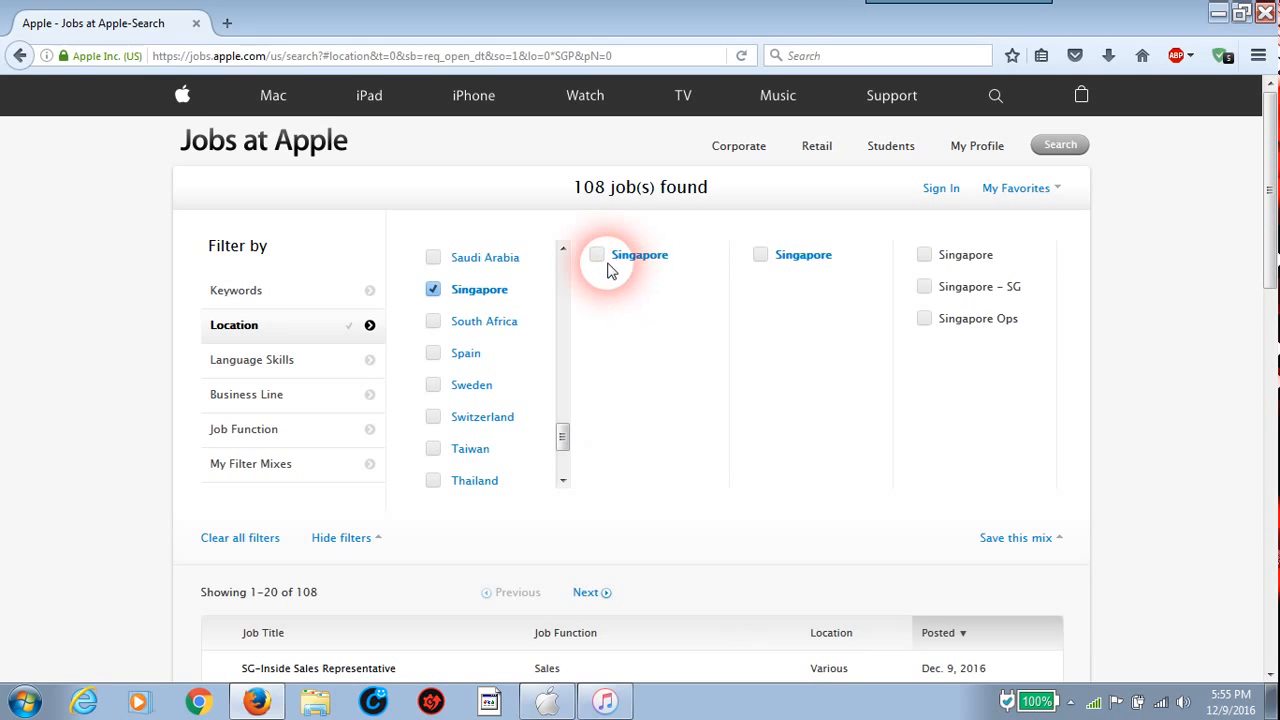
pyautogui.click(597, 254)
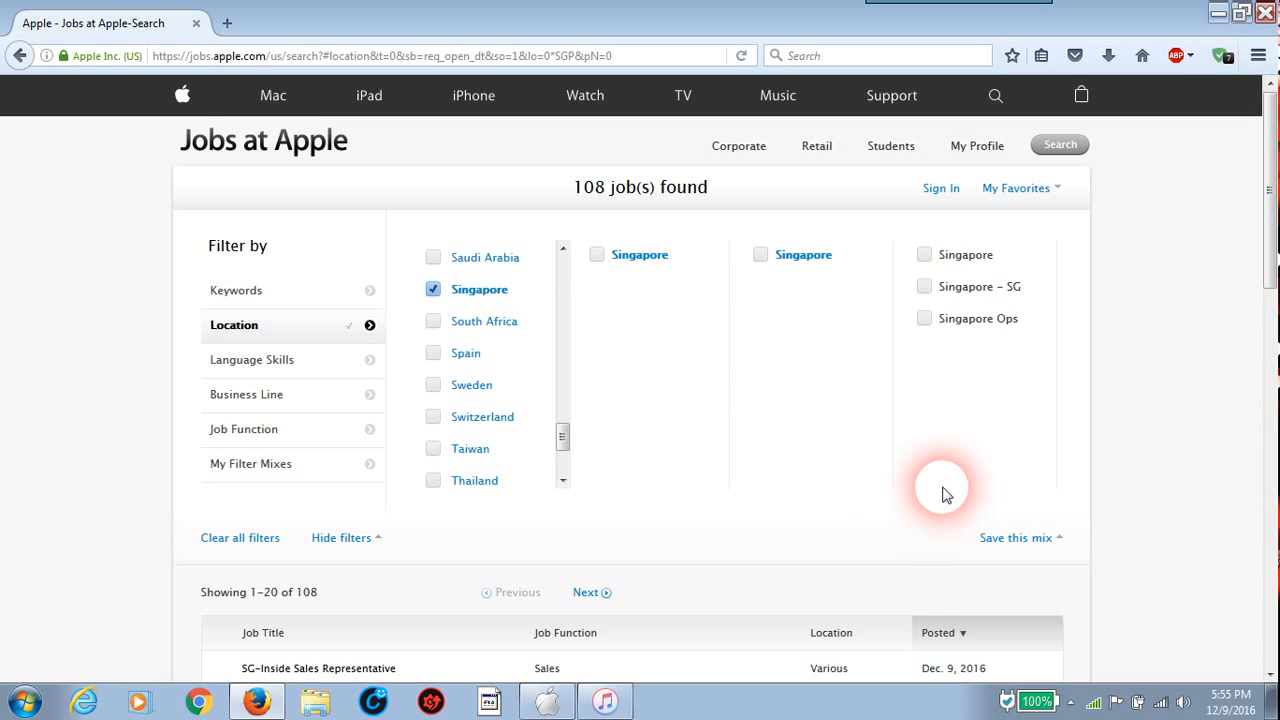
pyautogui.scroll(-3)
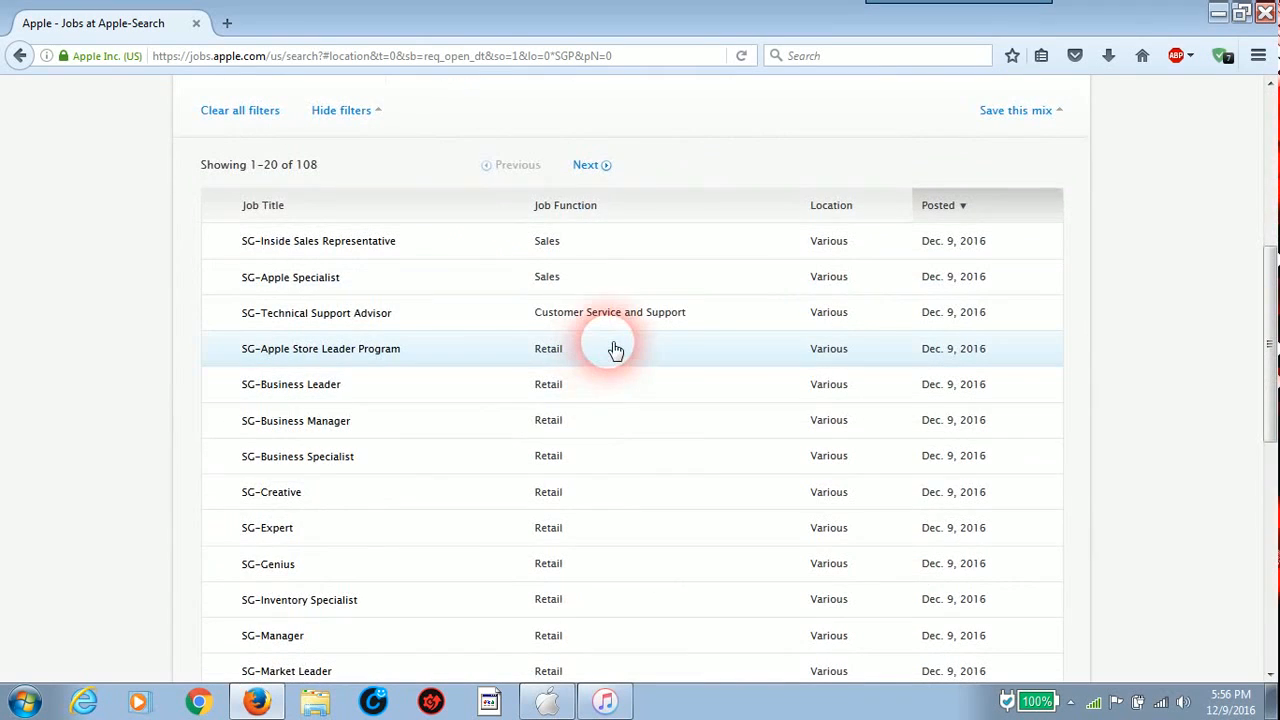
pyautogui.moveTo(636, 338)
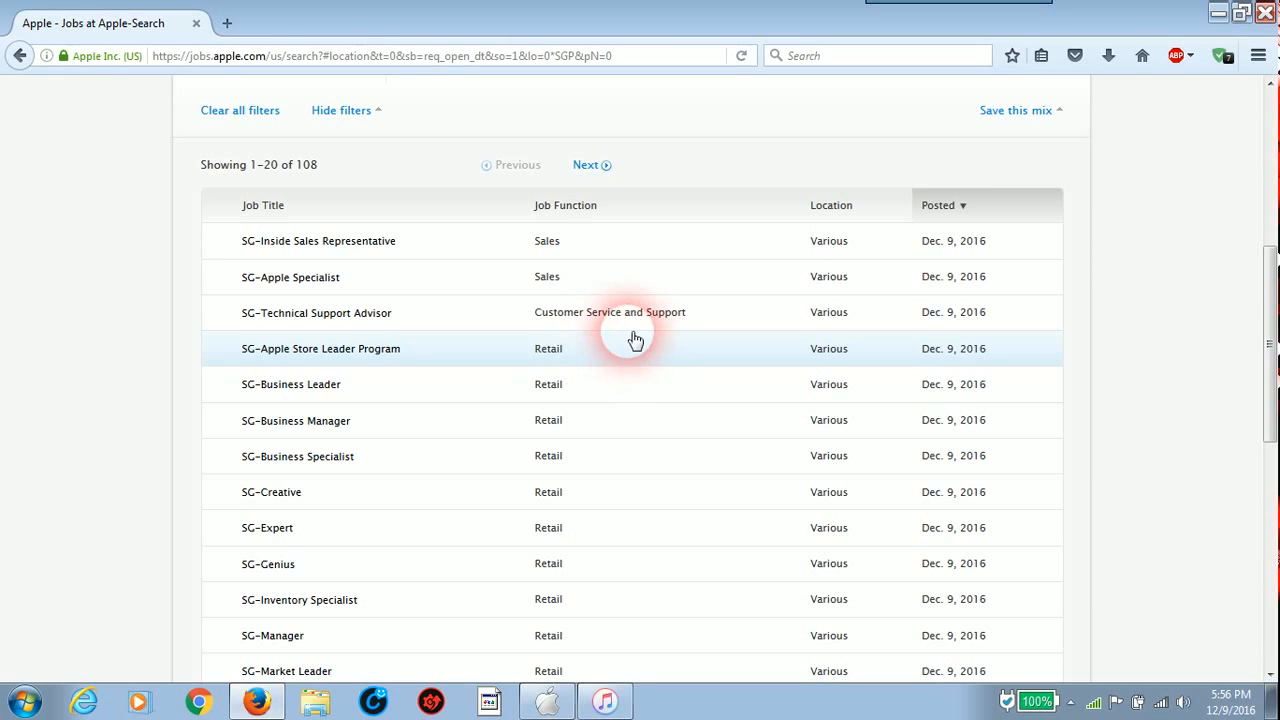
pyautogui.moveTo(497, 155)
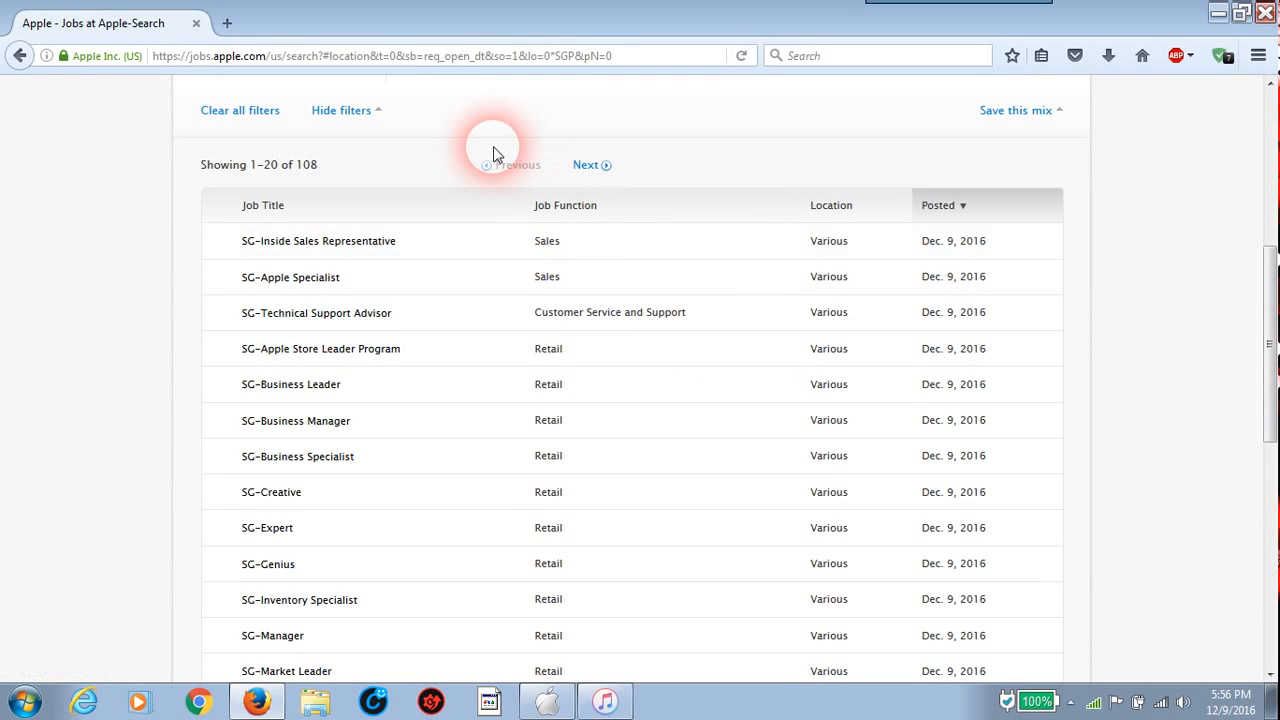
pyautogui.moveTo(385, 312)
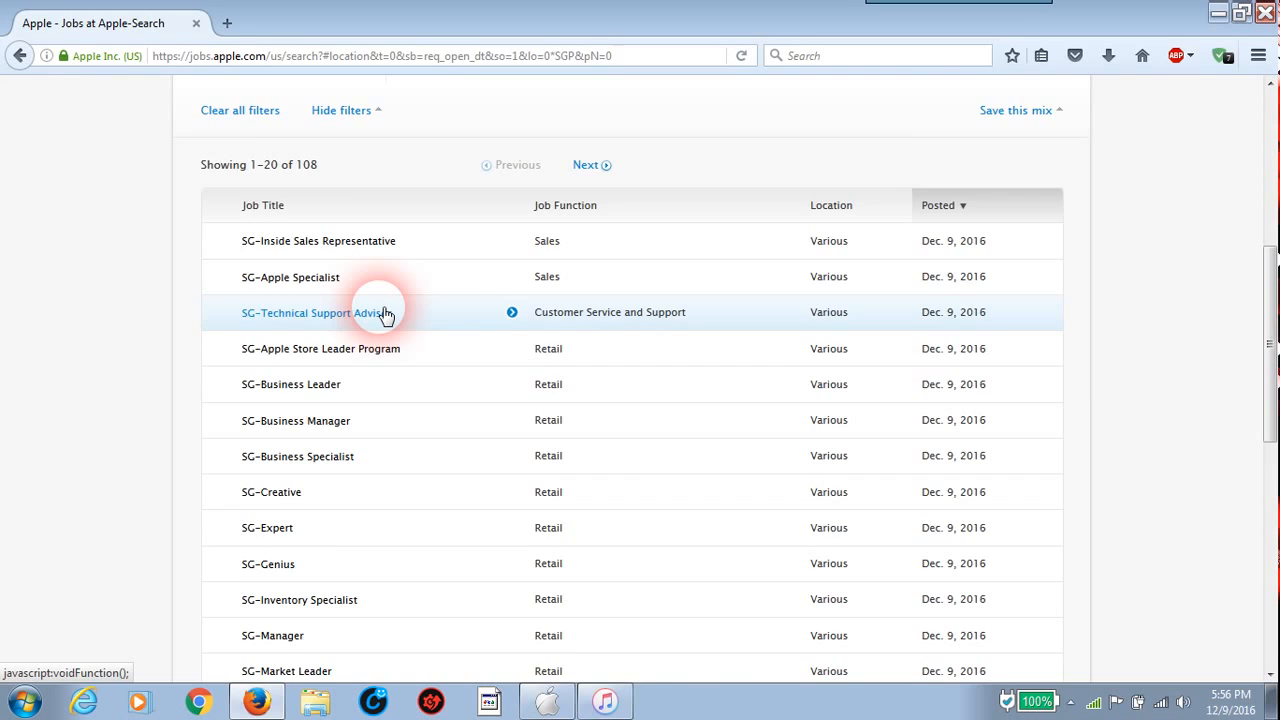
# Open SG-Technical Support Advisor and scroll through its qualifications, description and education
pyautogui.click(318, 312)
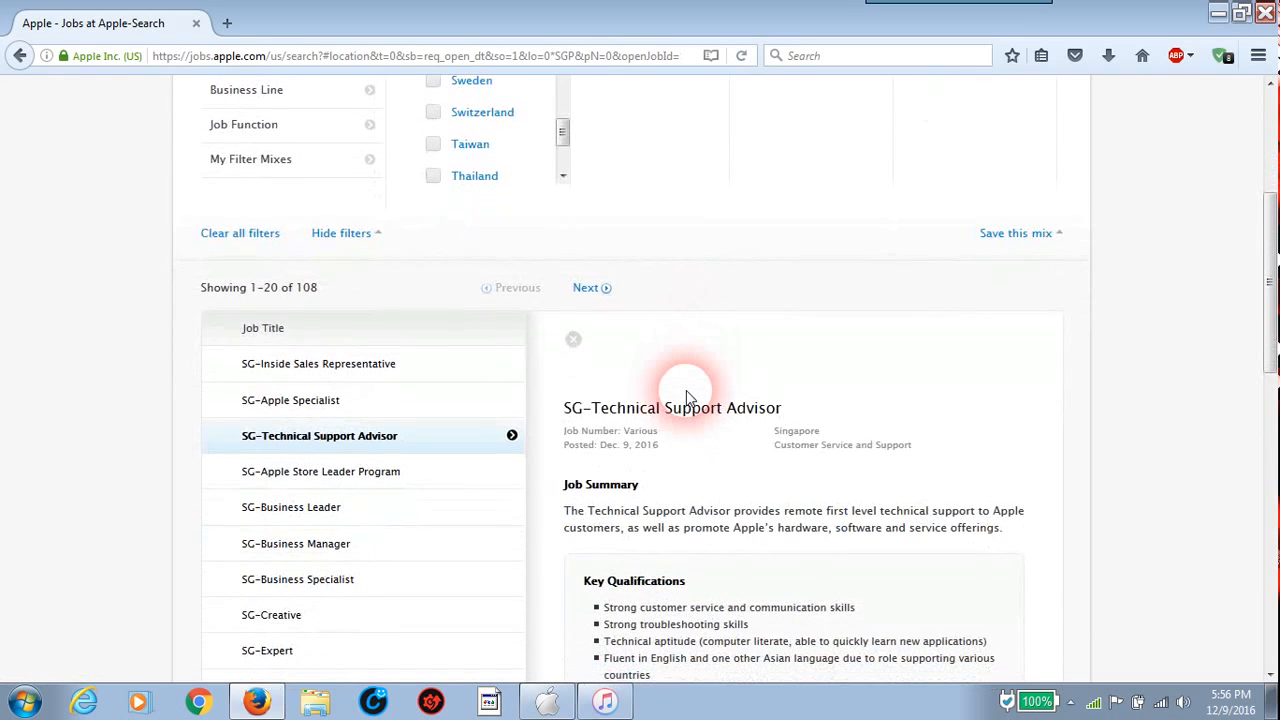
pyautogui.scroll(-3)
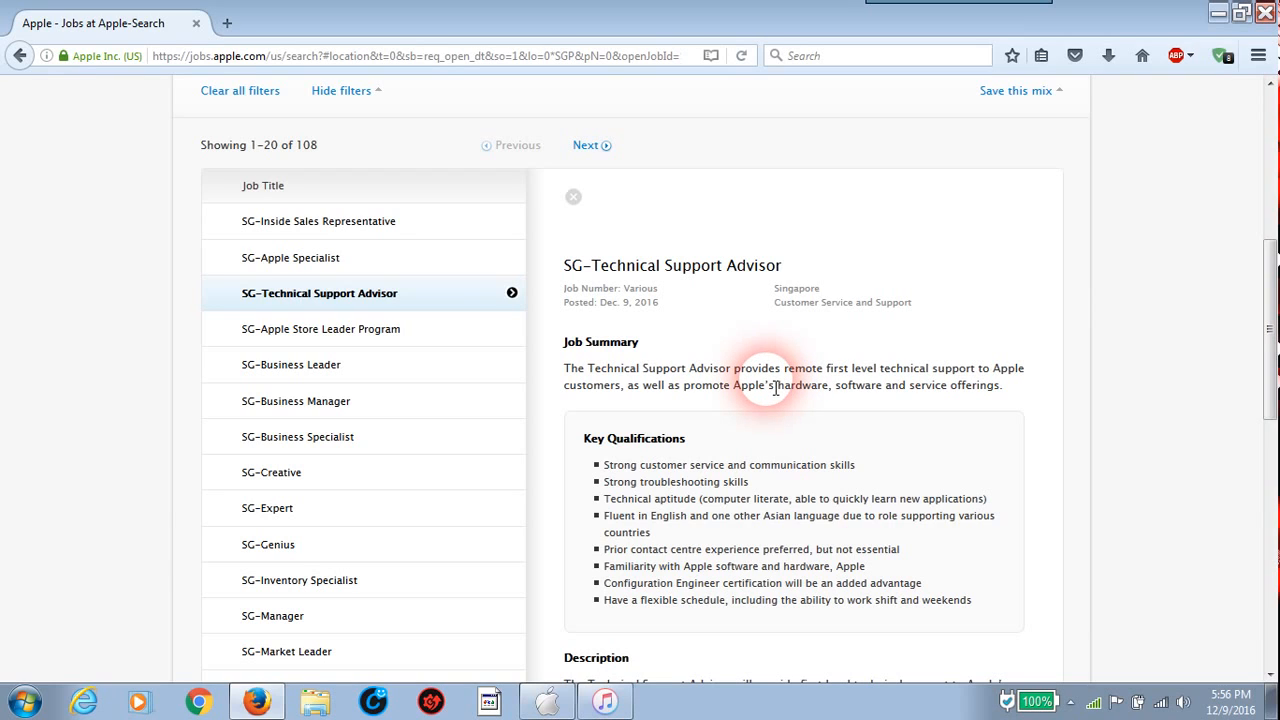
pyautogui.moveTo(768, 537)
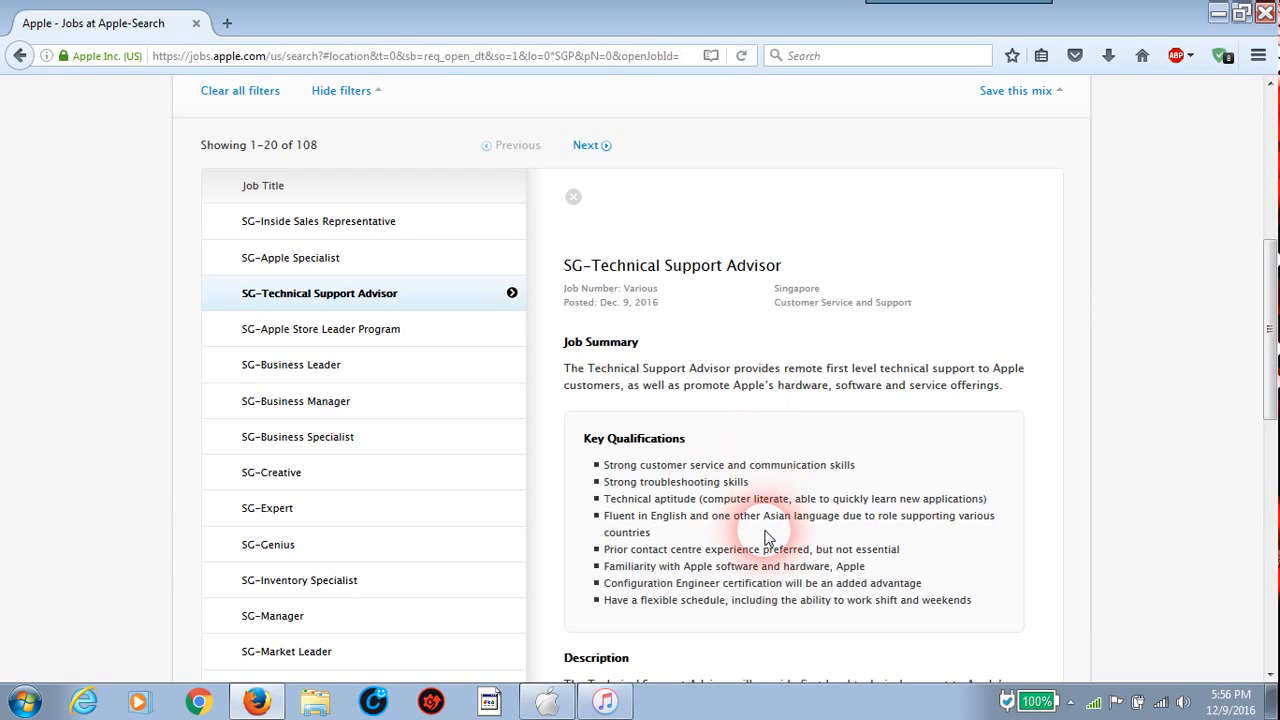
pyautogui.moveTo(605, 573)
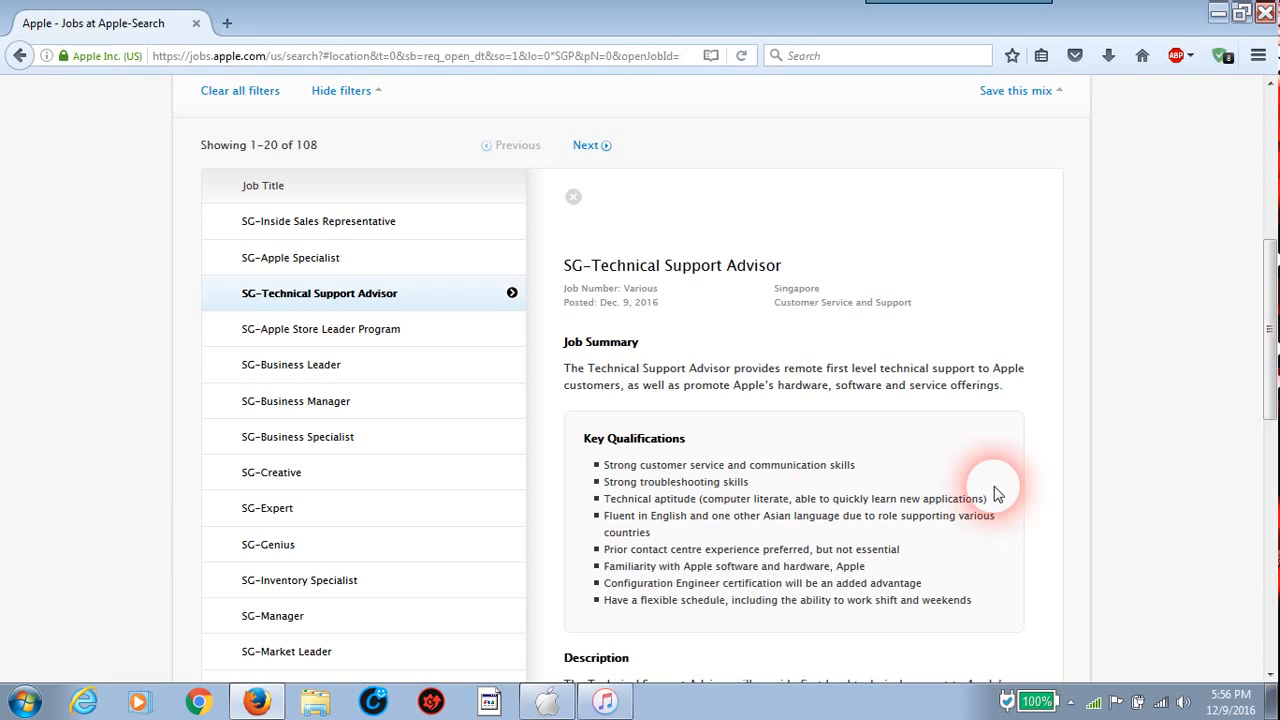
pyautogui.moveTo(1028, 318)
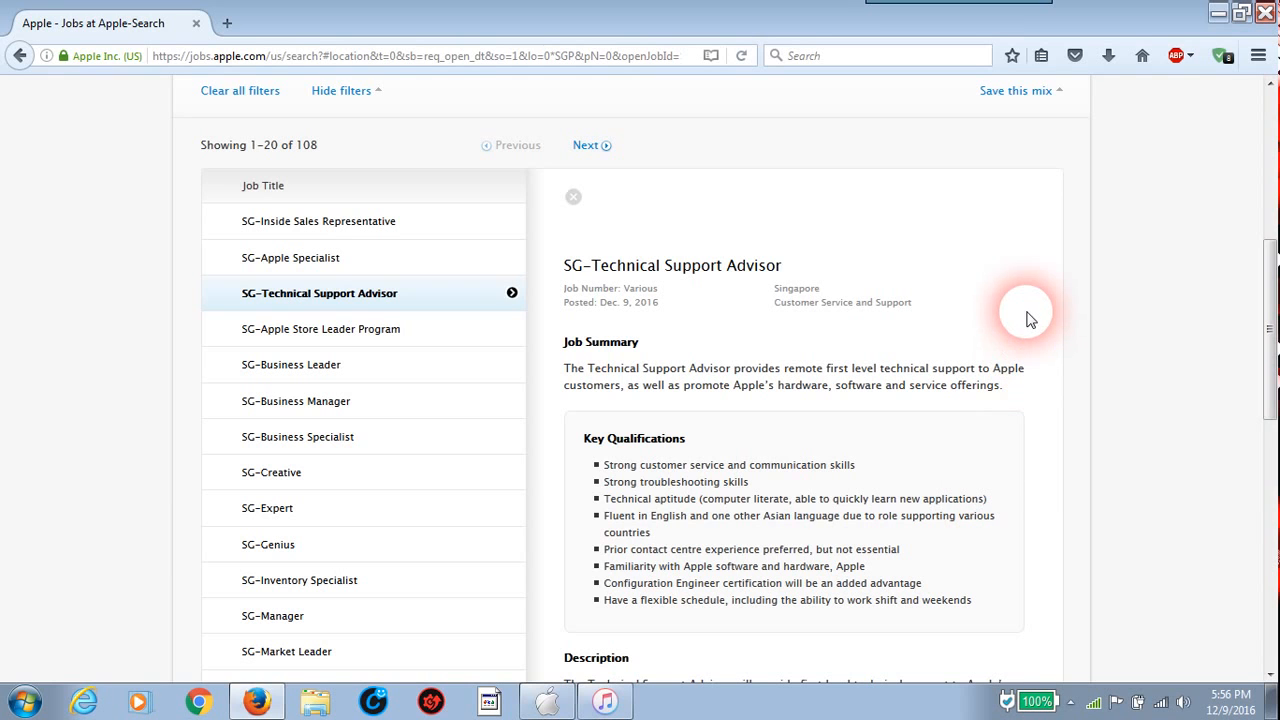
pyautogui.scroll(-3)
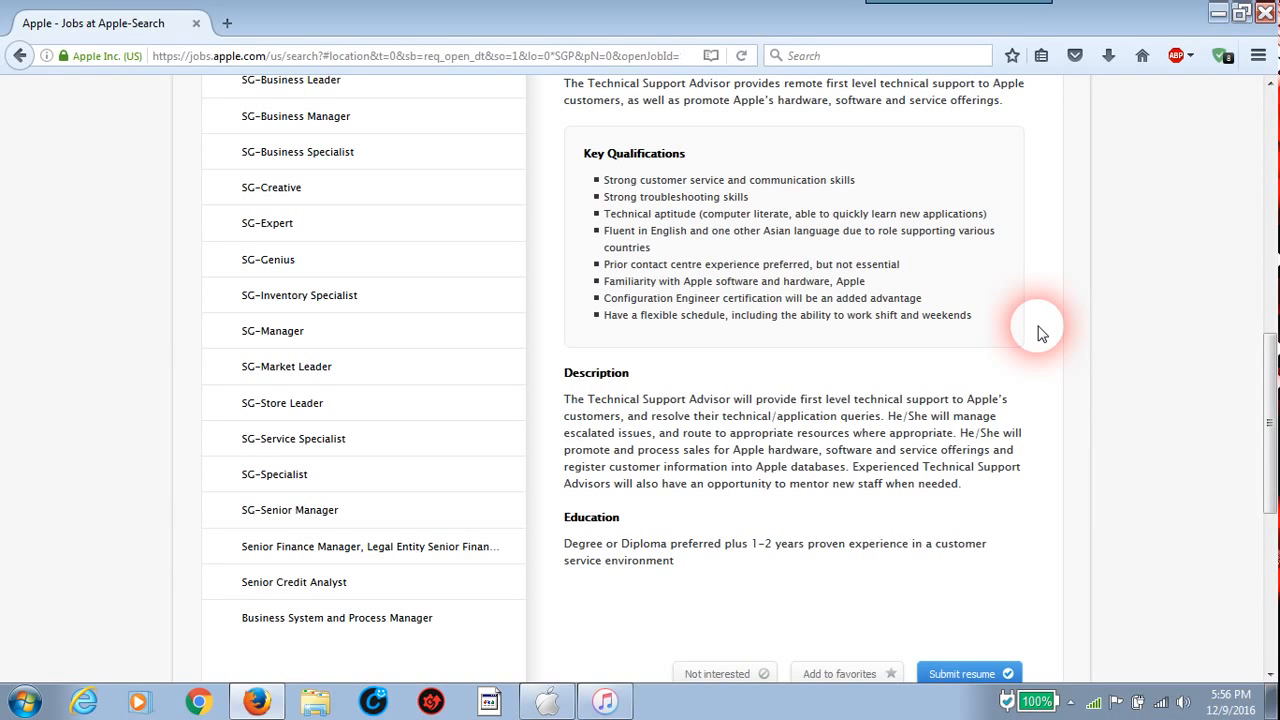
pyautogui.scroll(3)
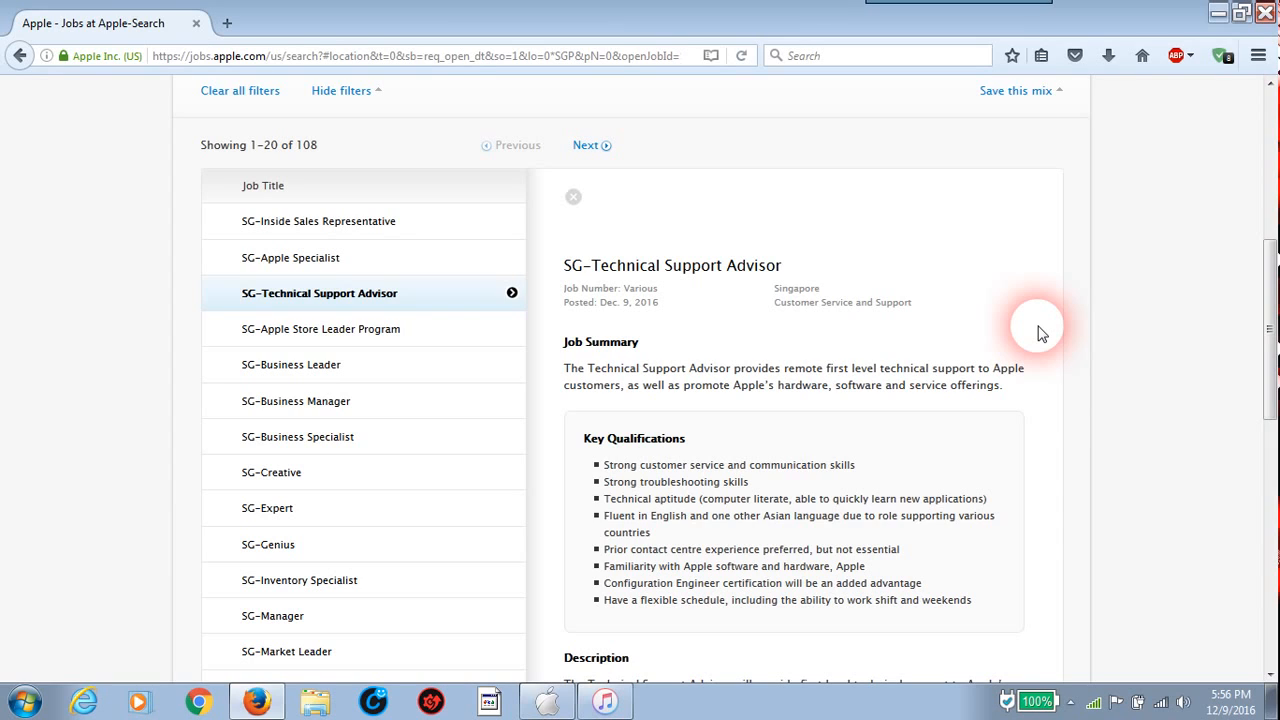
pyautogui.moveTo(808, 311)
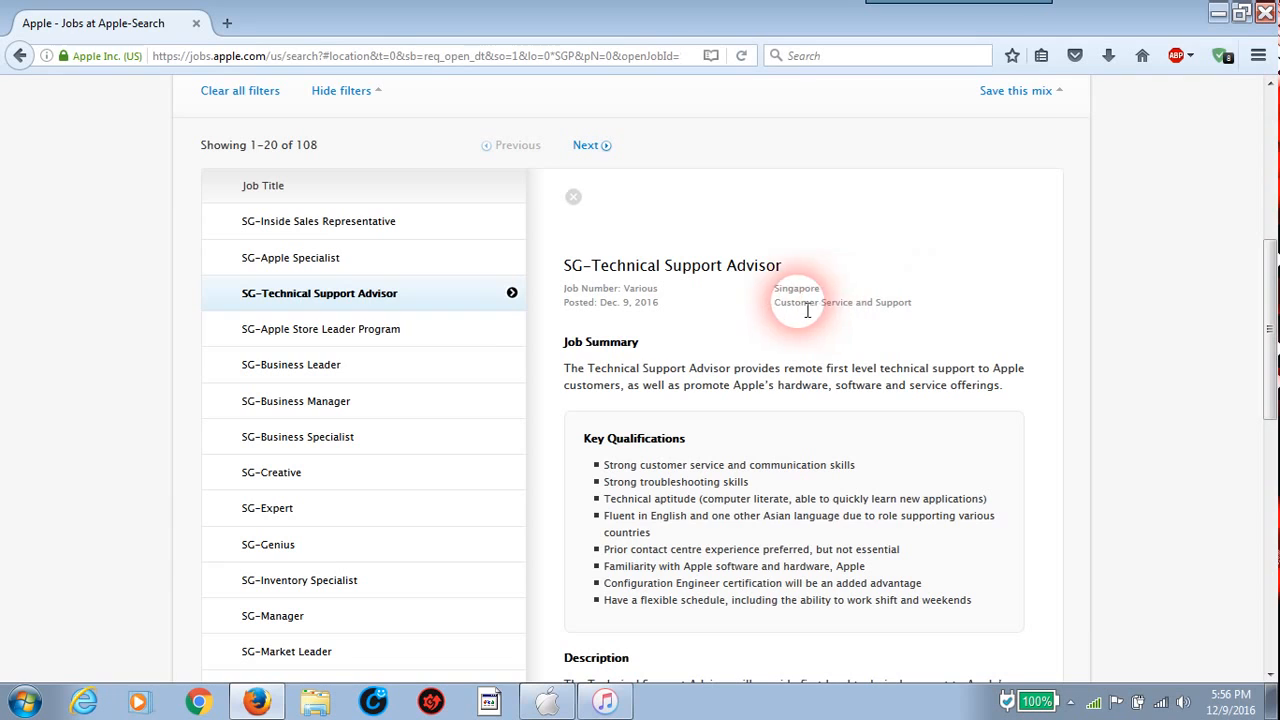
pyautogui.moveTo(365, 401)
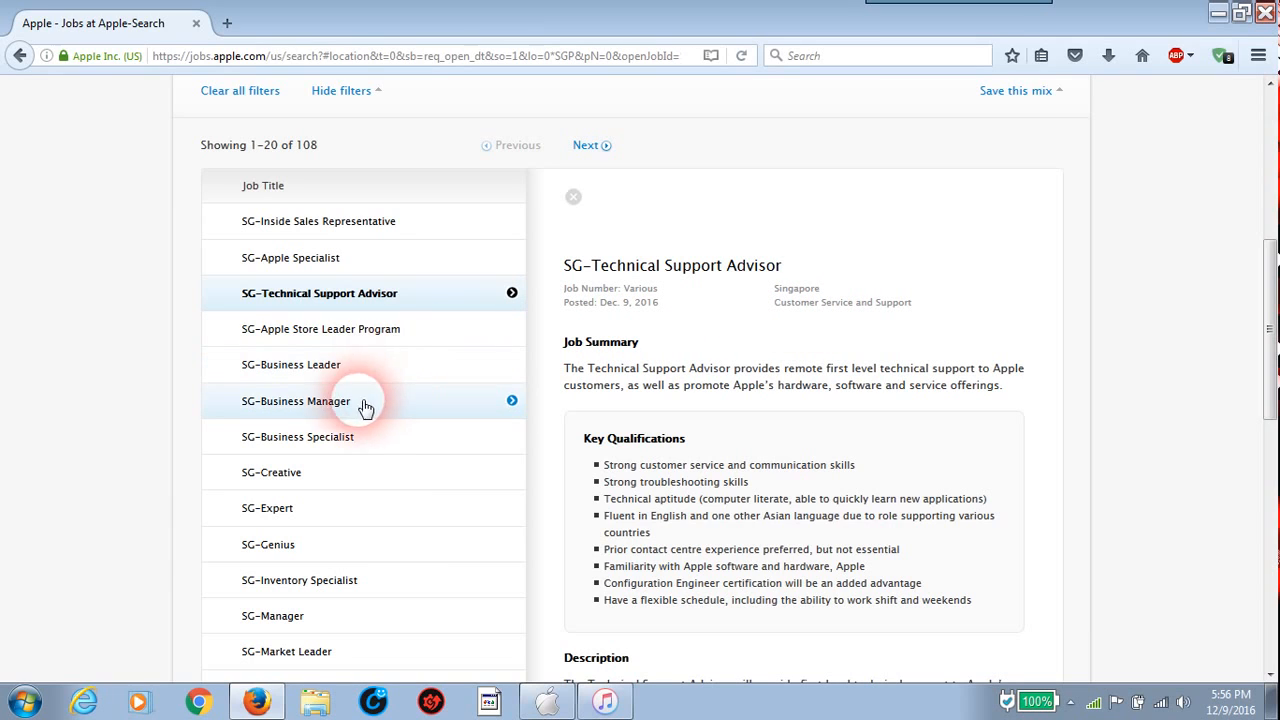
pyautogui.moveTo(340, 472)
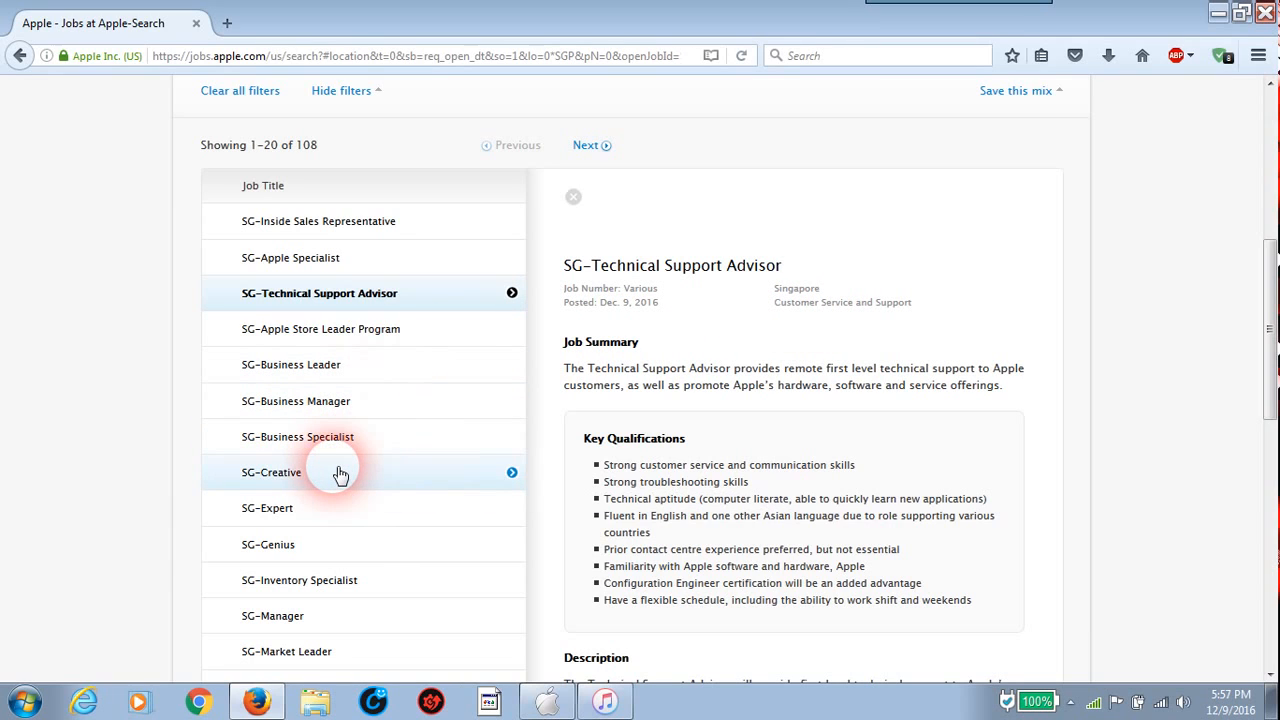
pyautogui.moveTo(303, 507)
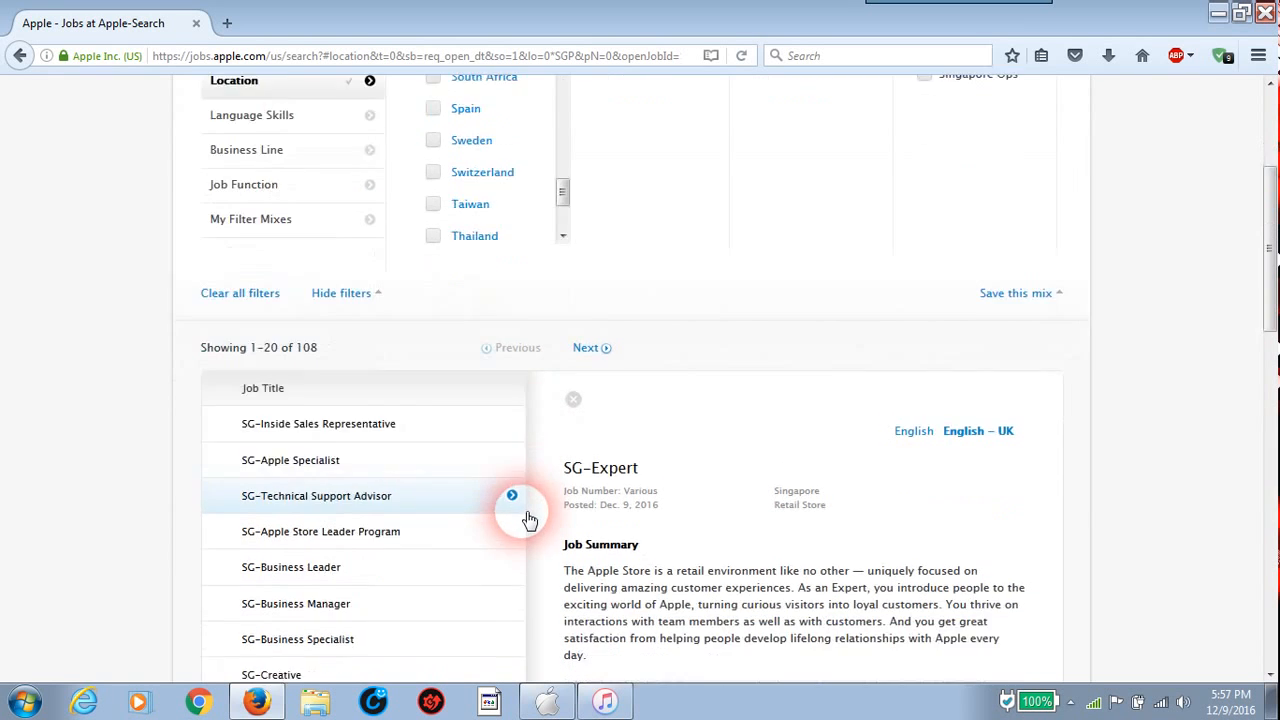
# Scroll through the SG-Store Leader posting down to Additional Requirements and resume submission
pyautogui.scroll(-3)
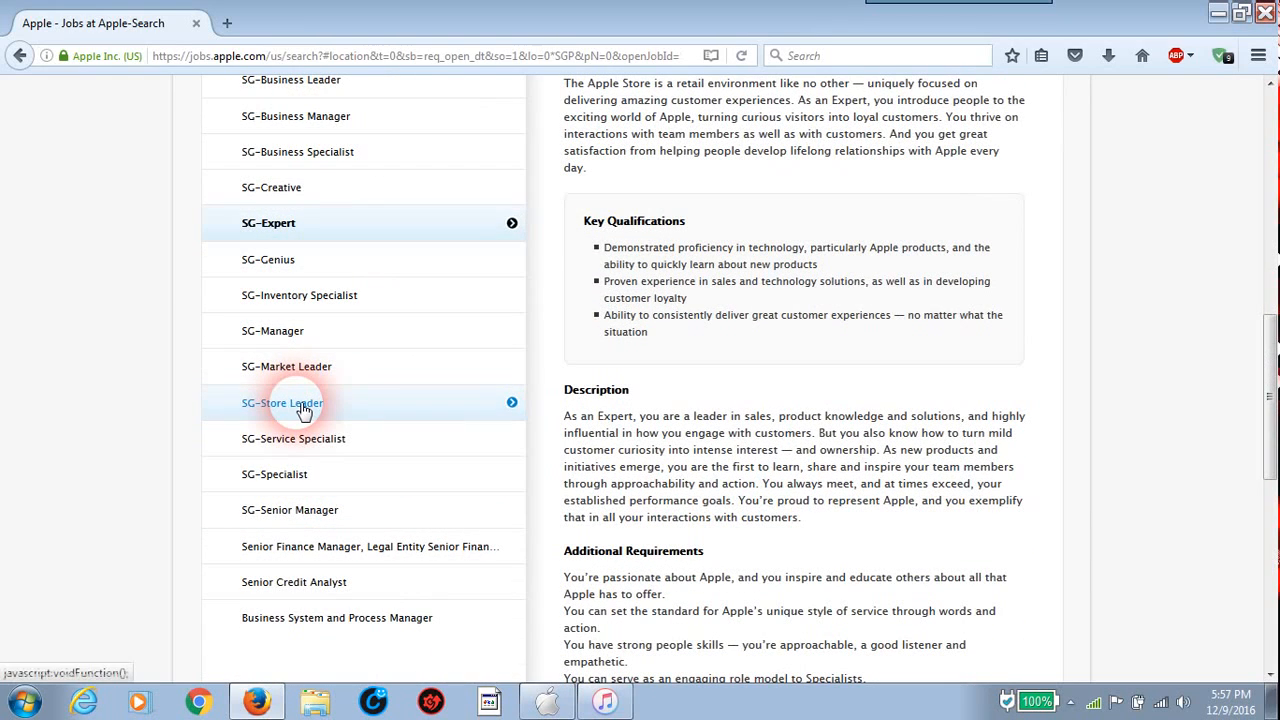
pyautogui.moveTo(428, 446)
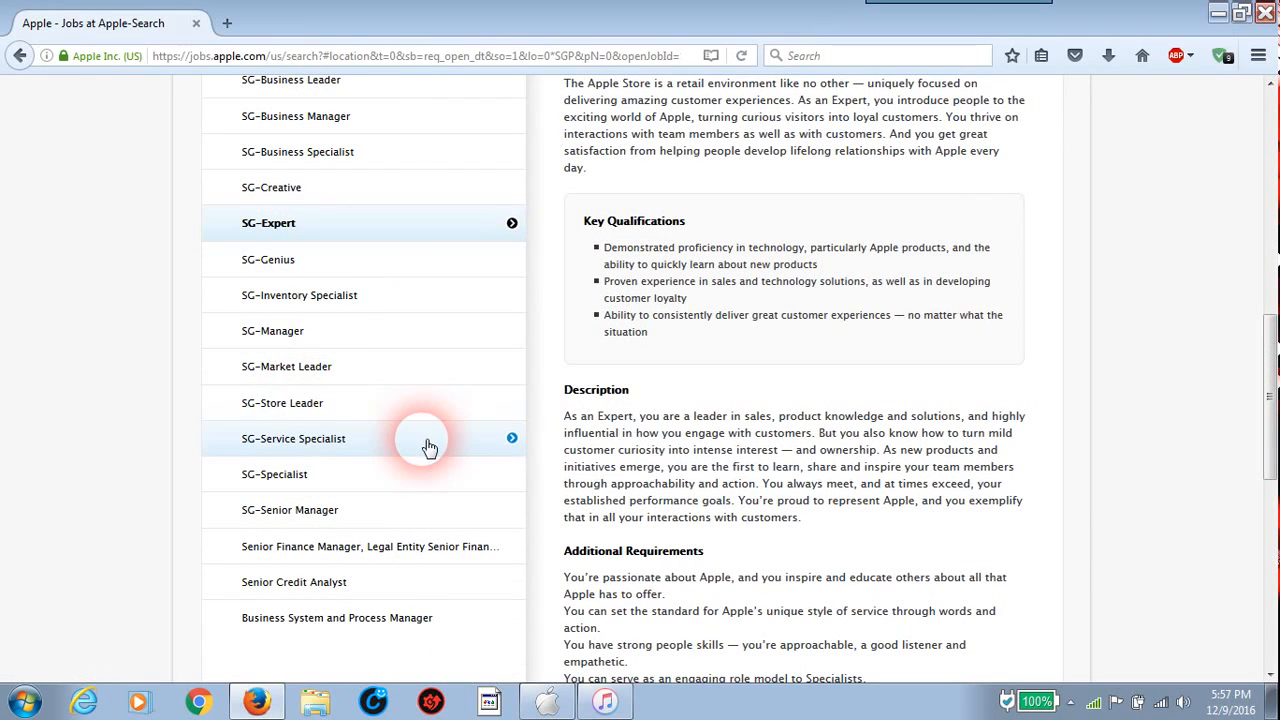
pyautogui.moveTo(413, 496)
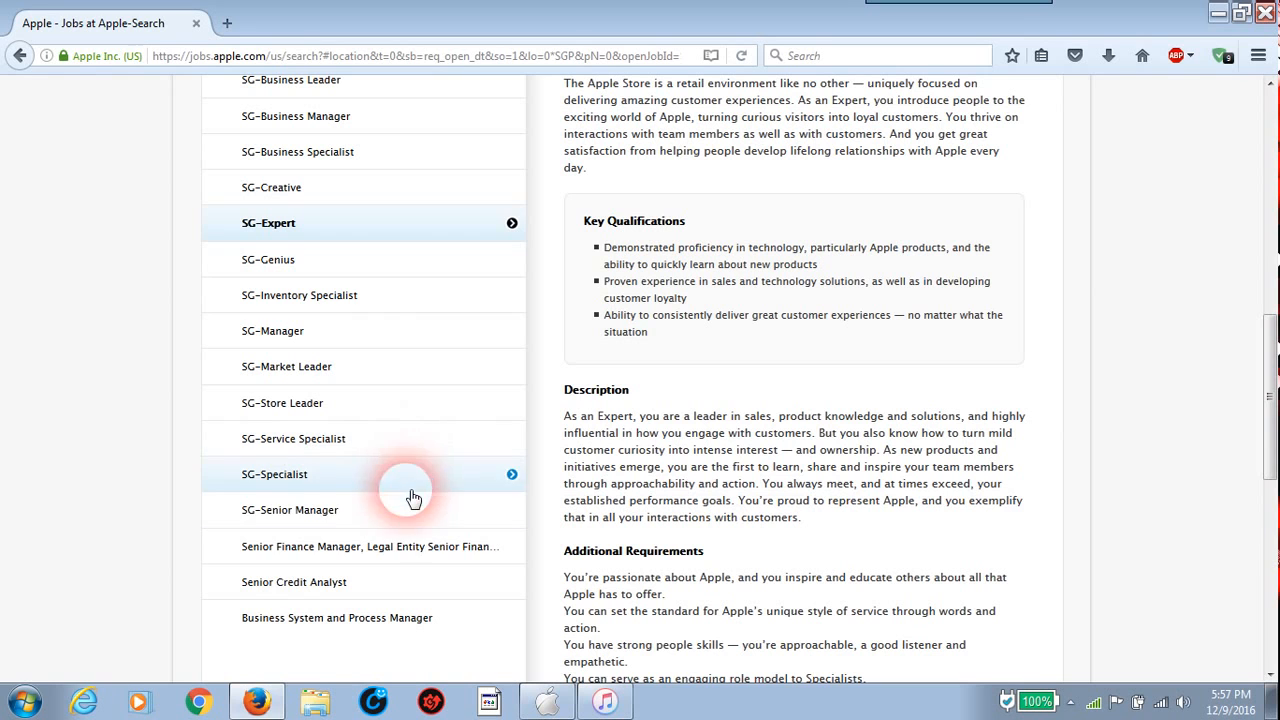
pyautogui.moveTo(398, 546)
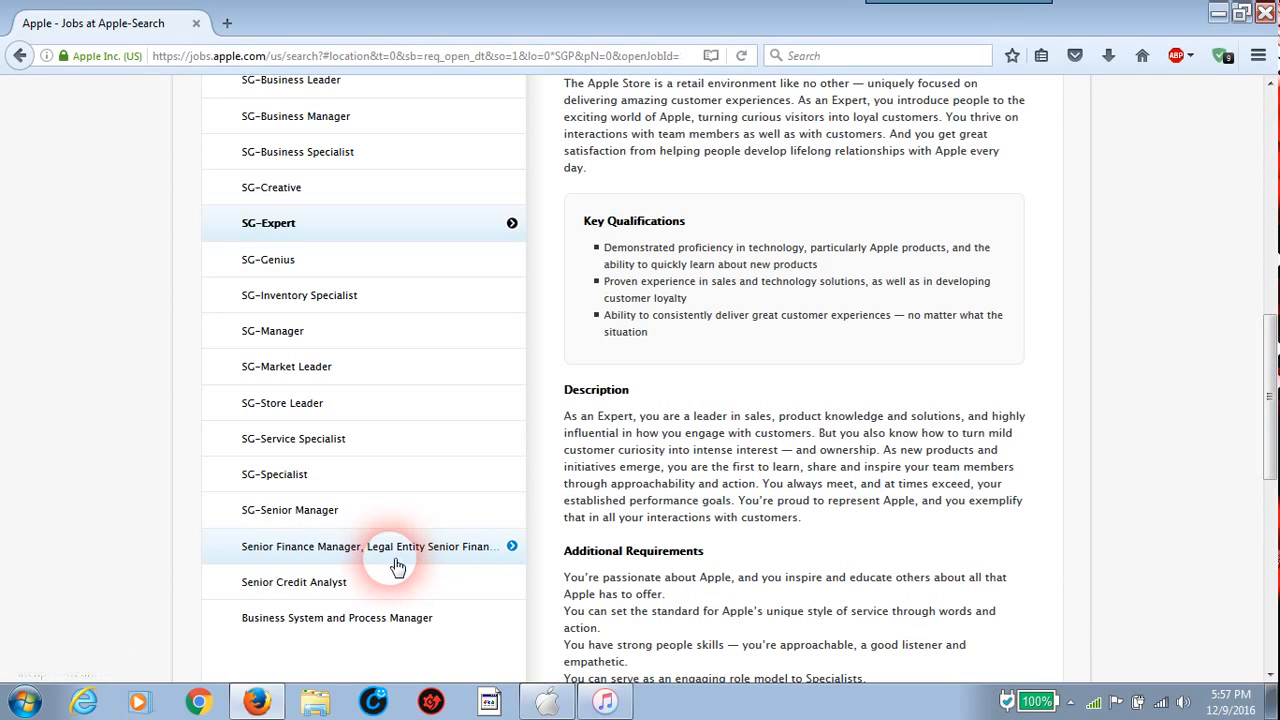
pyautogui.scroll(-3)
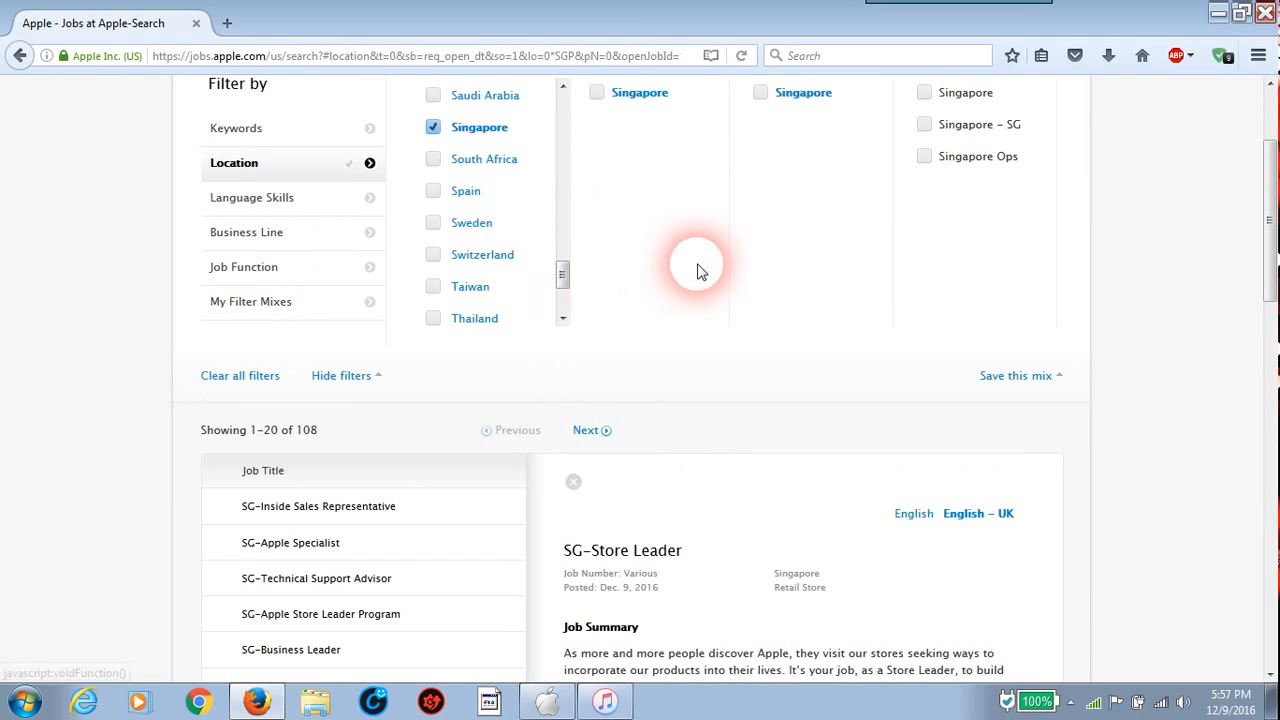
pyautogui.scroll(-3)
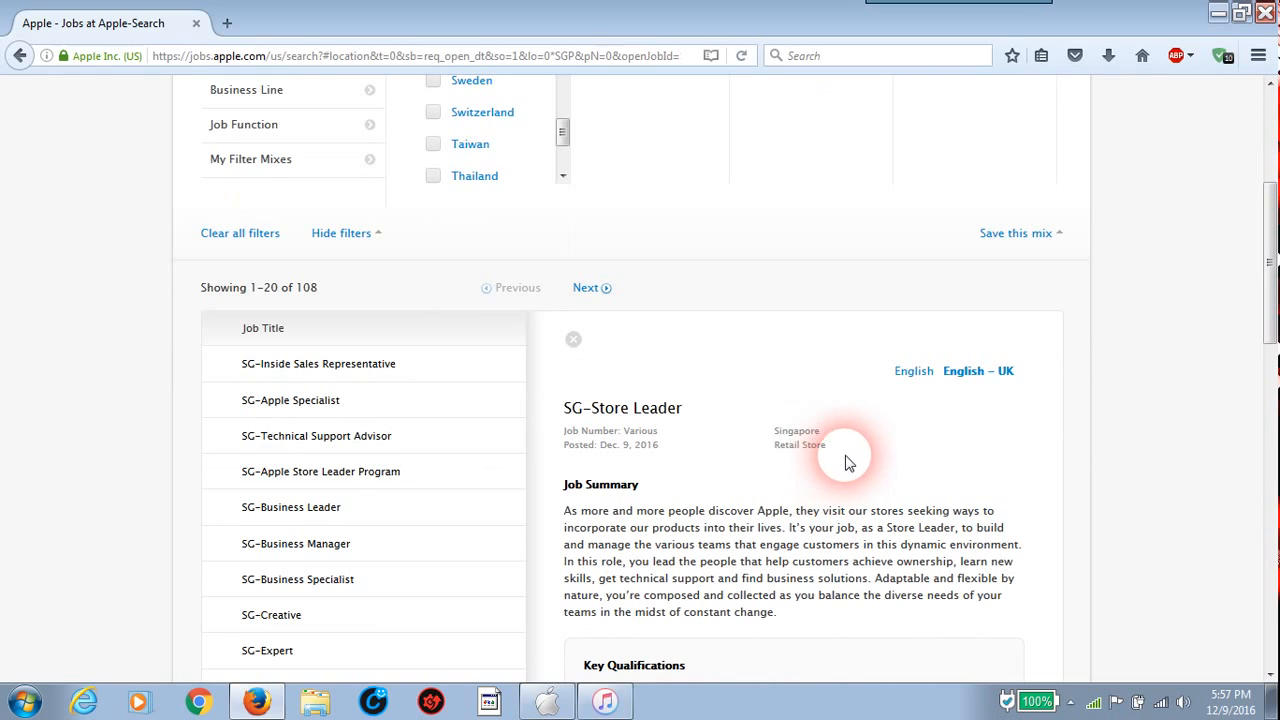
pyautogui.scroll(-3)
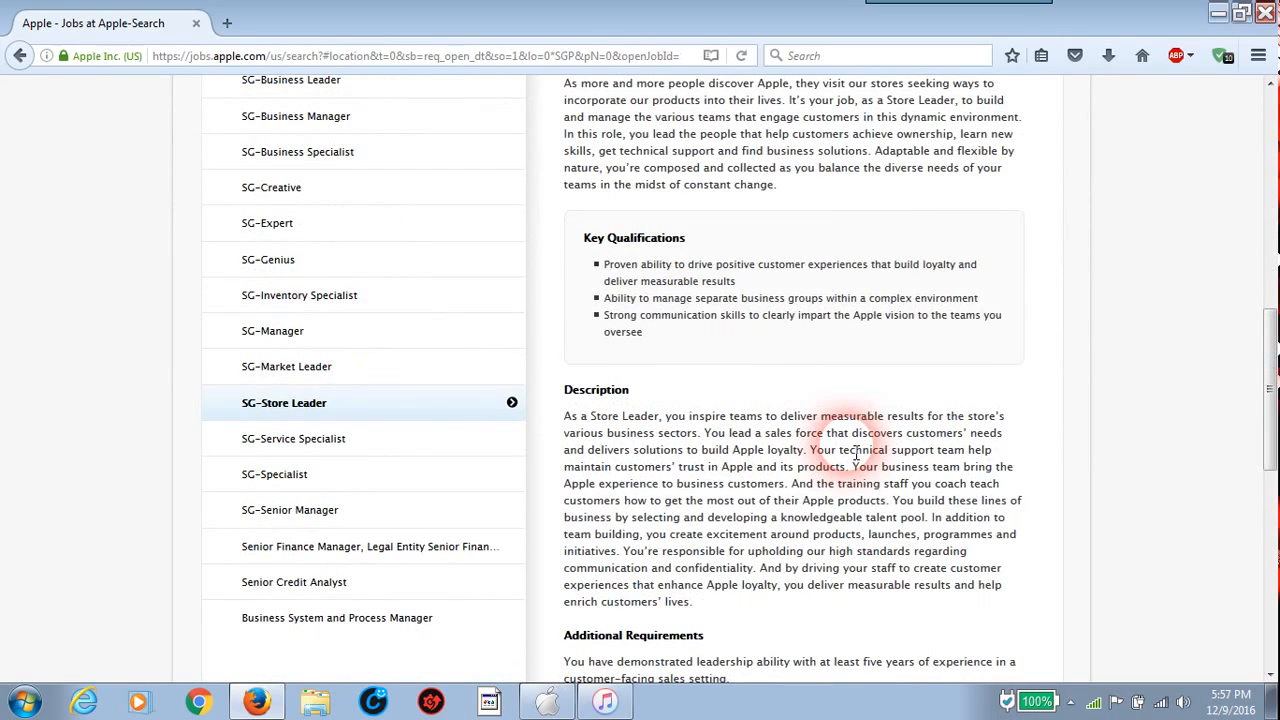
pyautogui.scroll(-3)
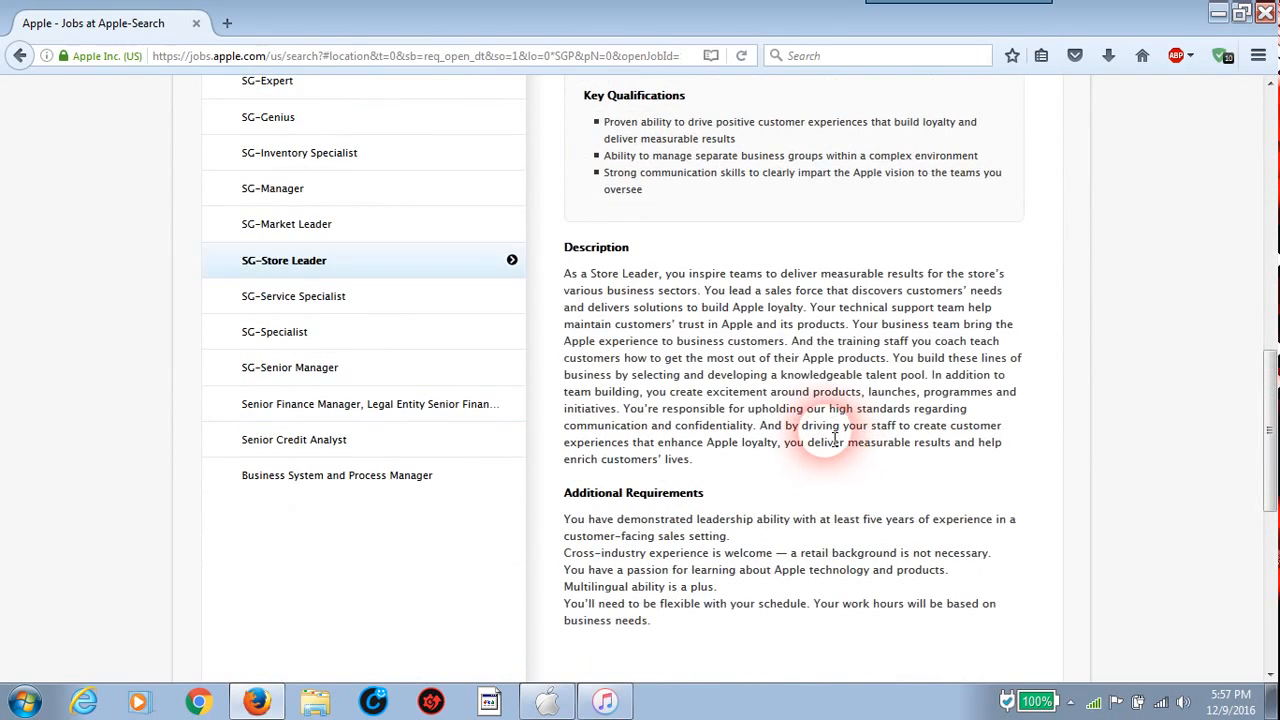
pyautogui.scroll(-3)
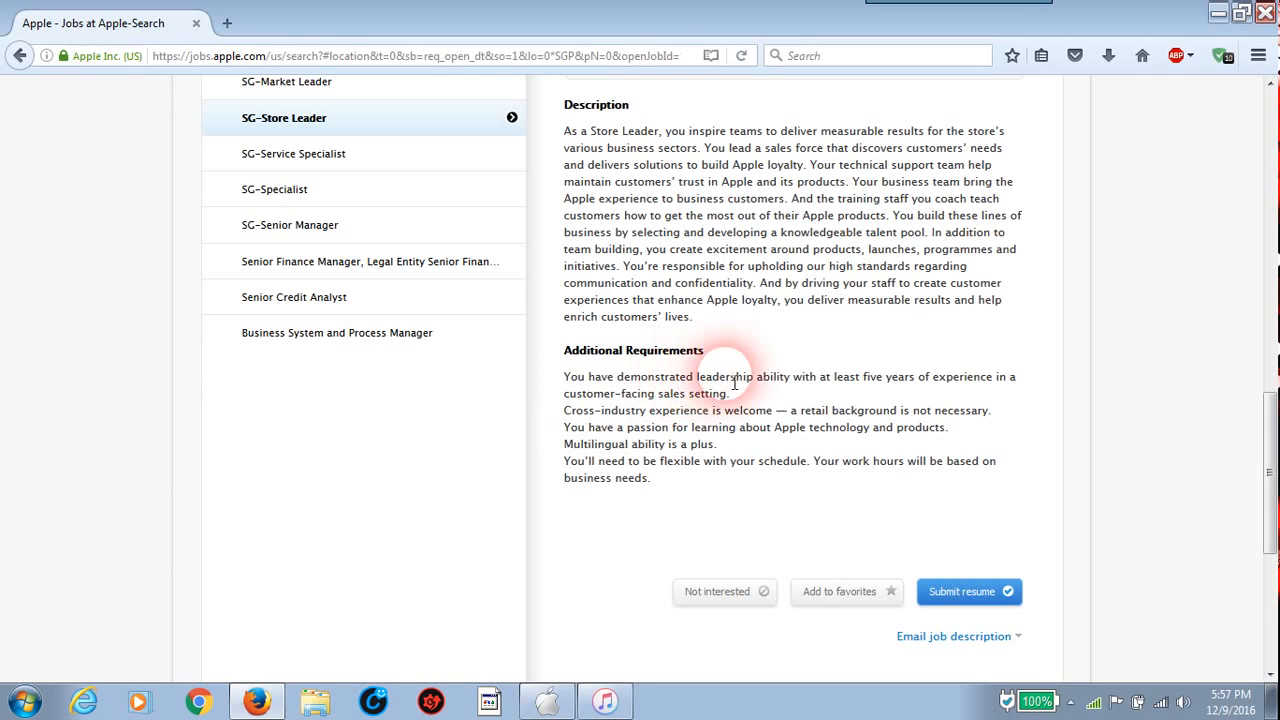
pyautogui.moveTo(785, 478)
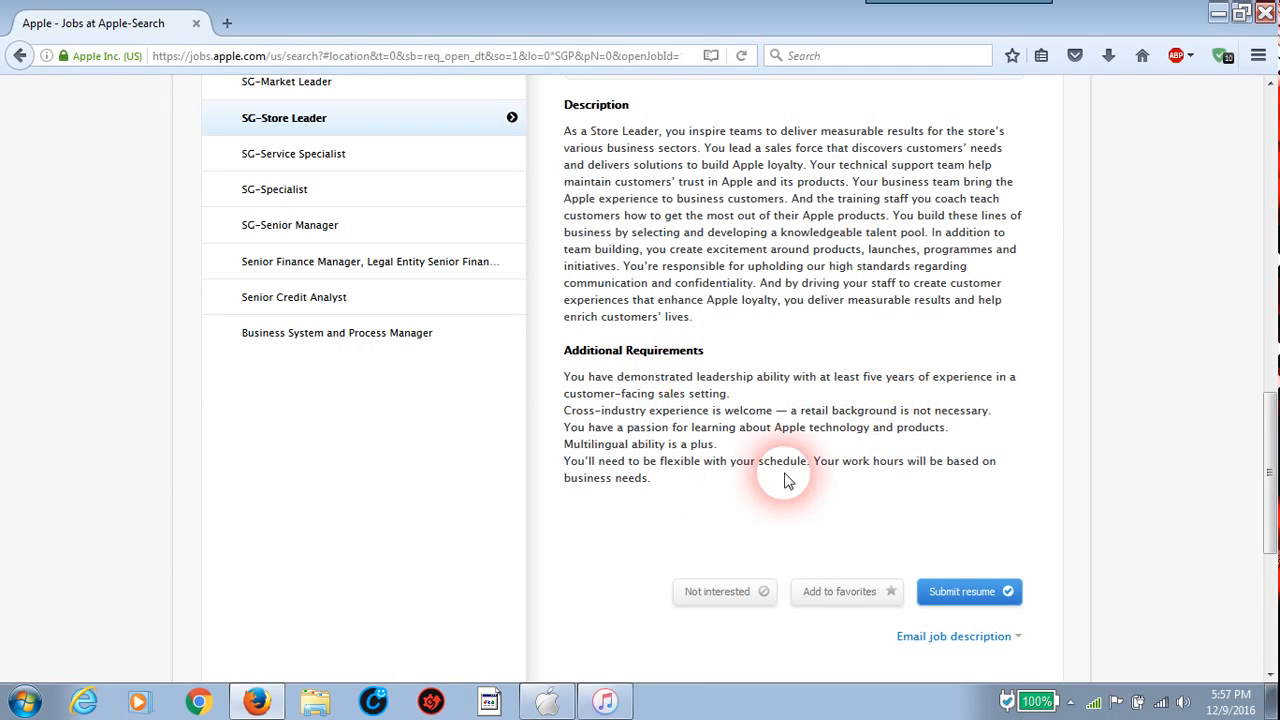
# Bring iTunes forward and dismiss the insufficient-disk-space backup alert
pyautogui.click(604, 700)
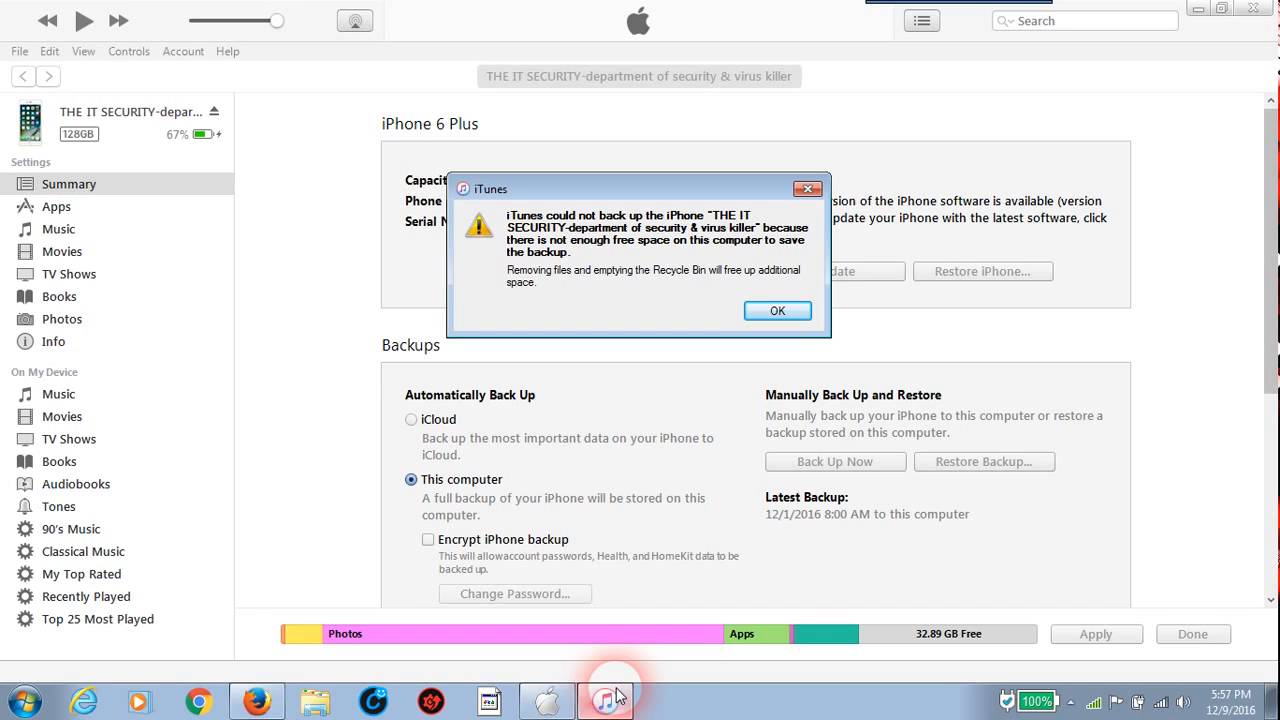
pyautogui.moveTo(615, 690)
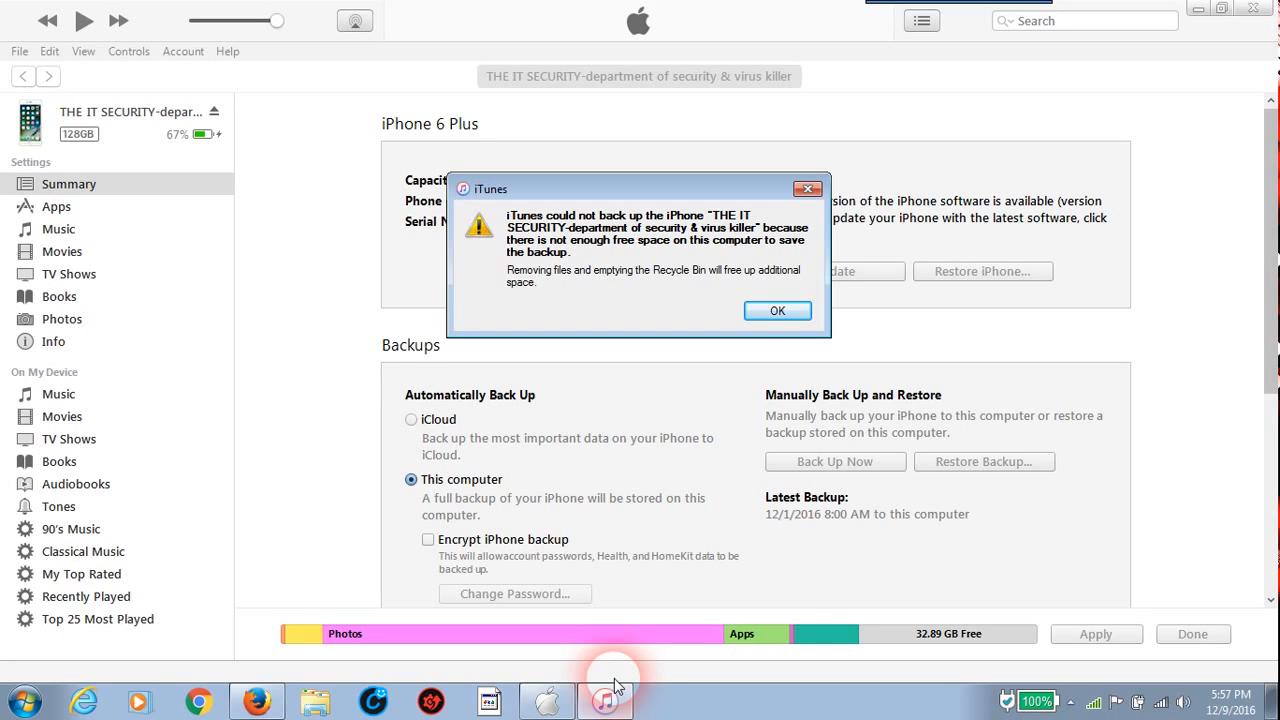
pyautogui.click(777, 311)
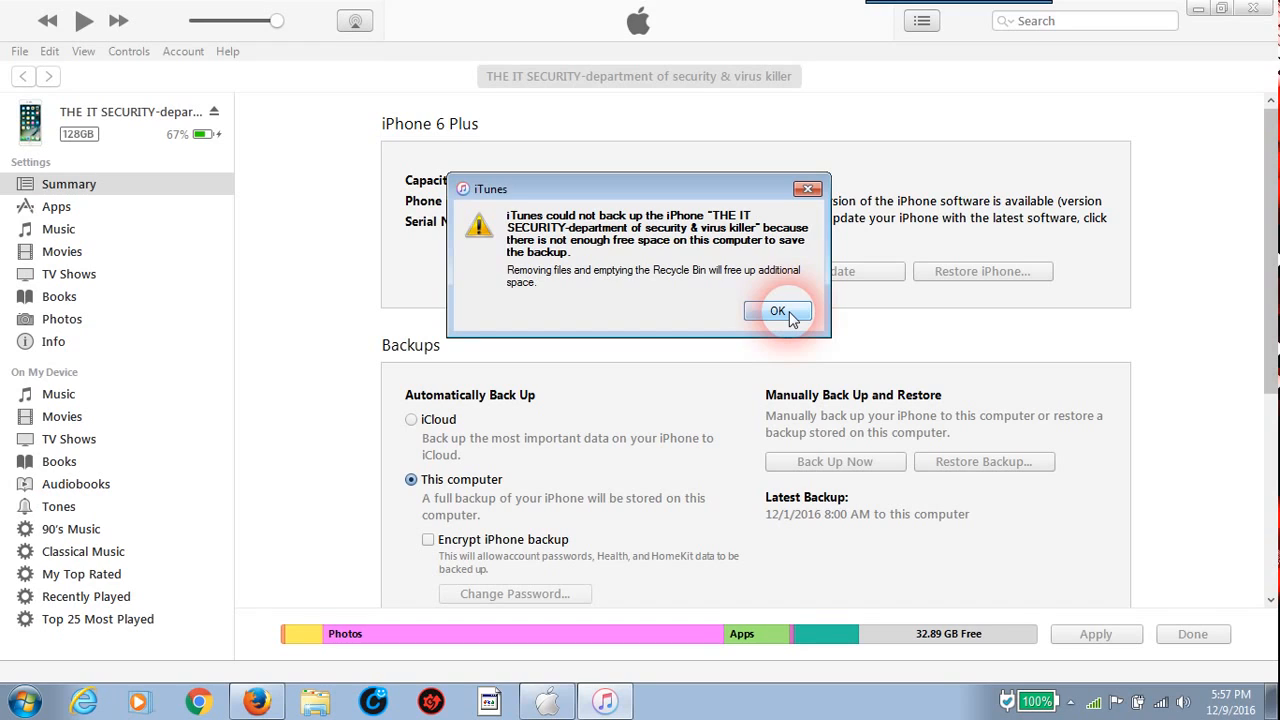
pyautogui.click(777, 311)
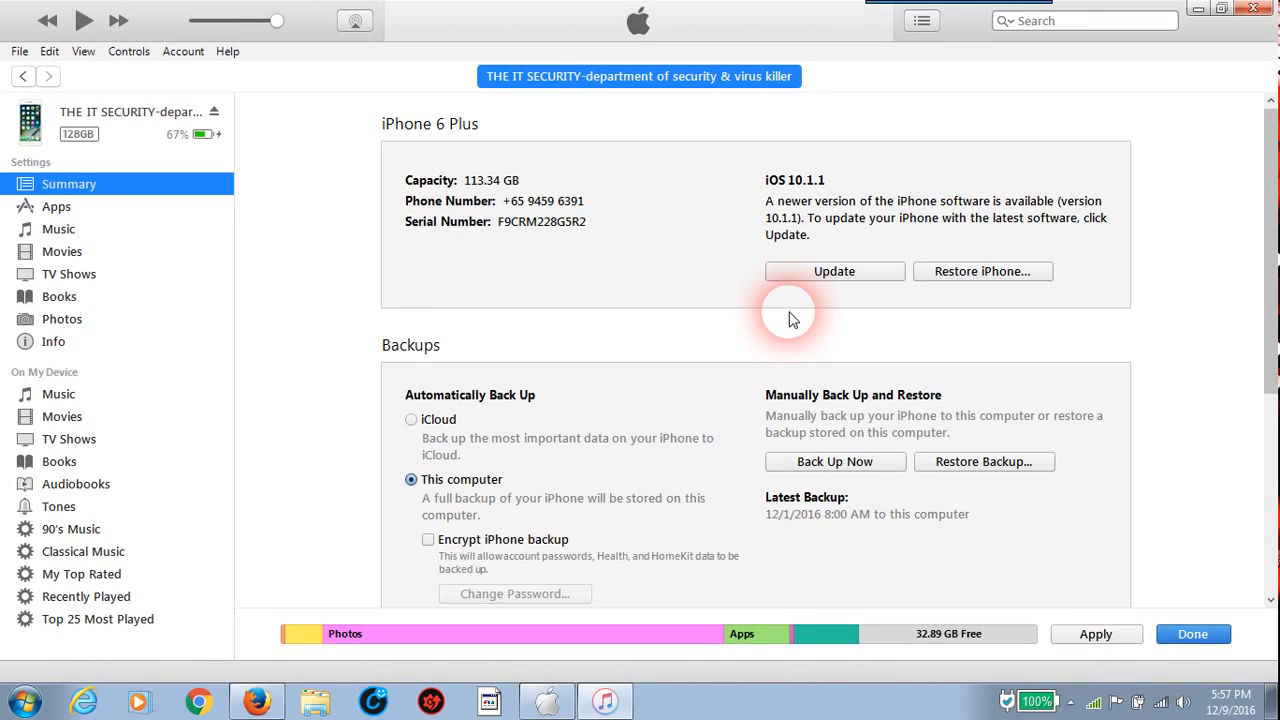
pyautogui.moveTo(253, 573)
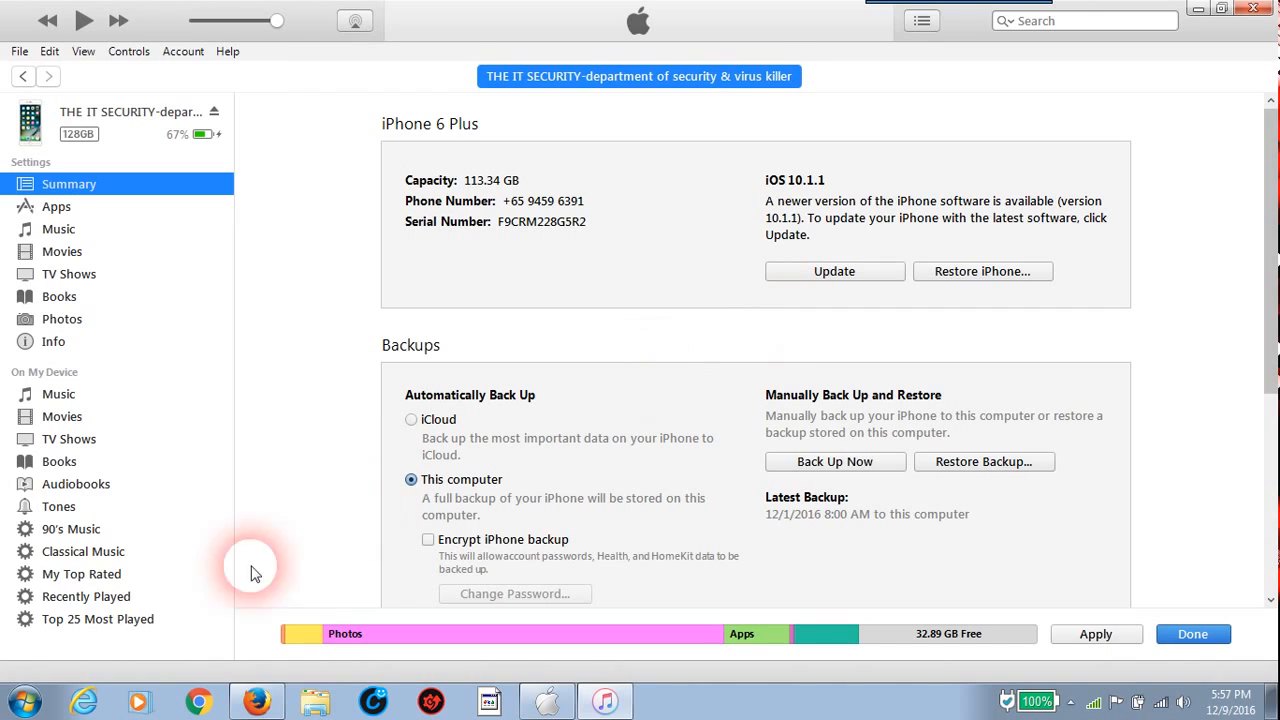
# Open Computer from the Start menu to see C: and D: free space
pyautogui.click(16, 700)
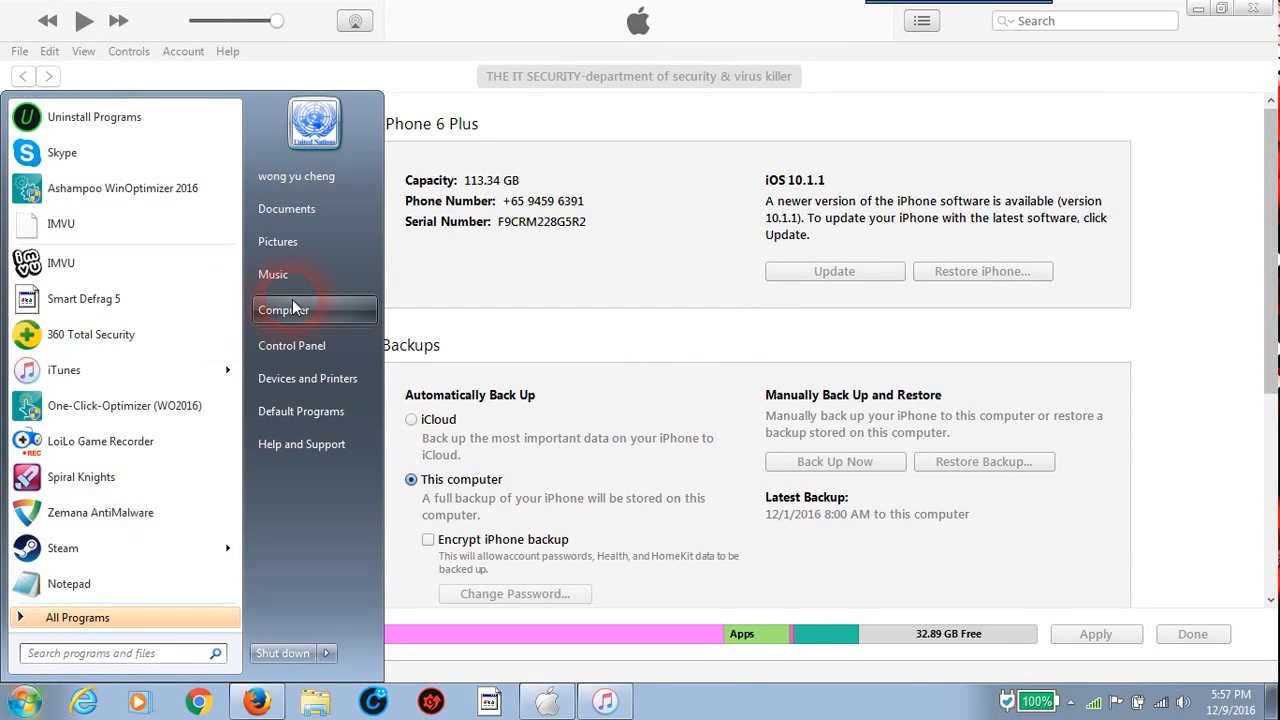
pyautogui.click(283, 309)
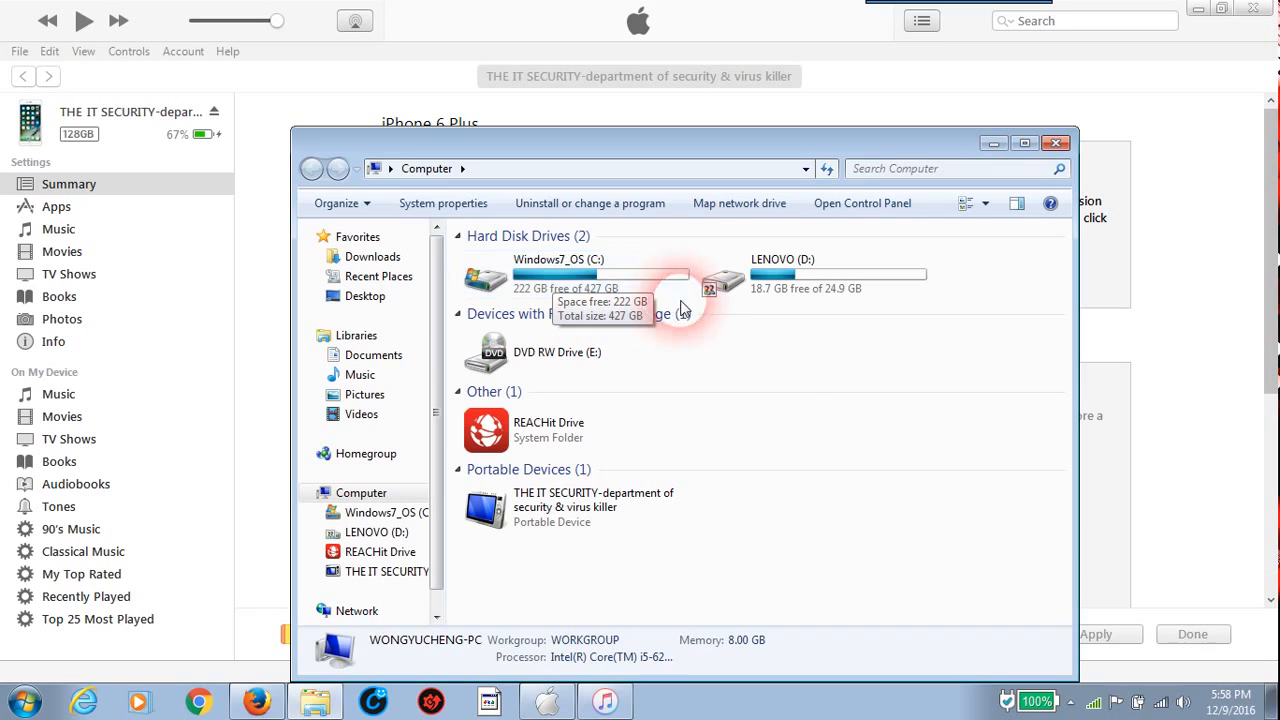
pyautogui.moveTo(1145, 460)
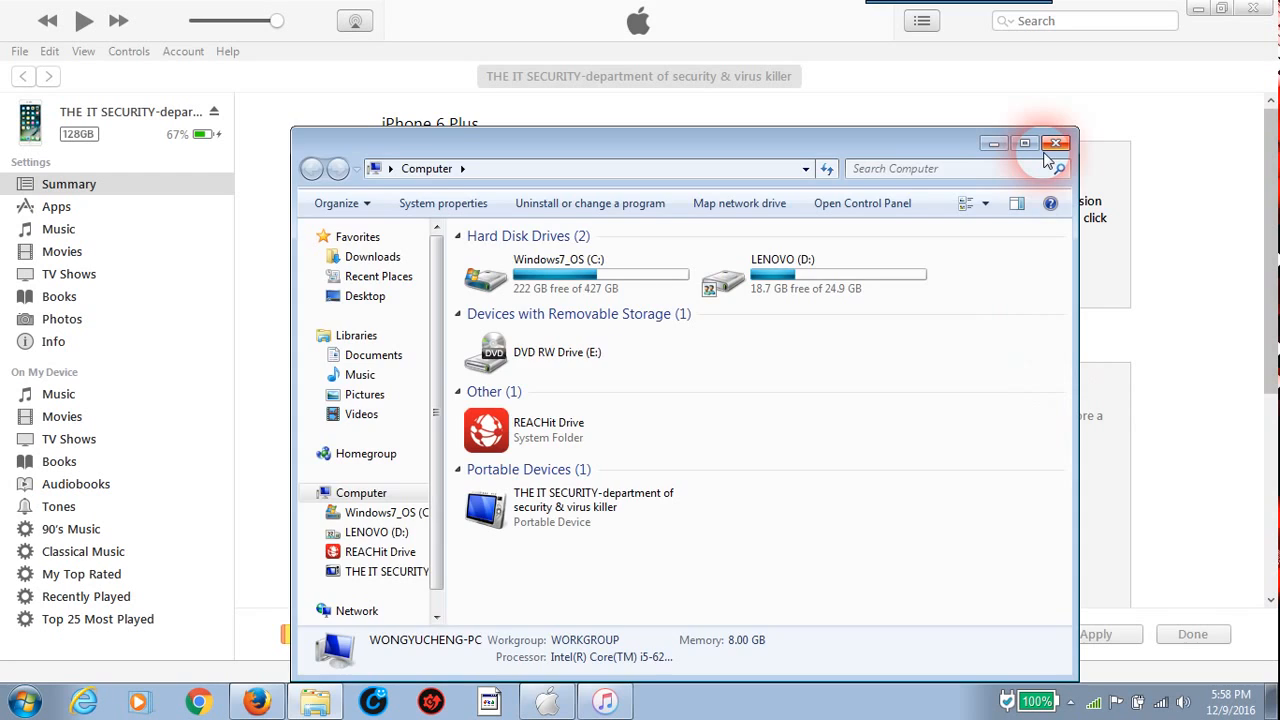
# Close Explorer, start Back Up Now for the iPhone, and choose Transfer Purchases
pyautogui.click(1055, 143)
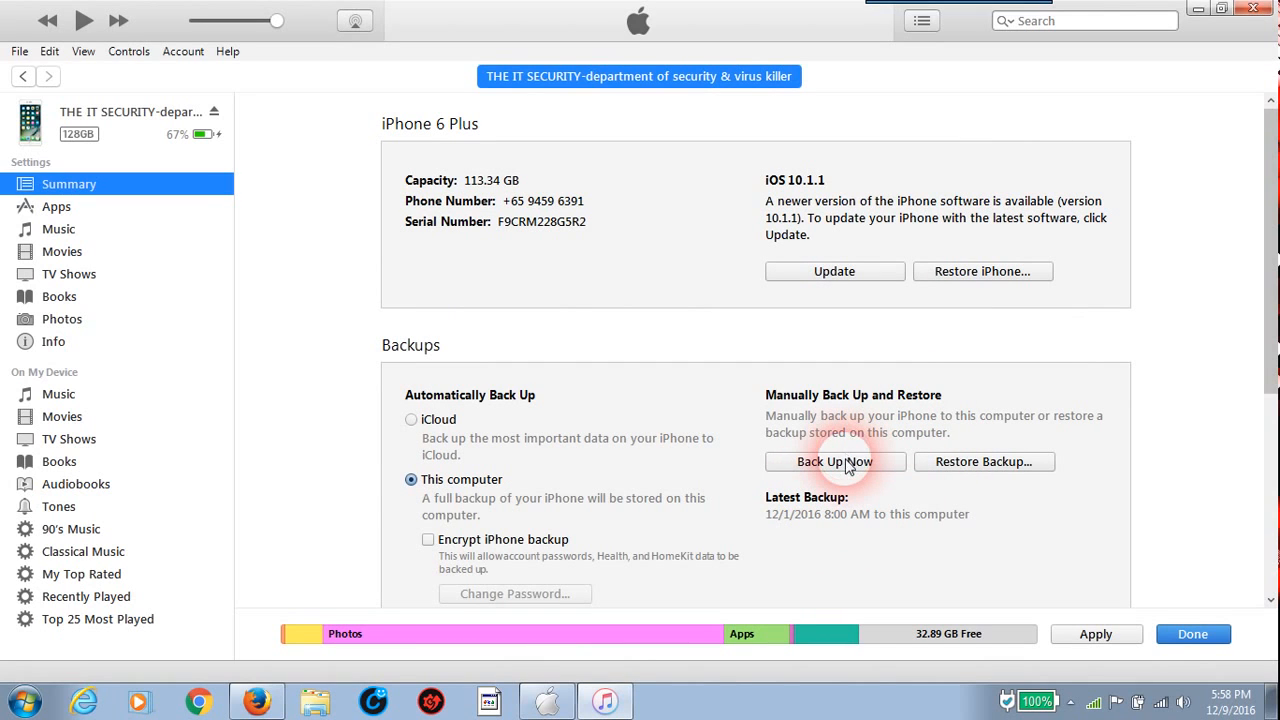
pyautogui.click(834, 461)
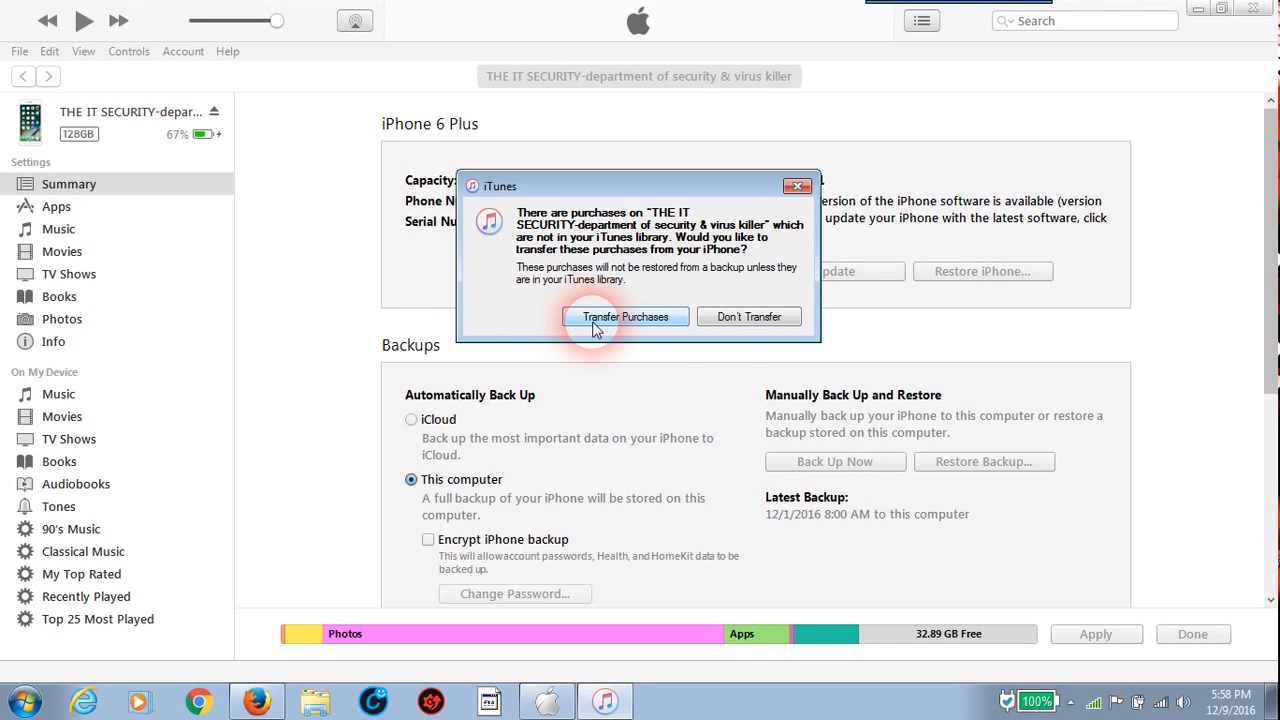
pyautogui.click(625, 316)
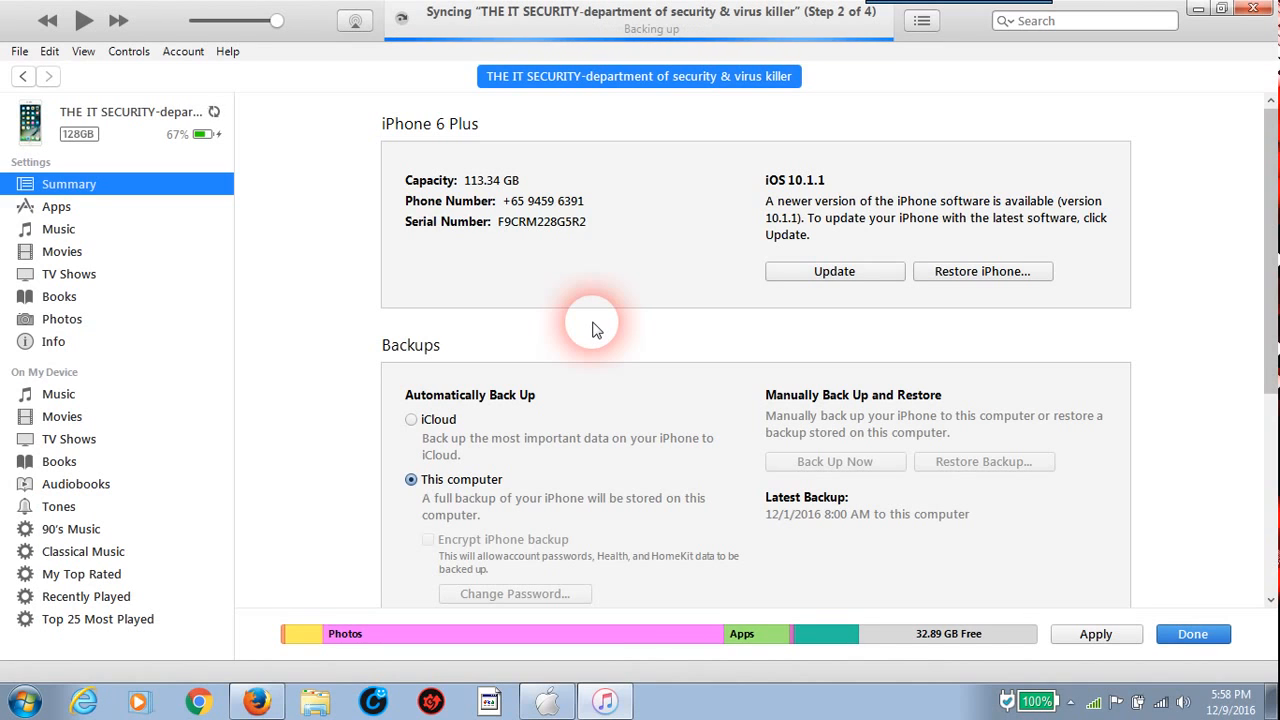
pyautogui.moveTo(516, 634)
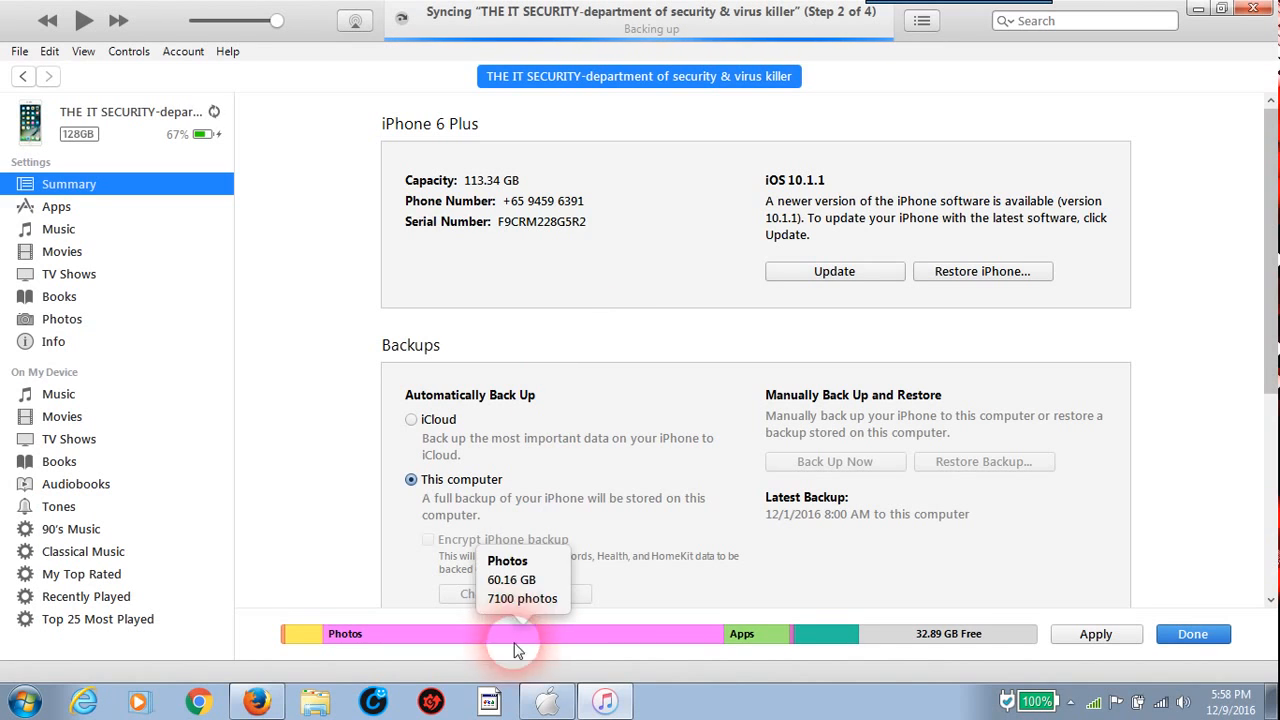
pyautogui.moveTo(465, 697)
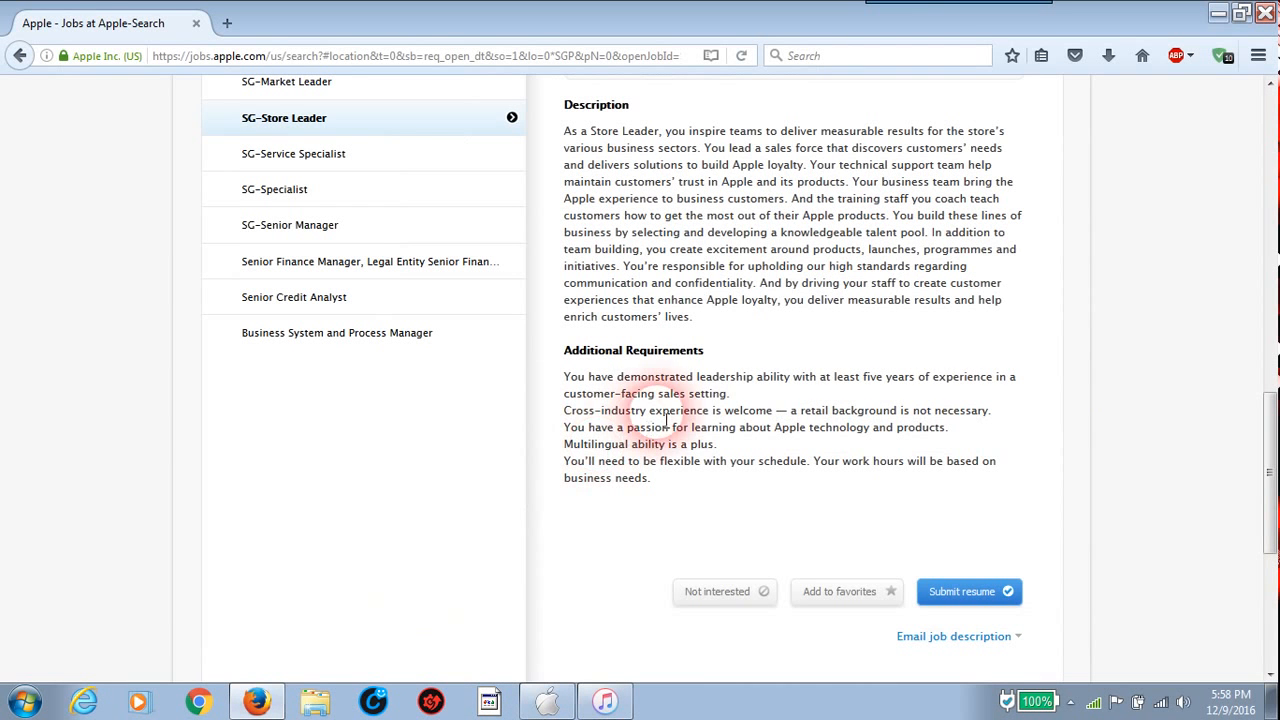
pyautogui.moveTo(775, 428)
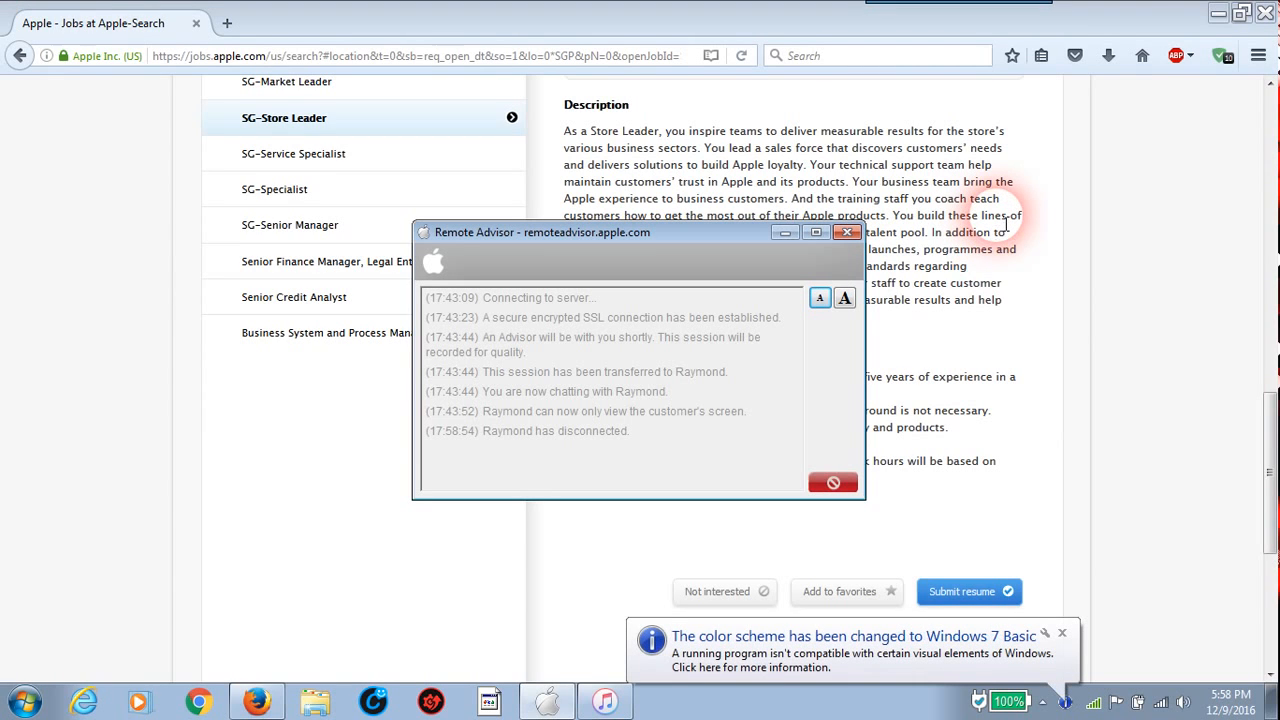
pyautogui.moveTo(890, 318)
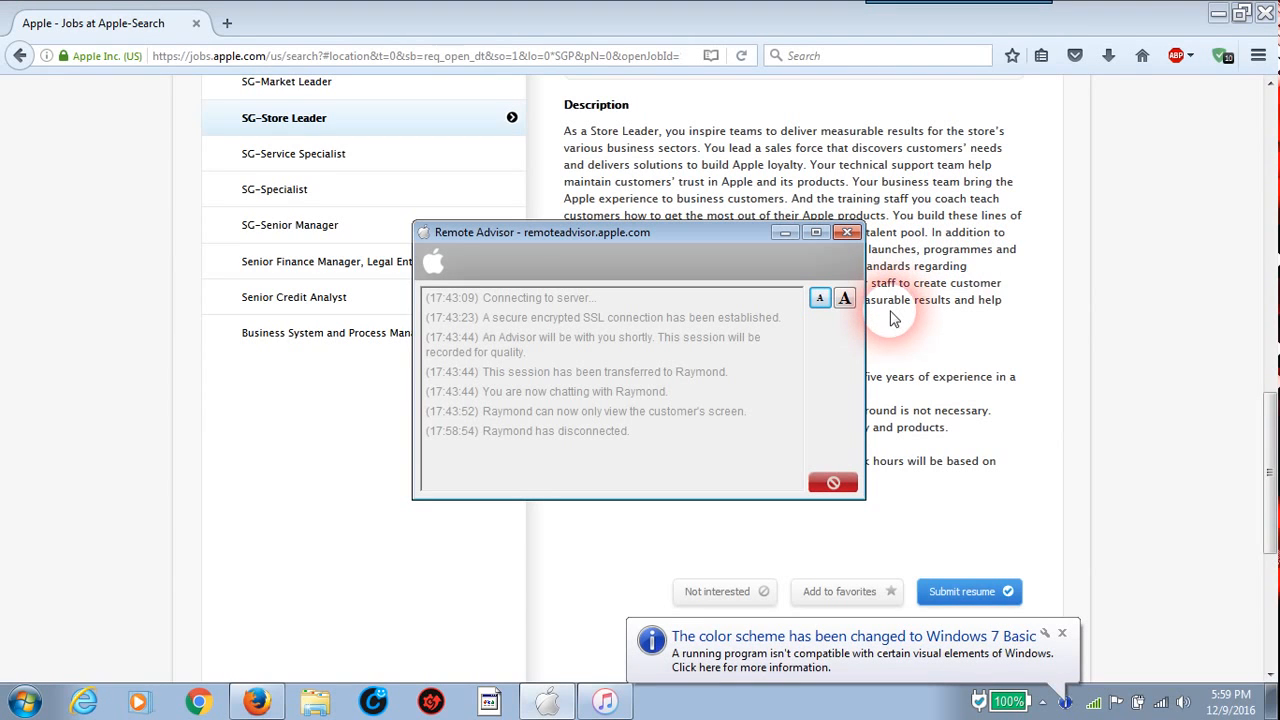